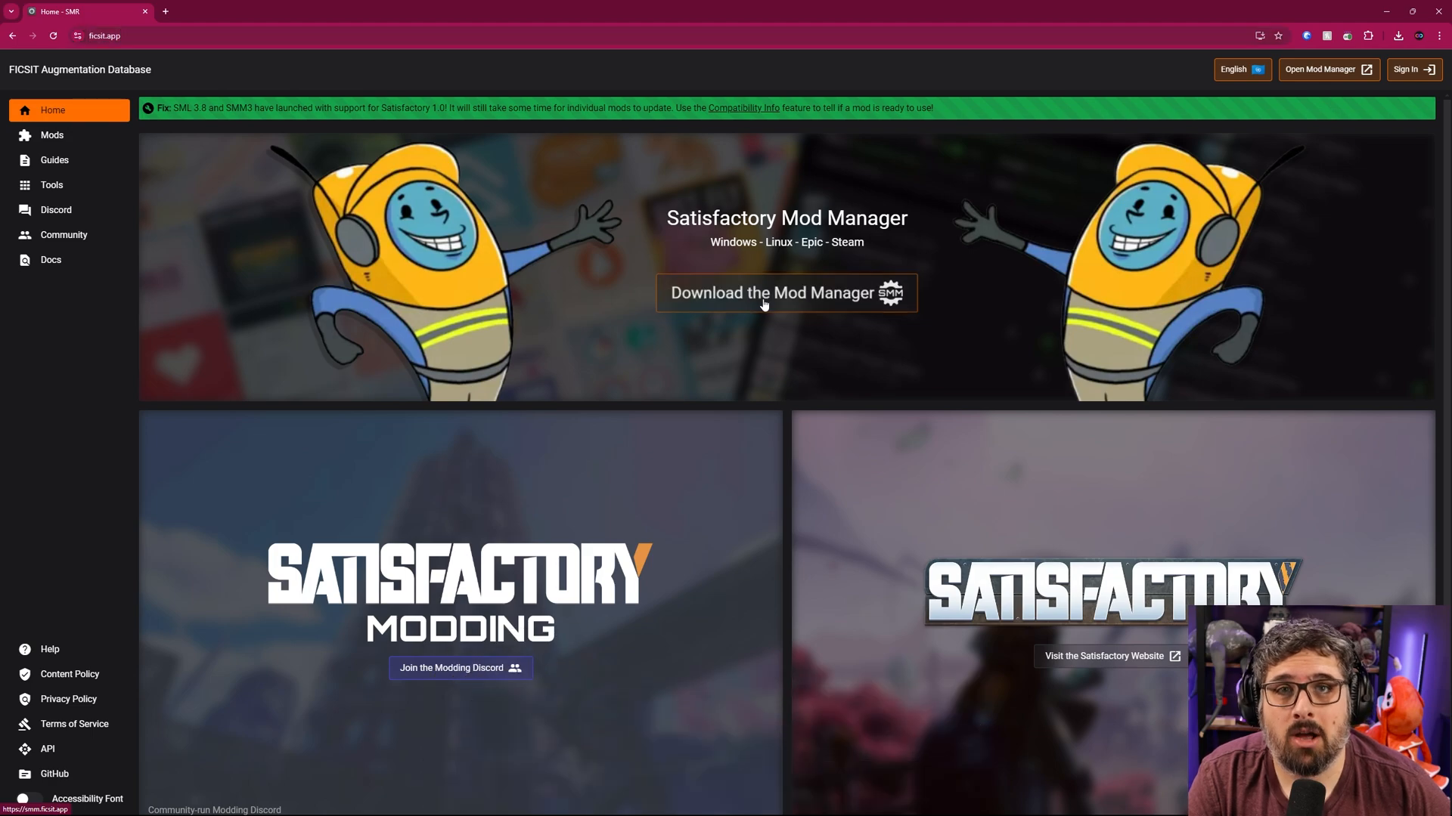
- Download the Mod Manager from ficsit.app so Satisfactory Mod Manager can be installed and launched
click(785, 292)
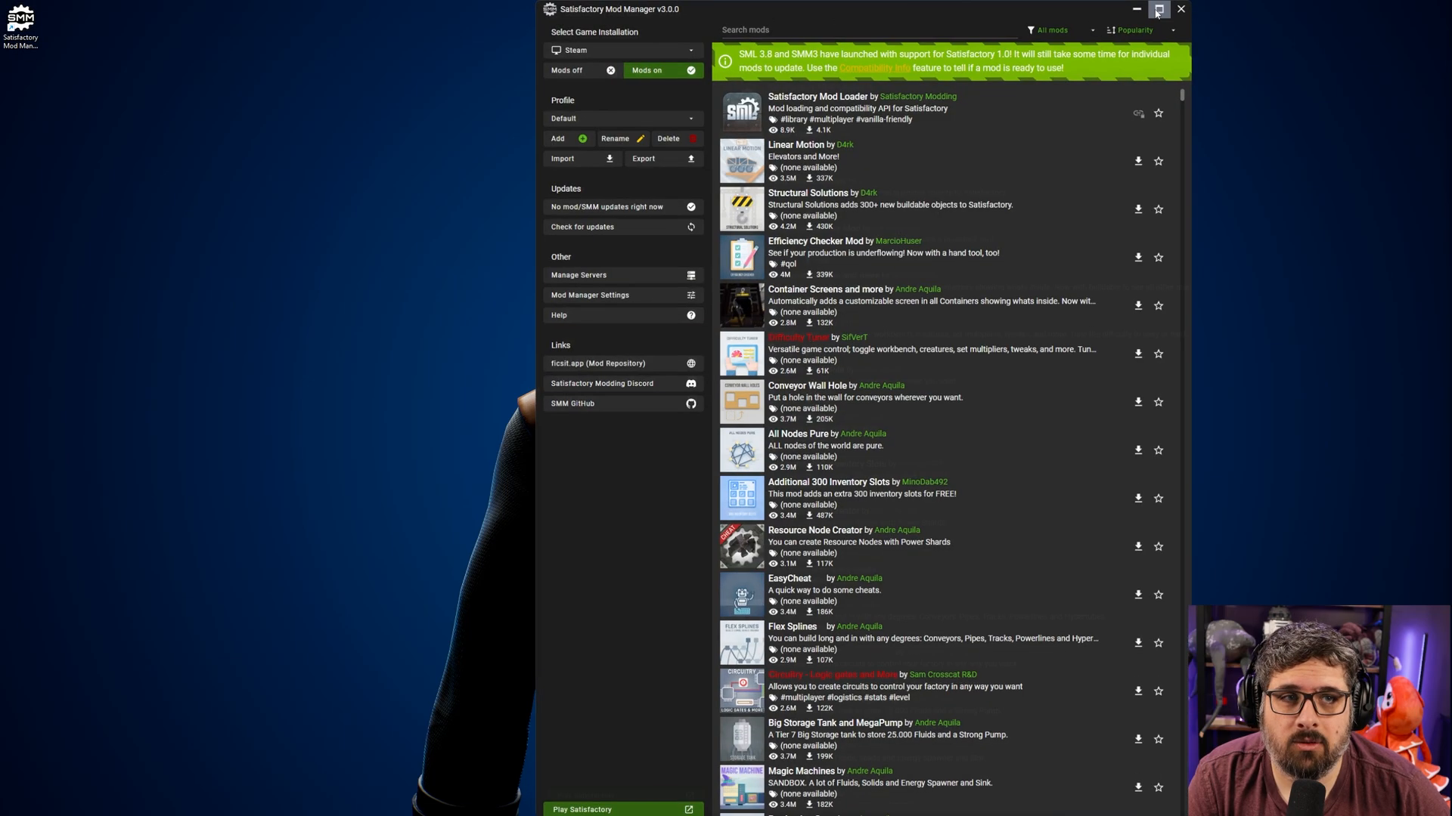
click(1158, 9)
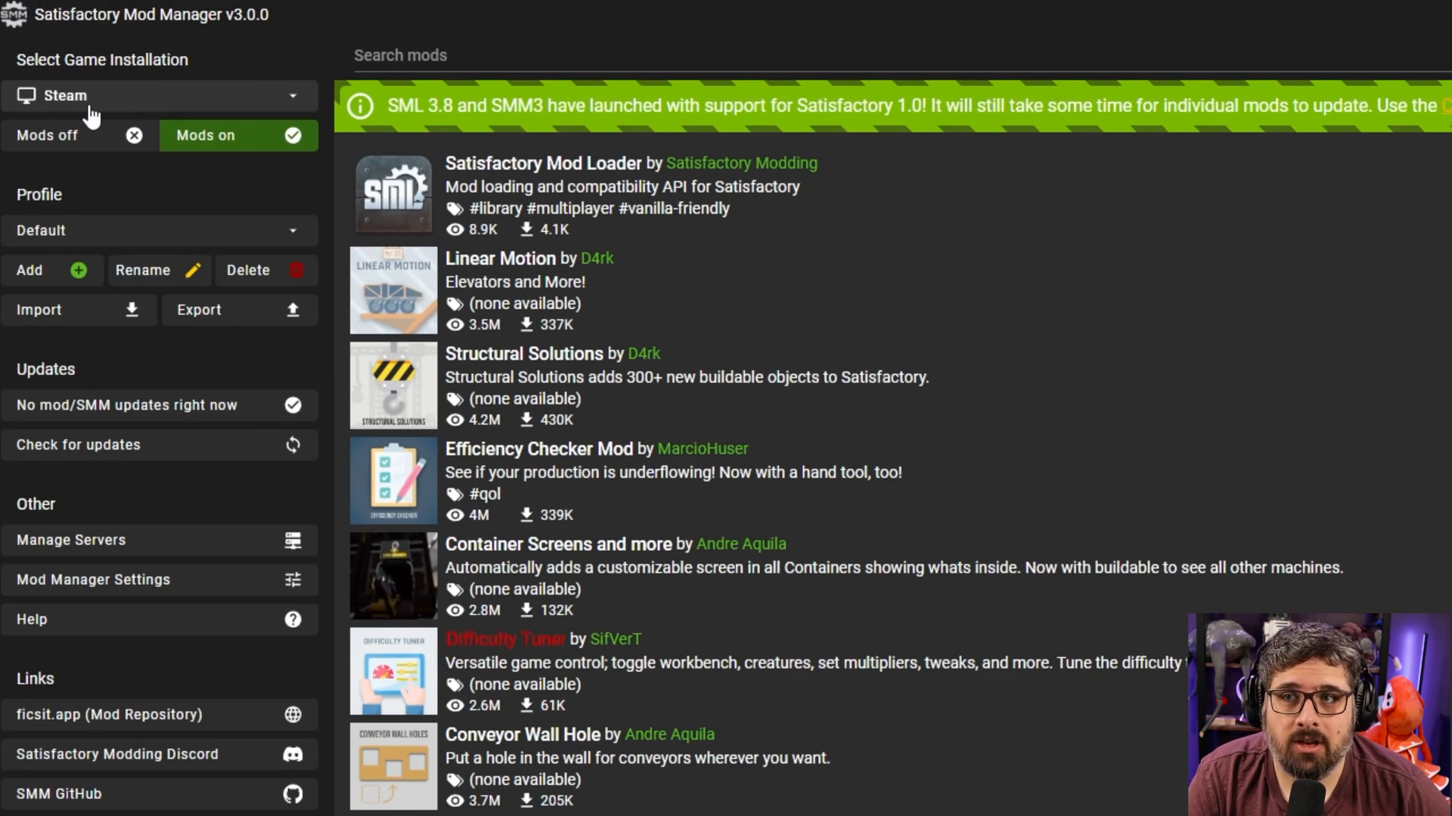
click(157, 96)
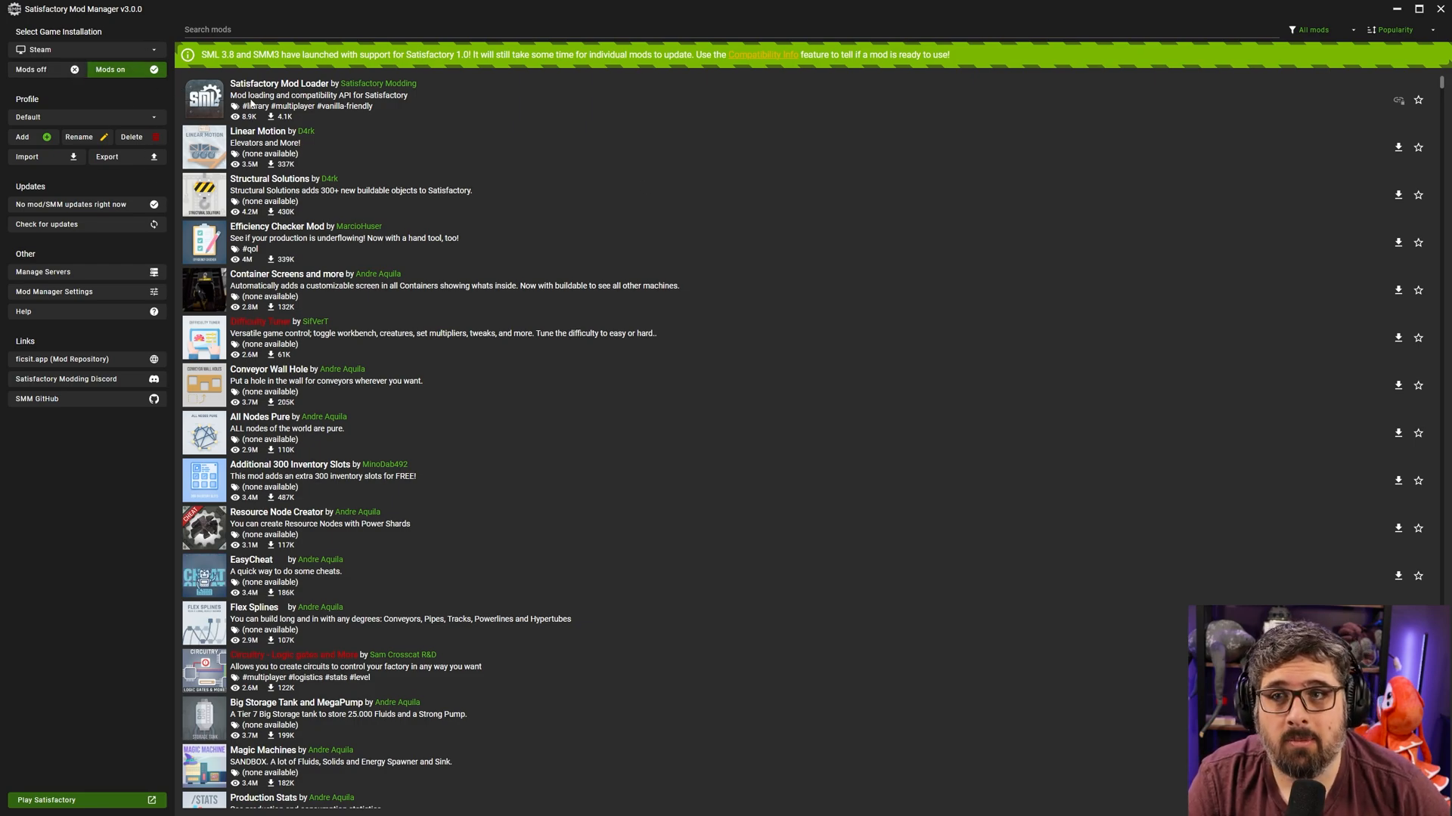
mouse_move(910, 608)
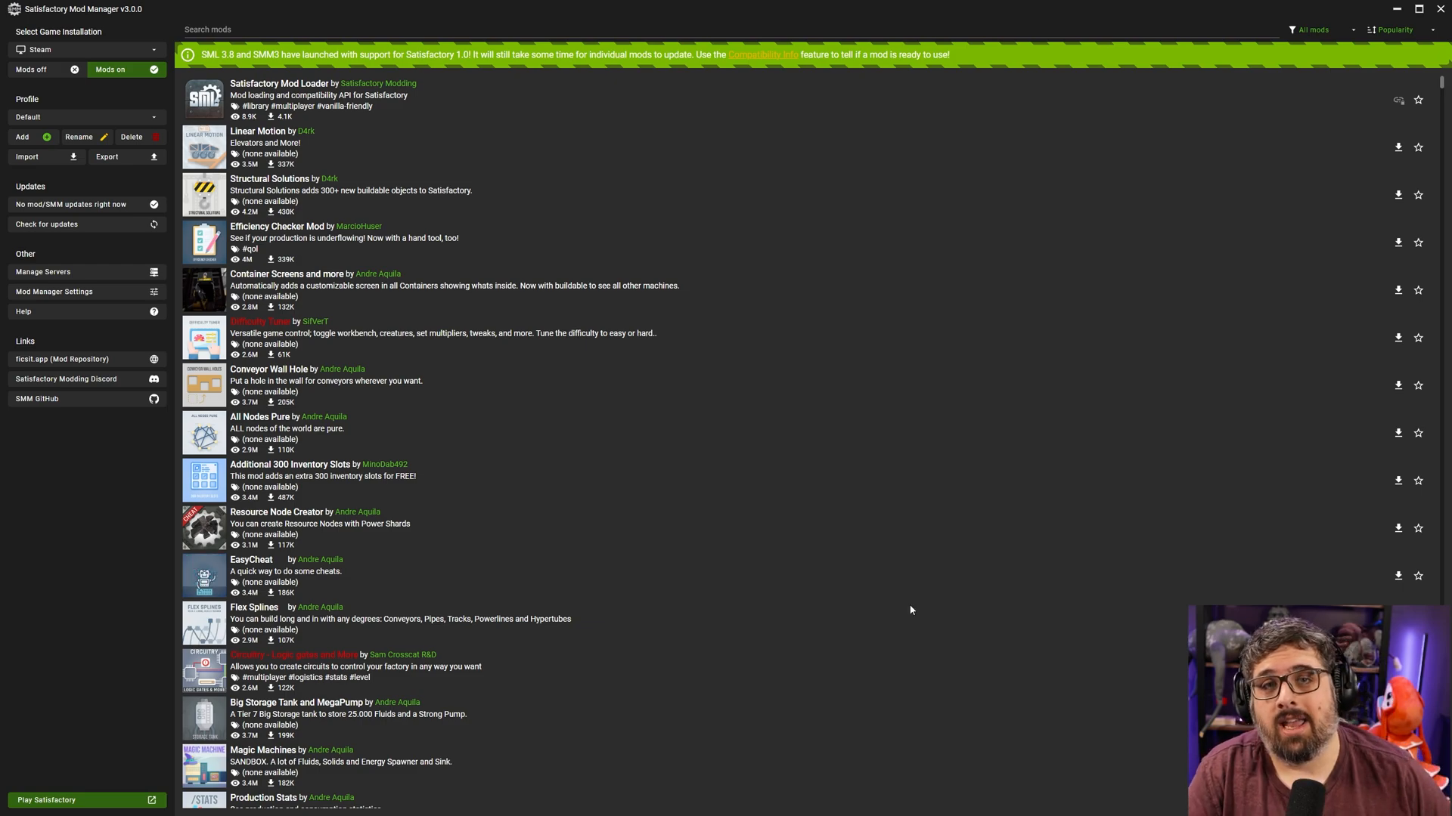
mouse_move(431, 117)
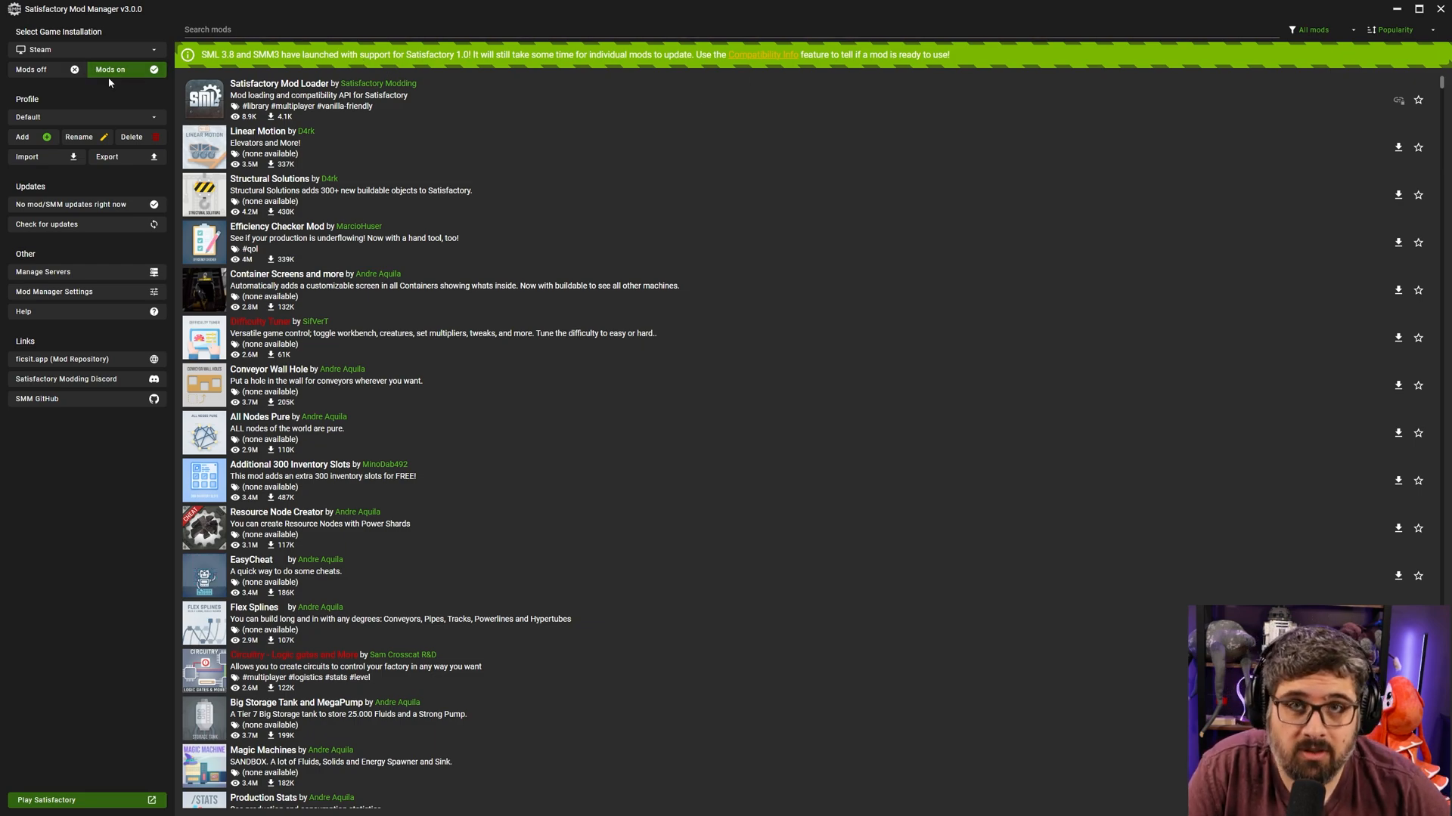
click(30, 70)
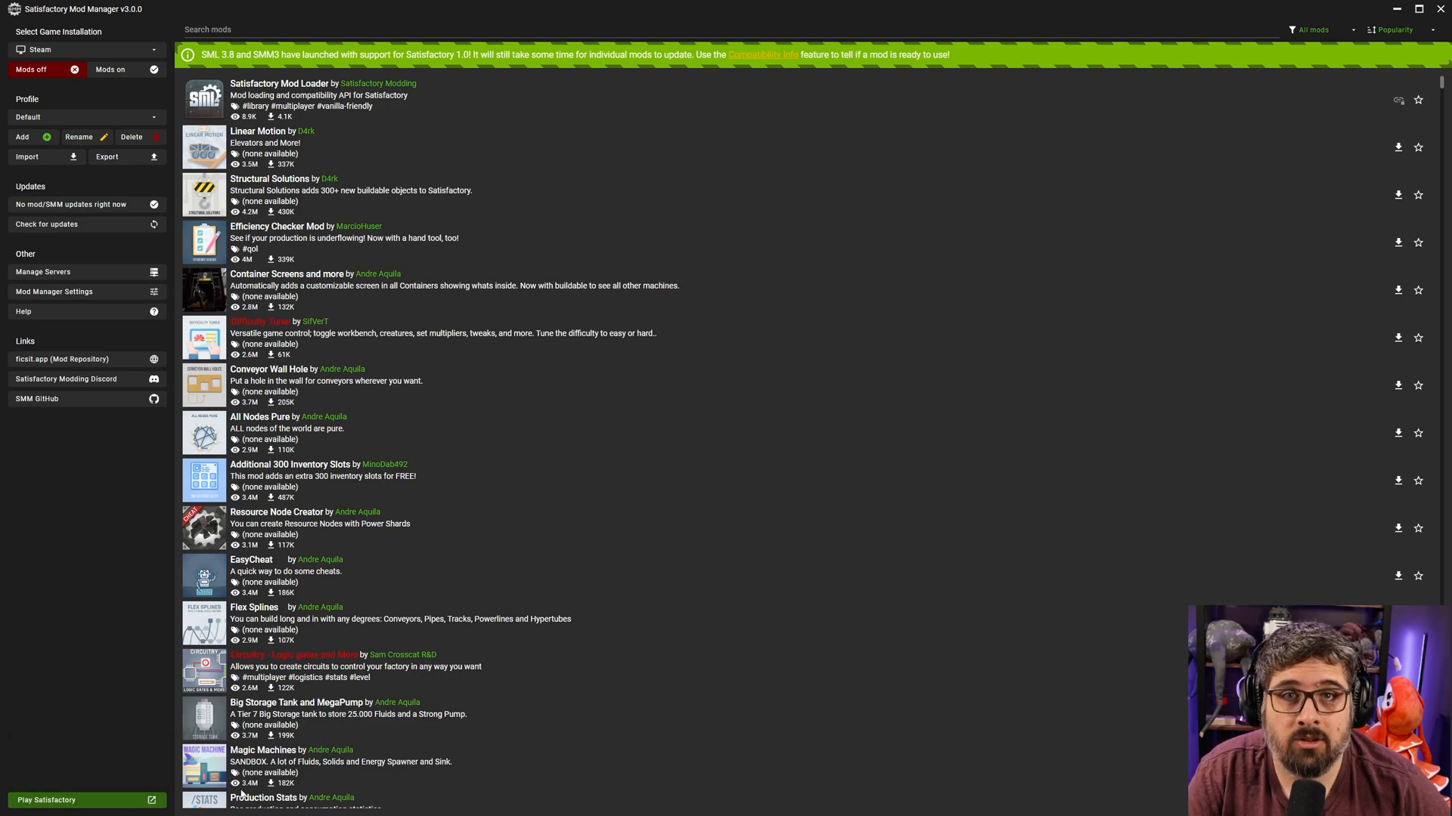
click(109, 68)
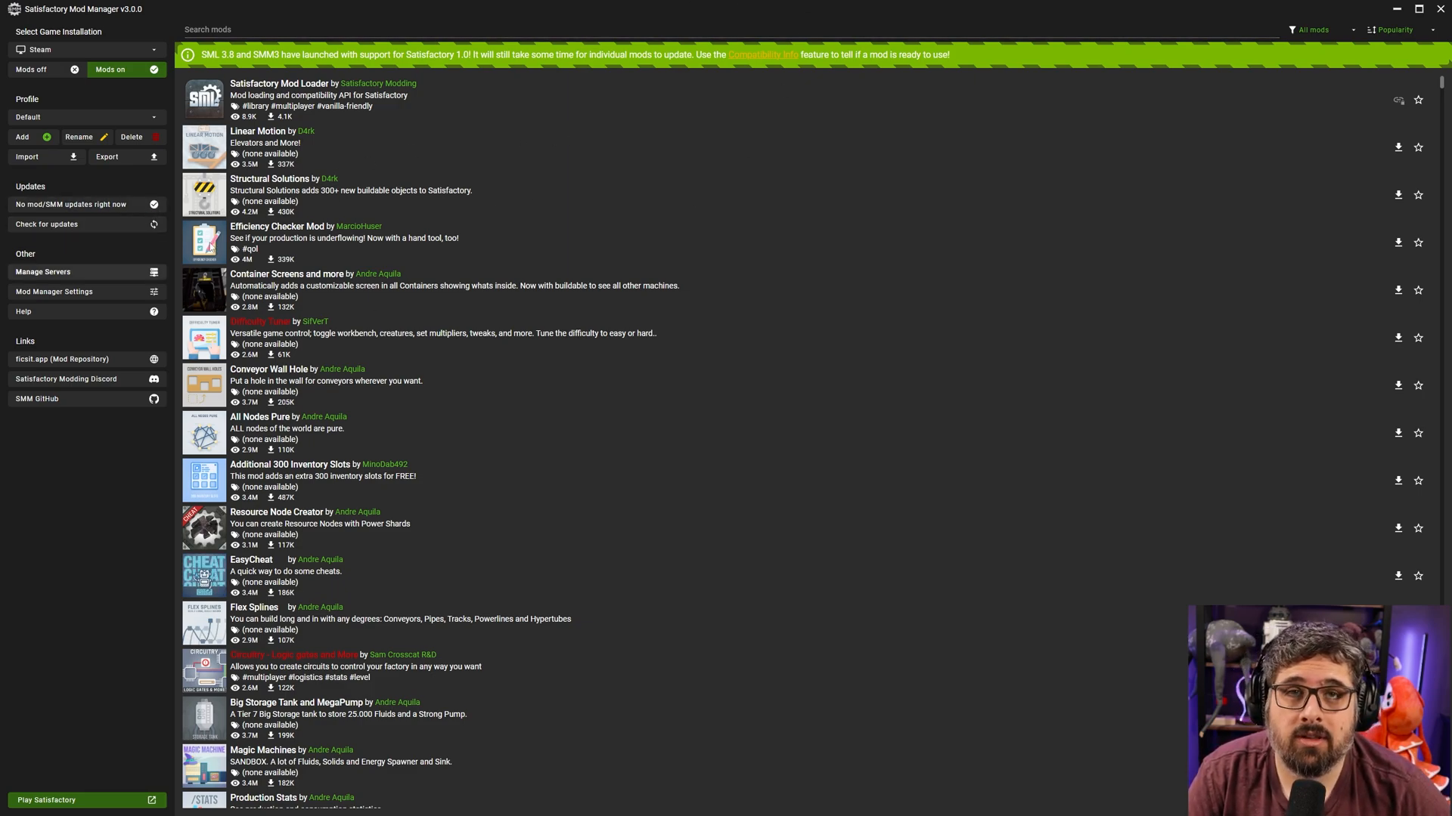
mouse_move(169, 467)
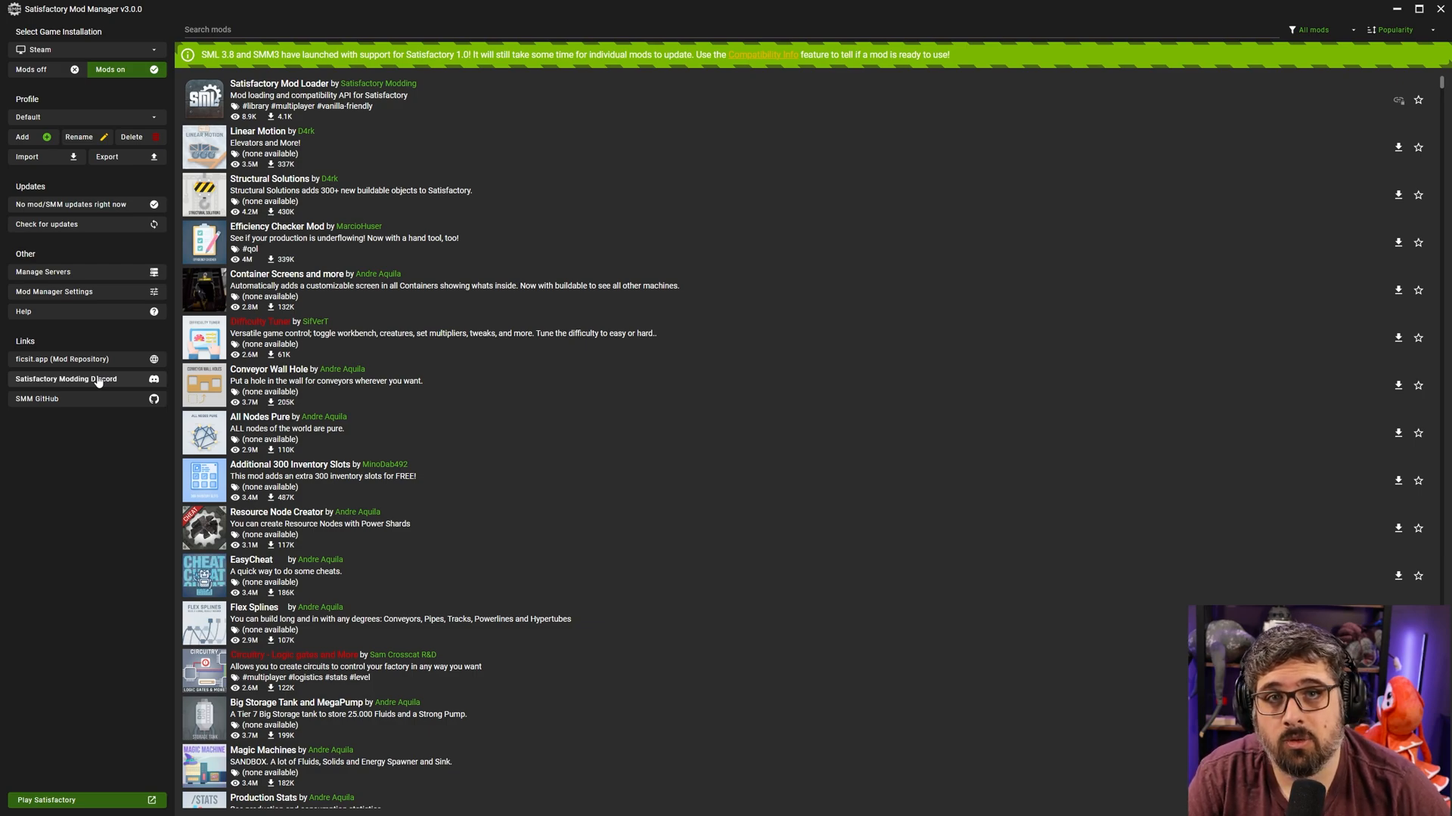
mouse_move(388, 262)
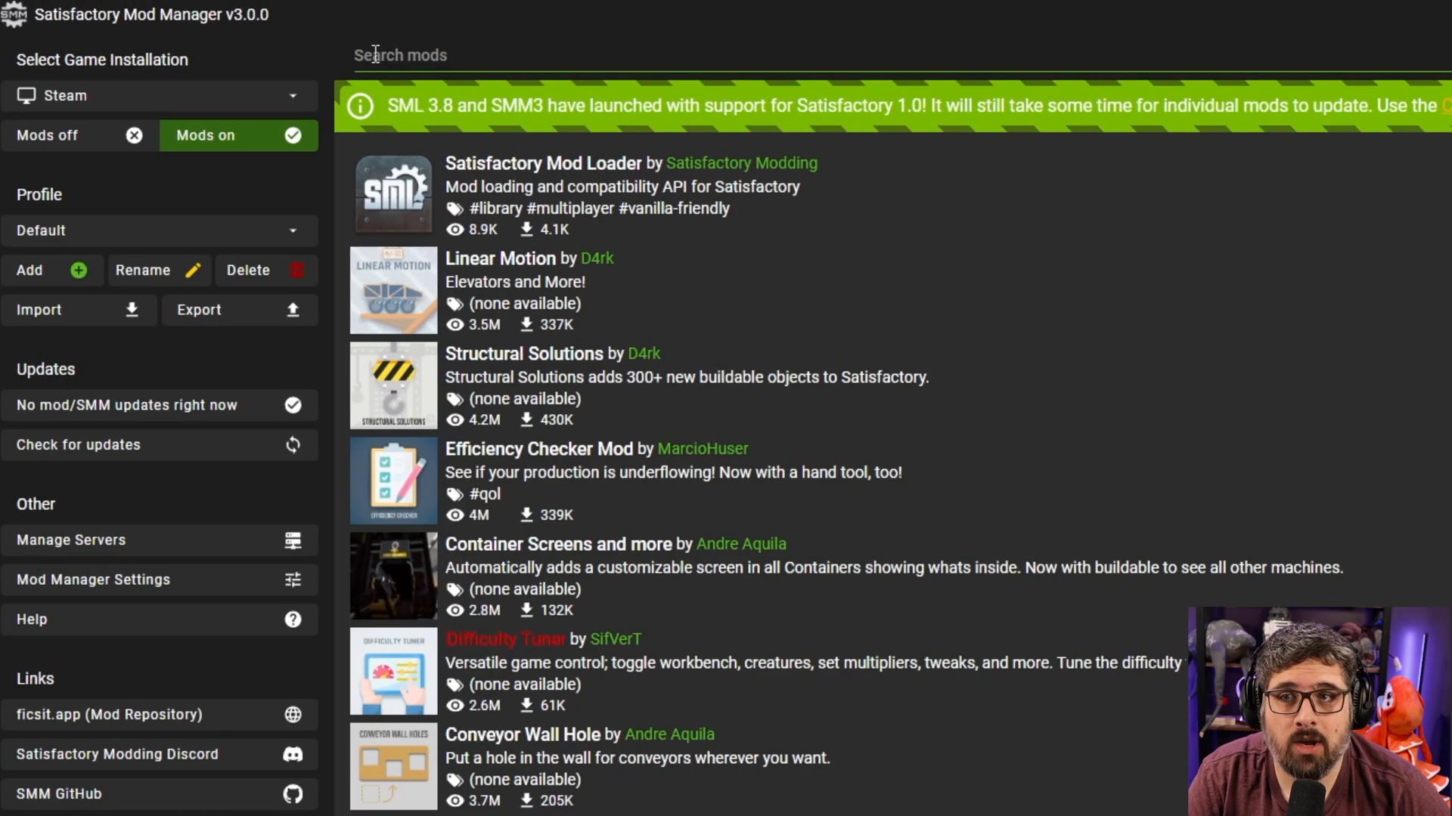
mouse_move(793, 70)
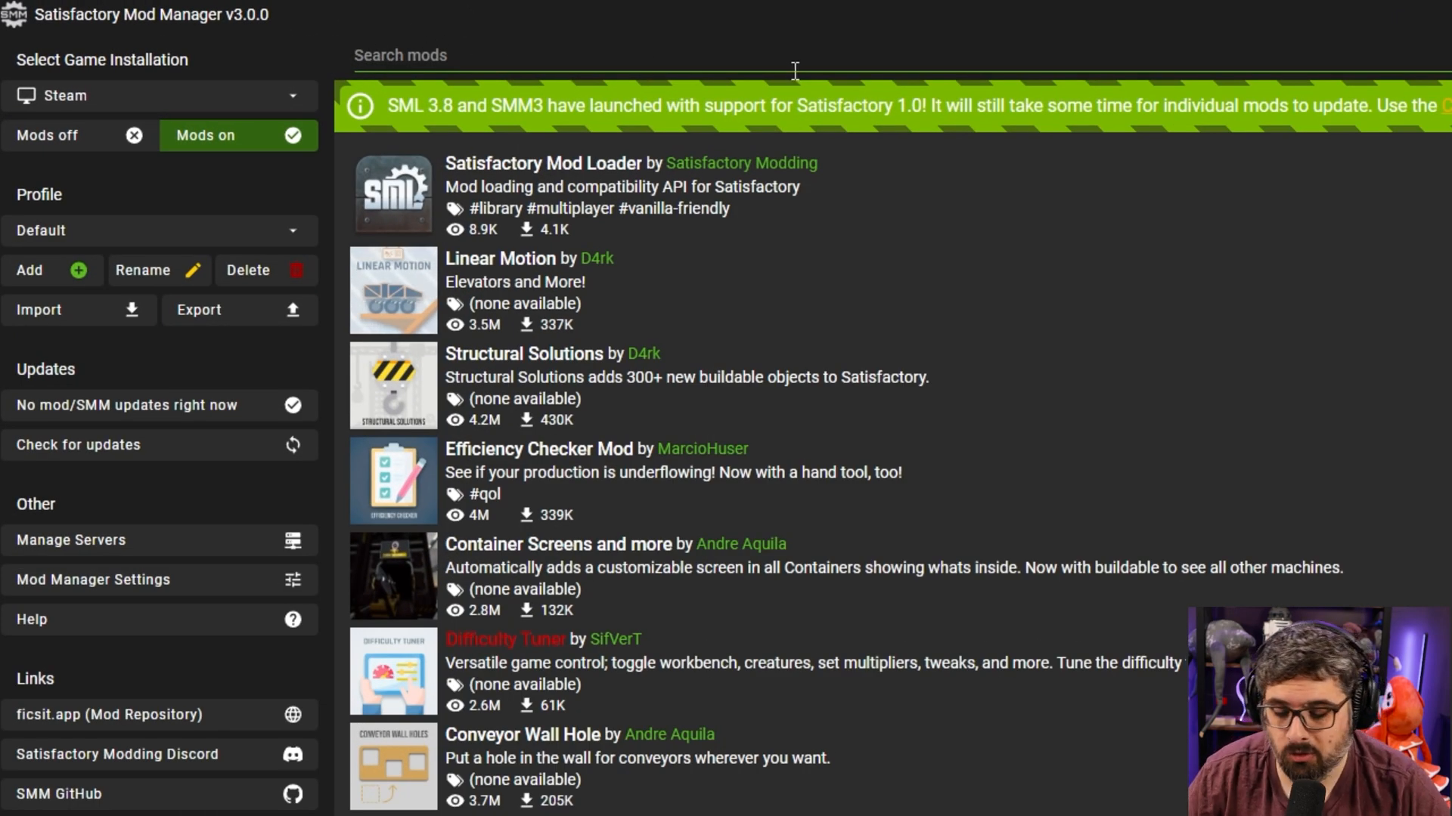
- Search the mod list for 'sk' and remove the existing SkyUI install
click(77, 445)
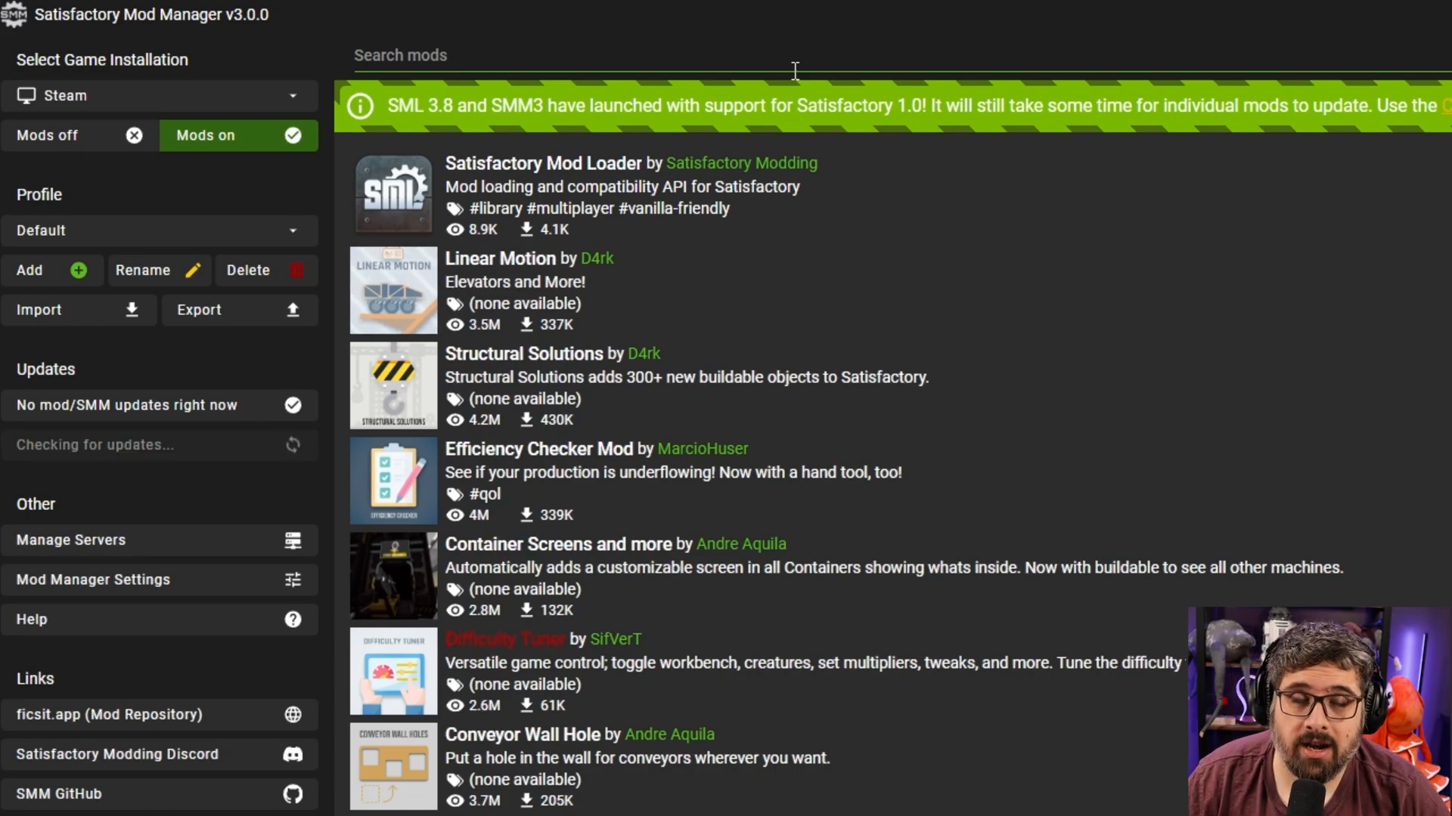
text(skyui)
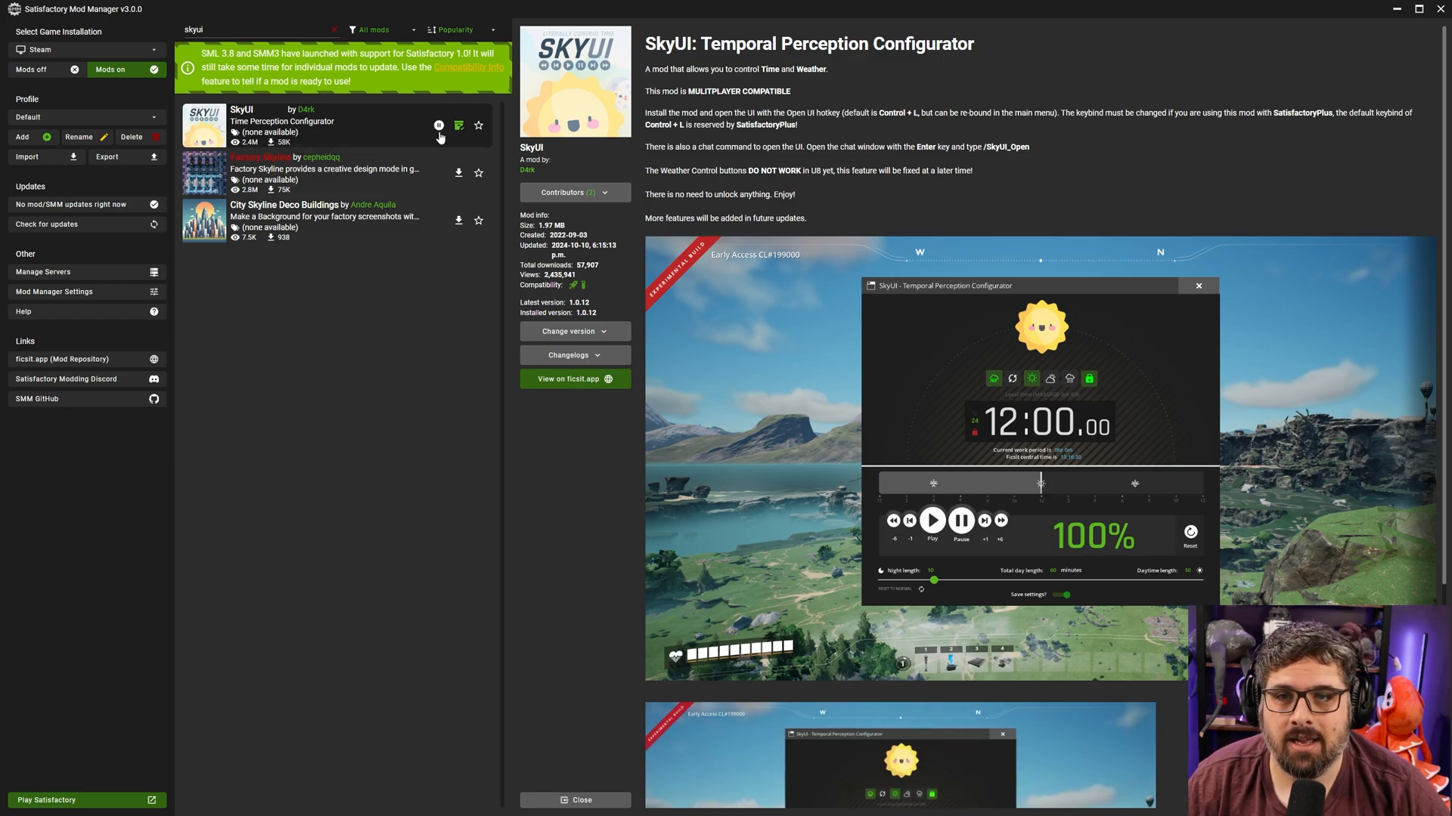
click(440, 126)
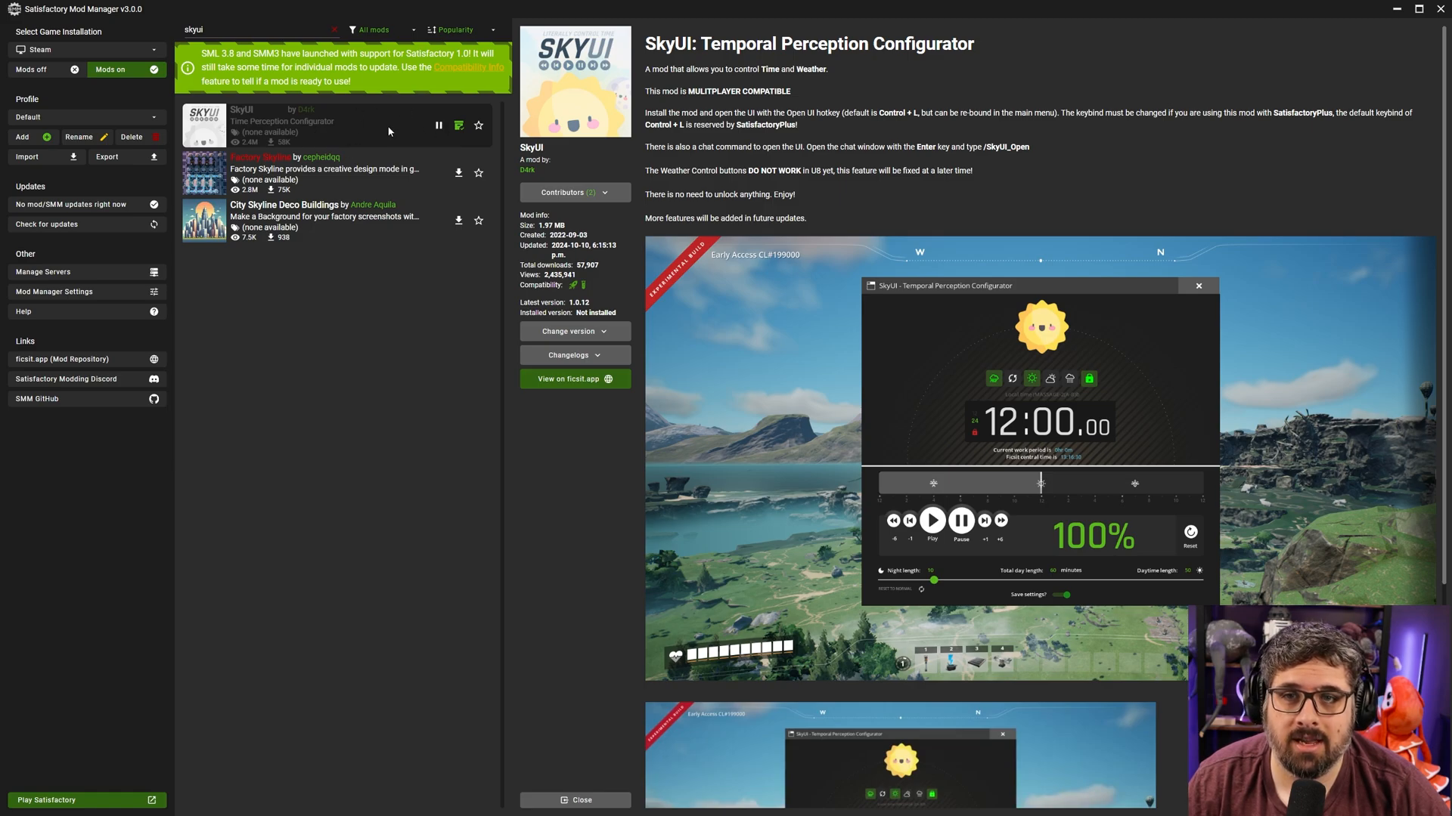
mouse_move(439, 125)
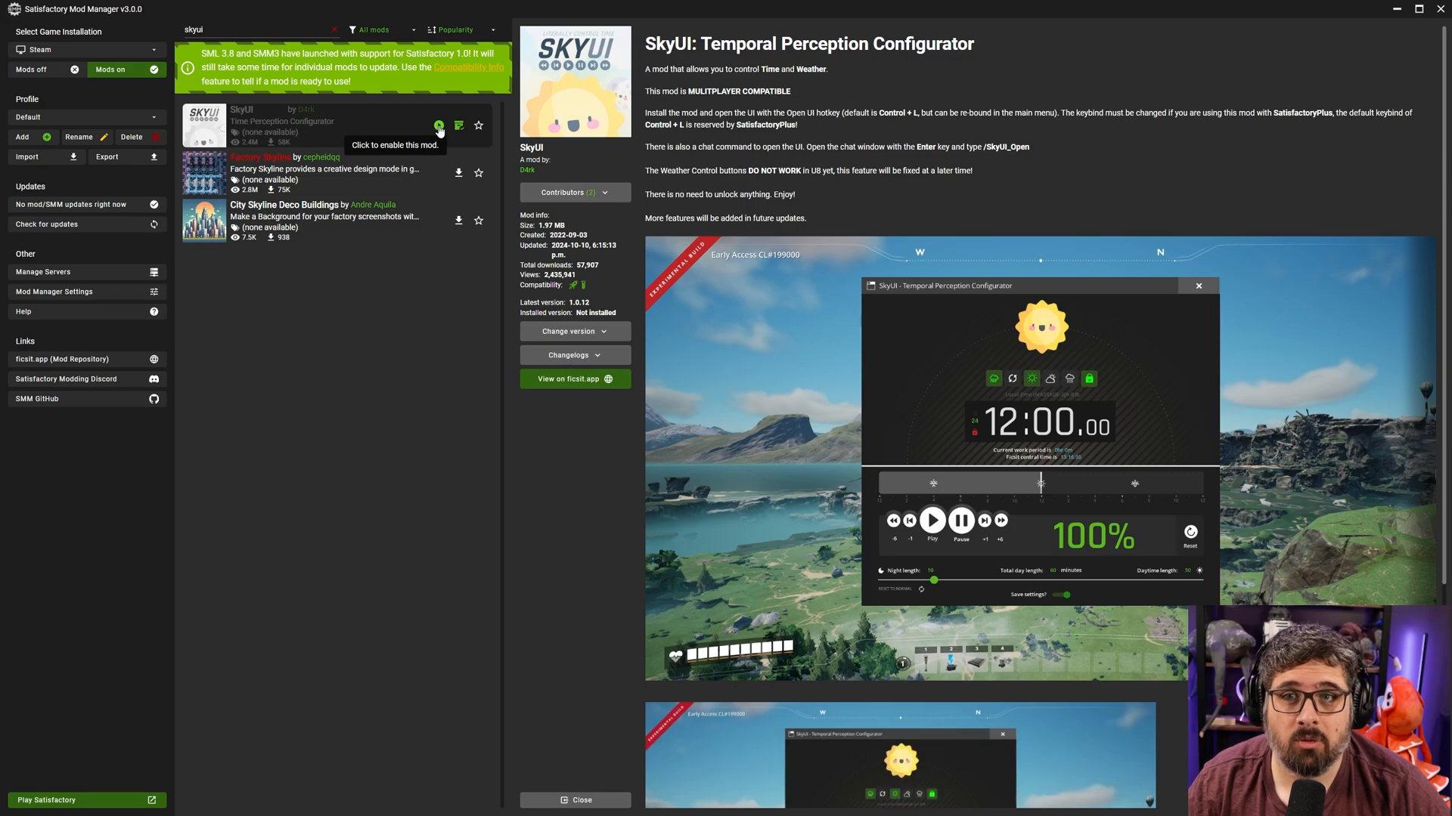
- Reinstall and enable SkyUI, then return to the full mod list
click(439, 126)
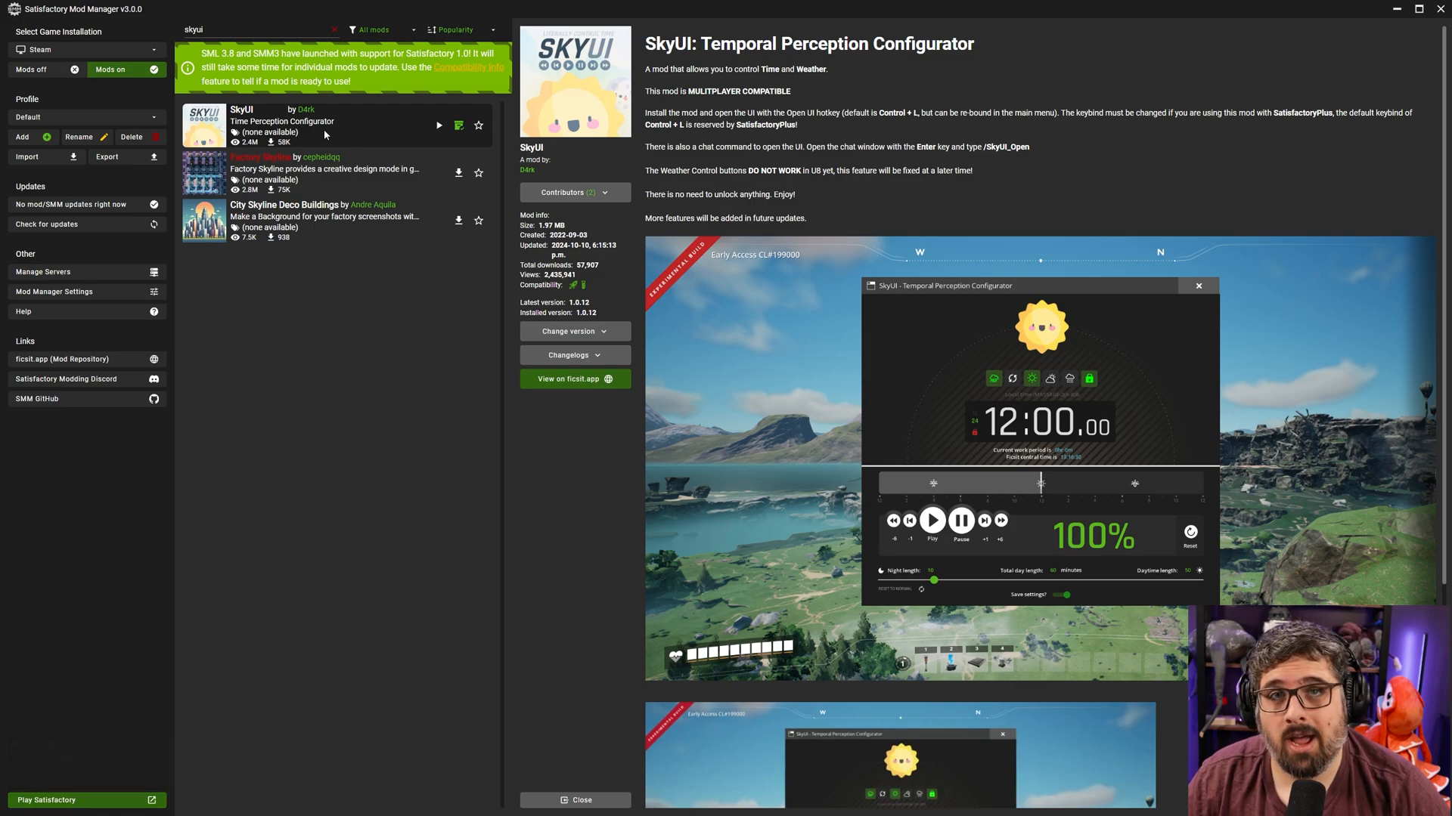
click(439, 125)
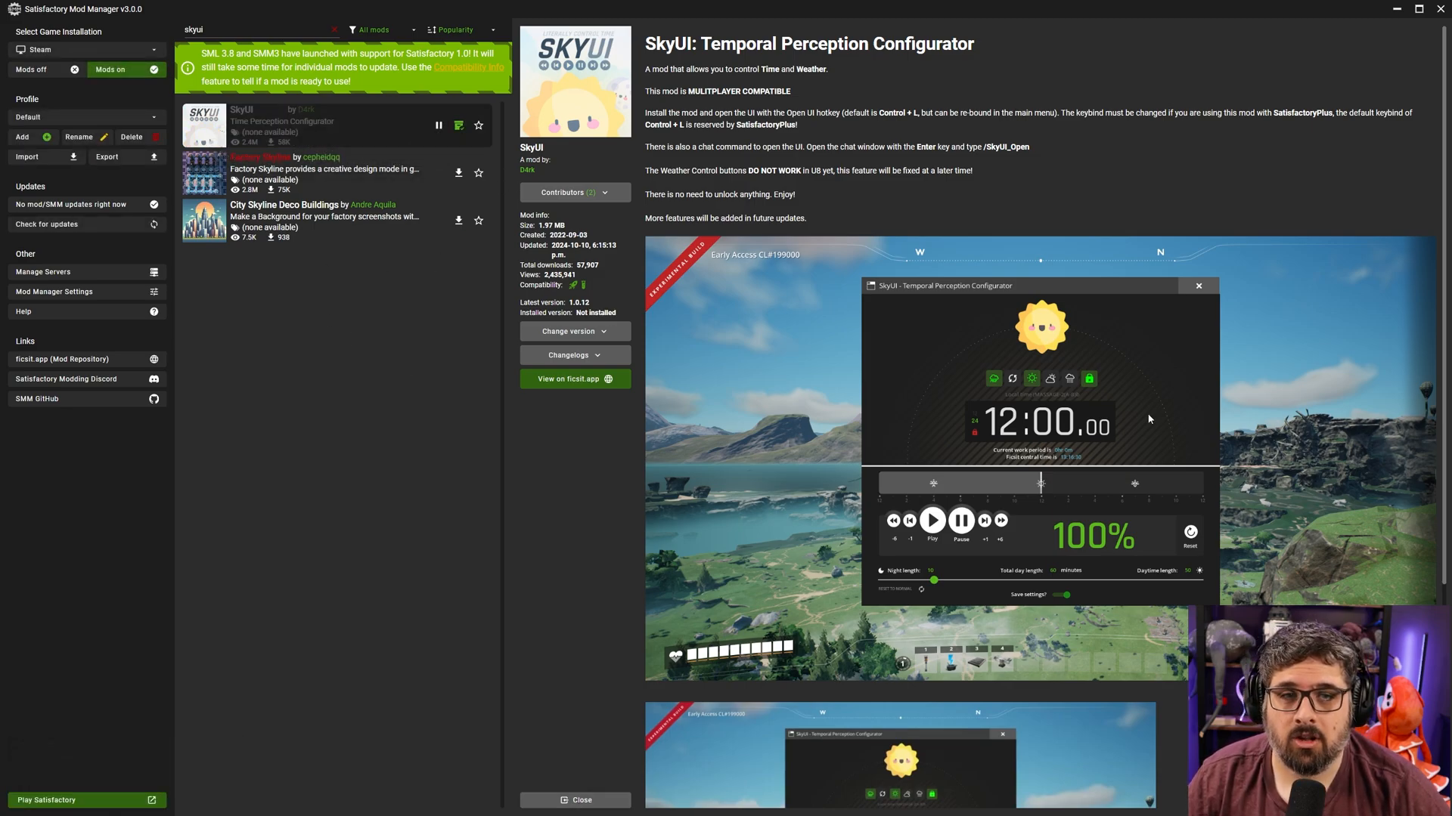
click(574, 800)
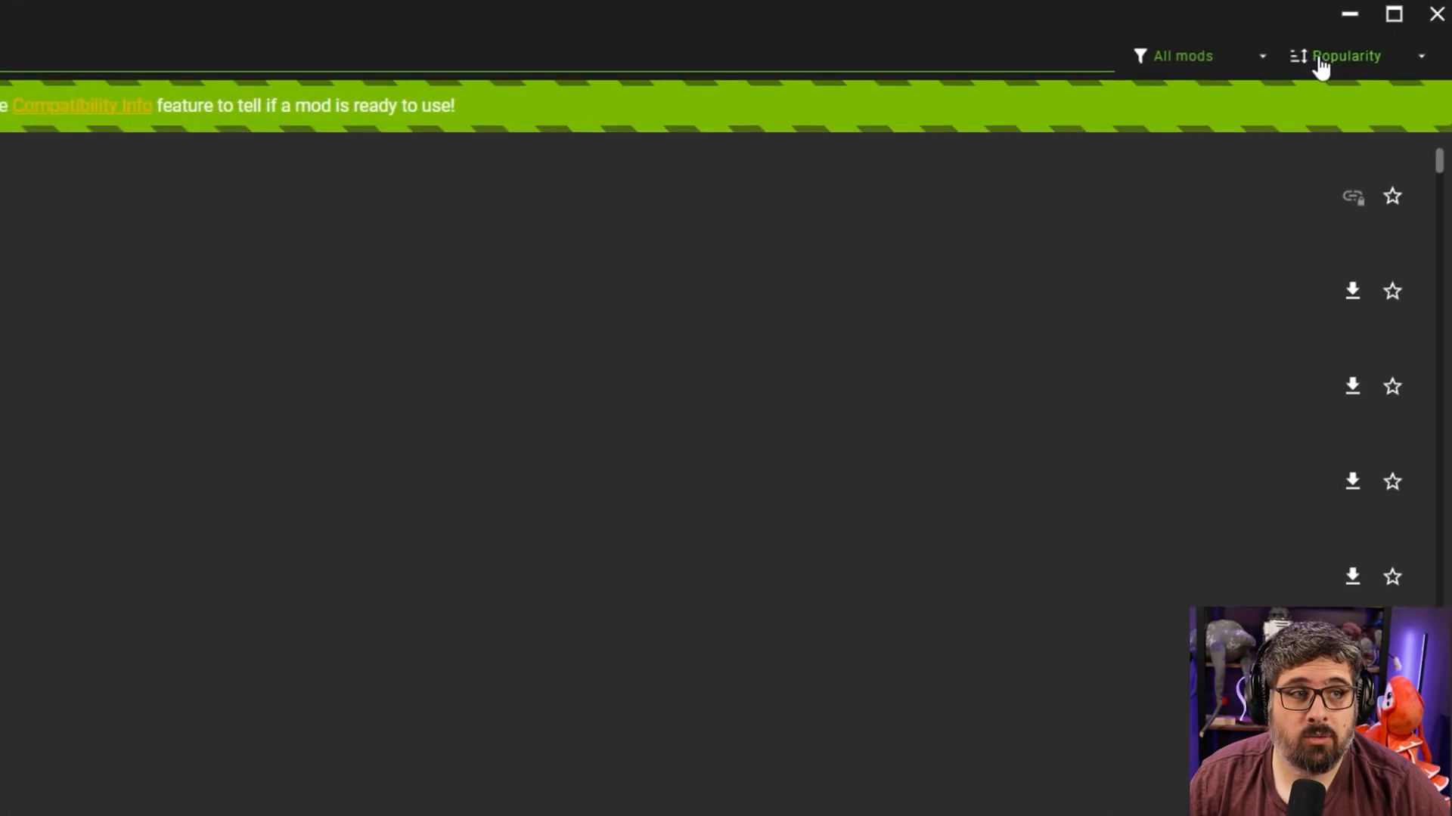
- Sort the mod list by last updated and browse it
click(1348, 56)
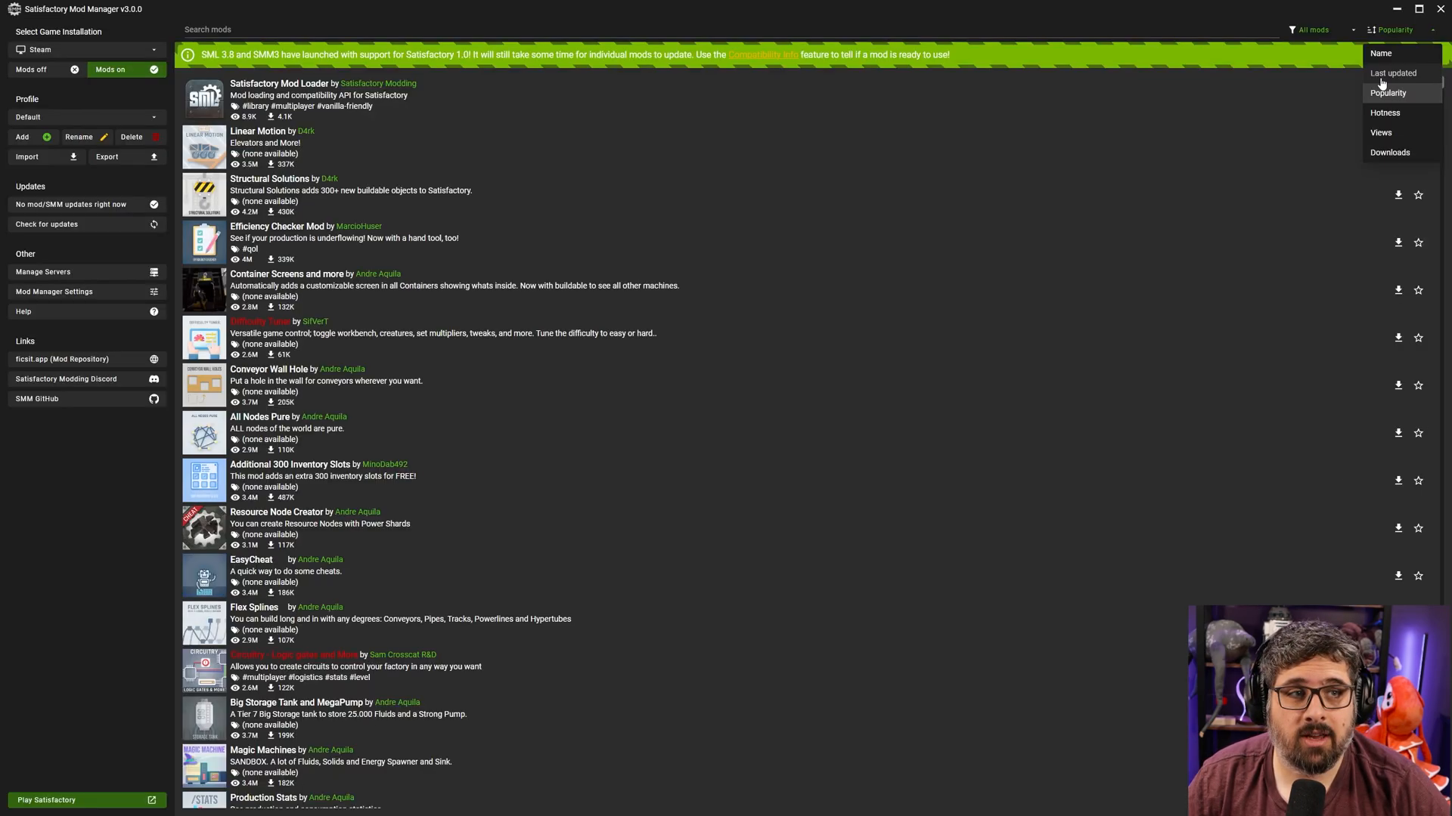
click(1391, 73)
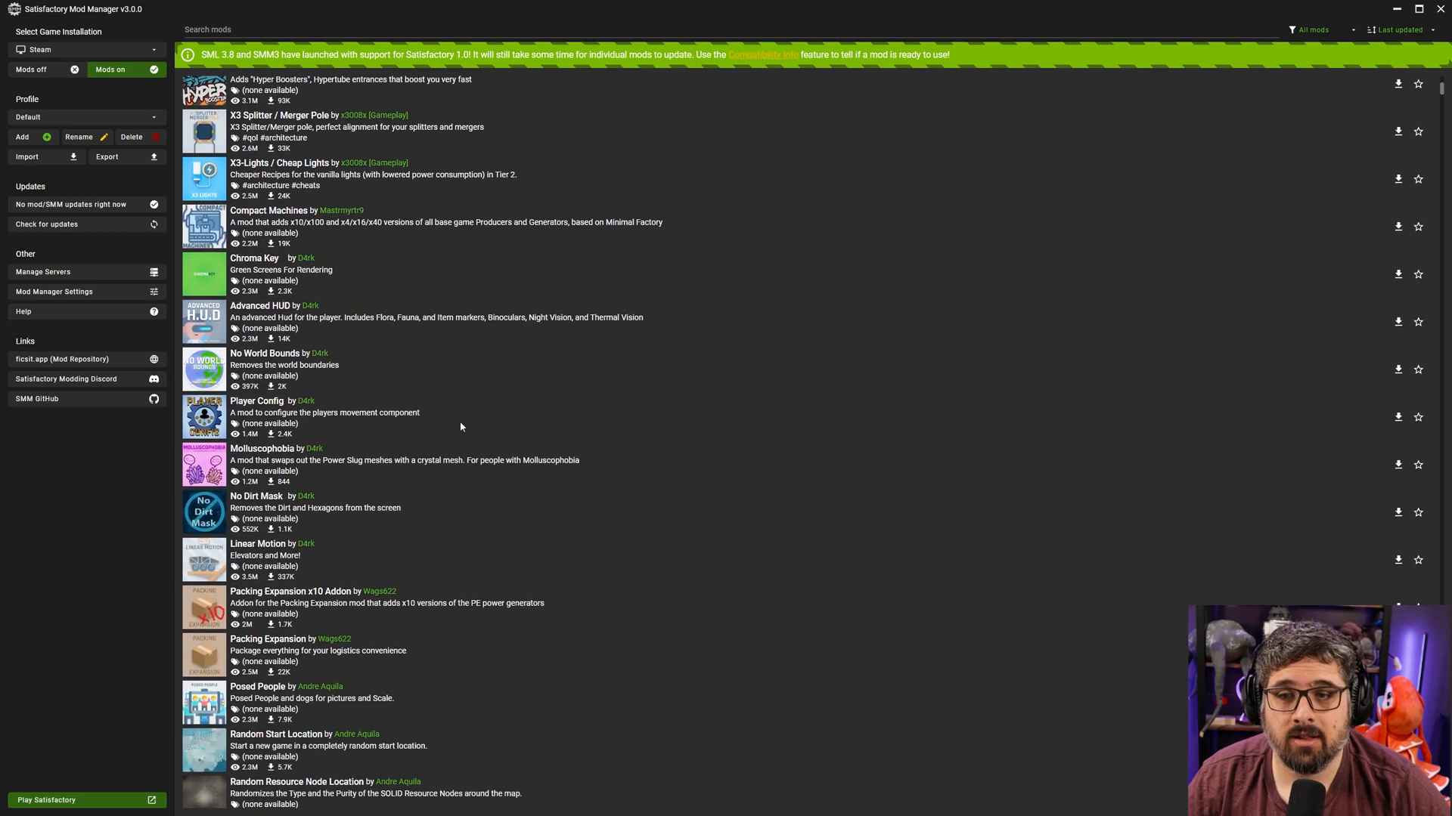
scroll(down, 3)
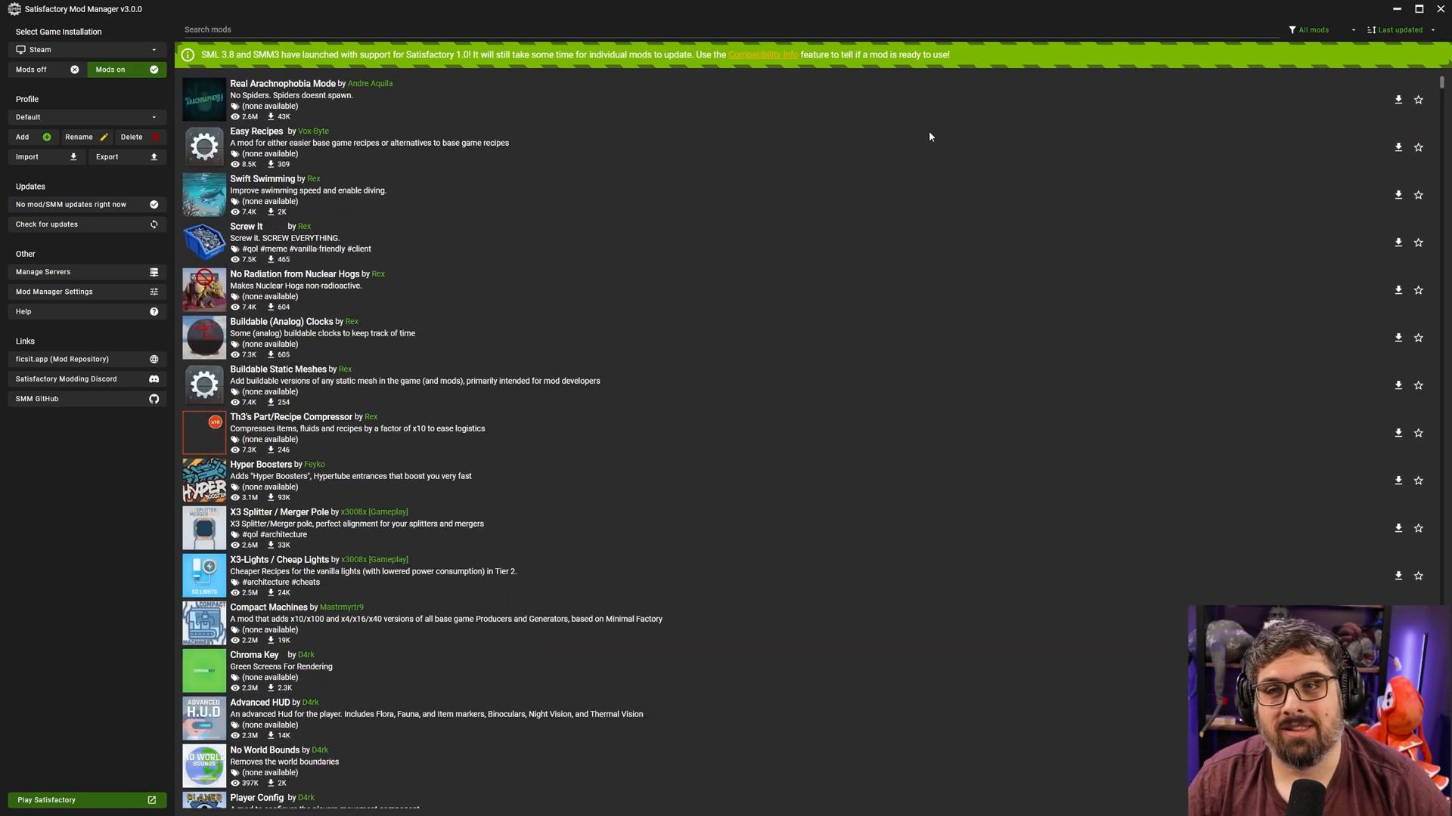
mouse_move(1115, 141)
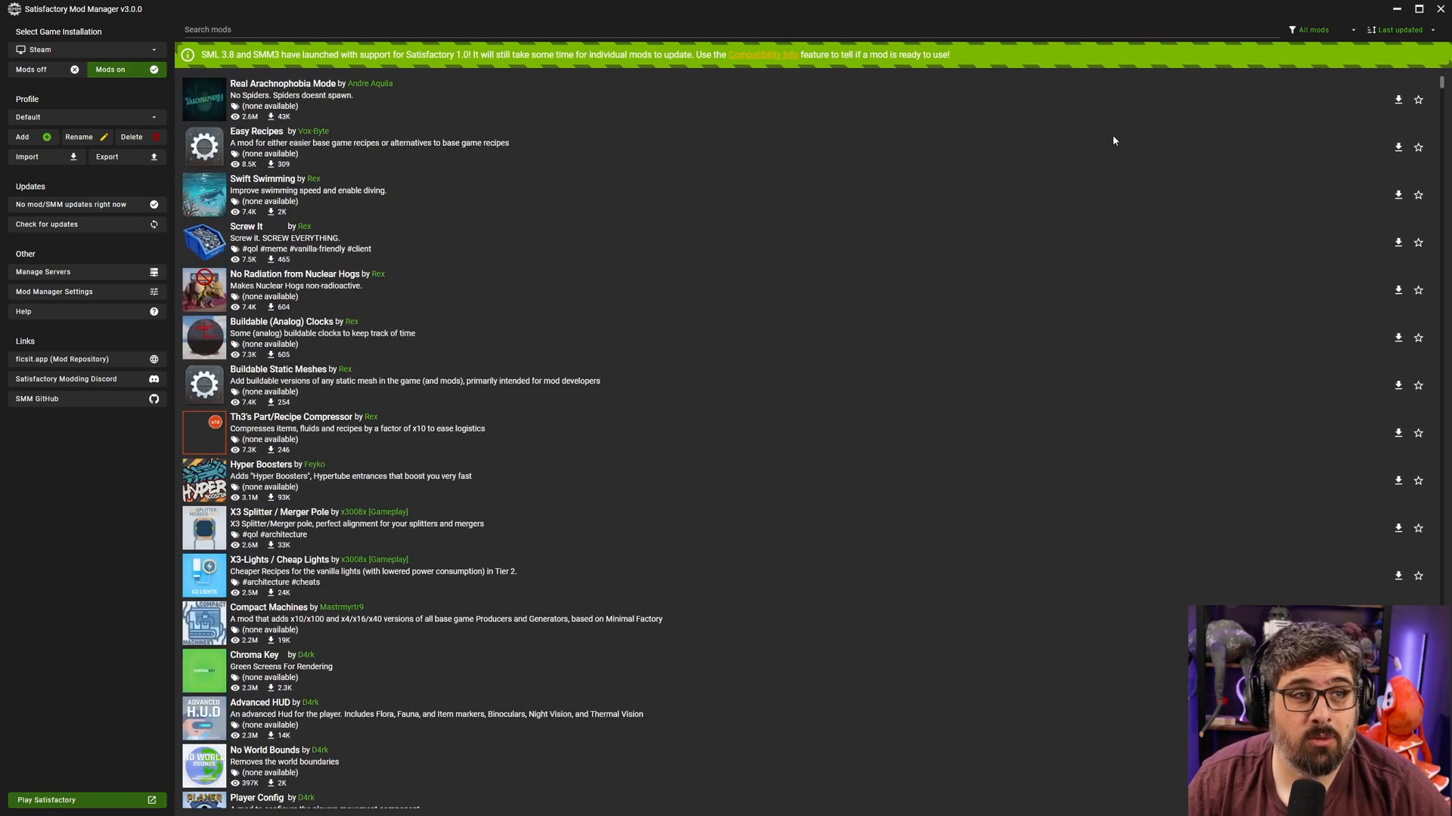
- Sort the mod list by downloads and browse the most popular mods
click(1397, 29)
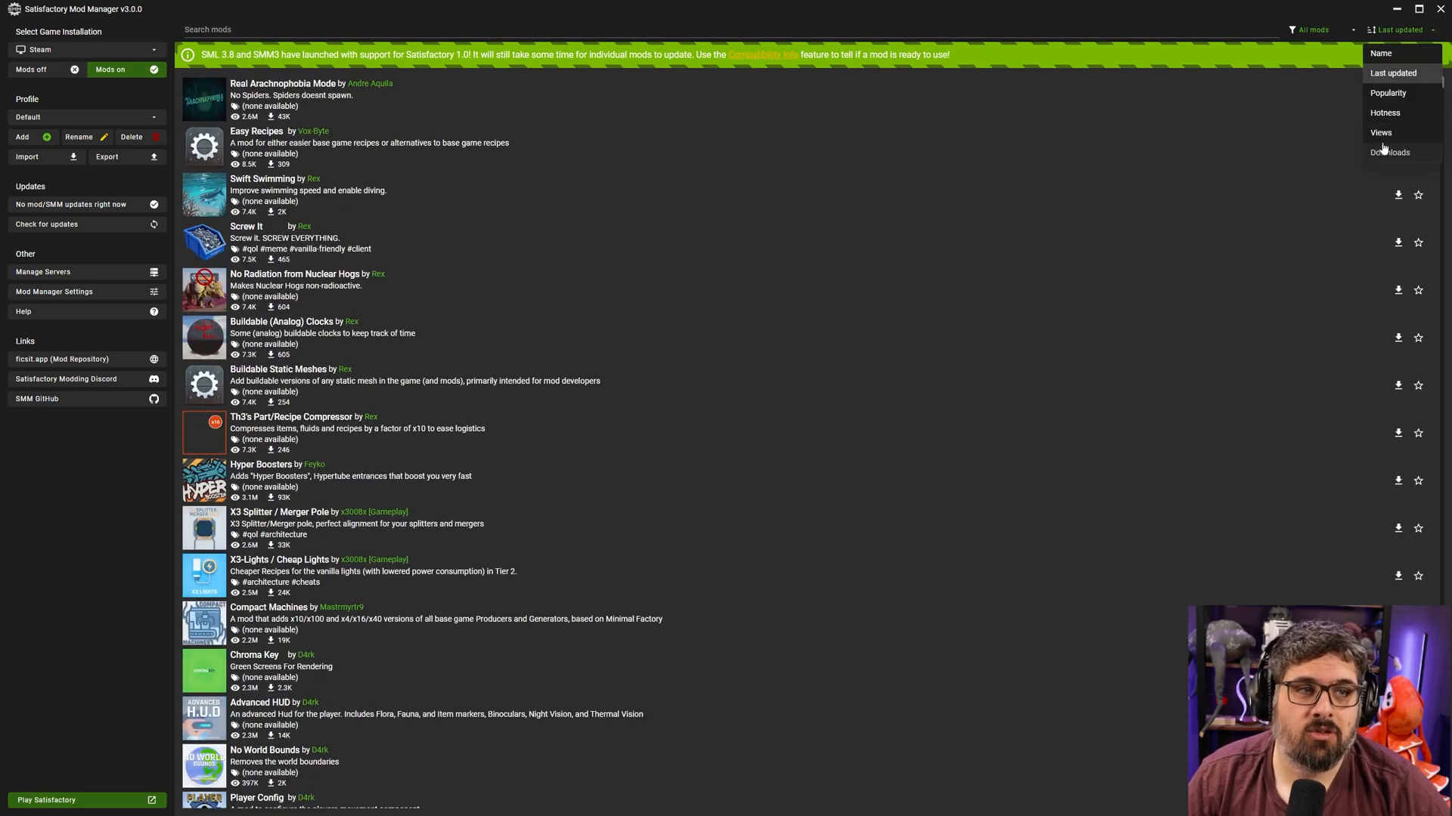
click(1389, 151)
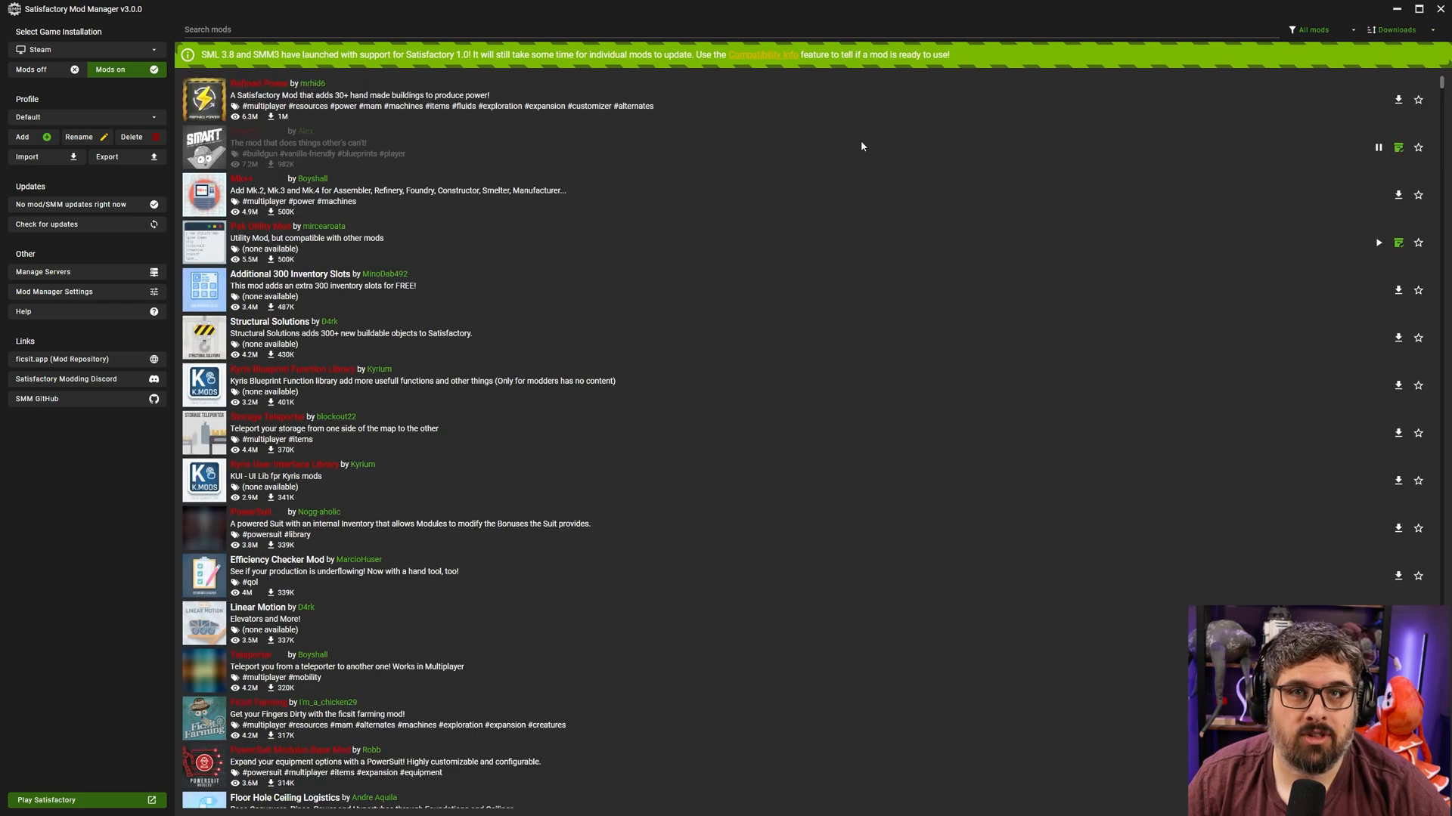
scroll(down, 3)
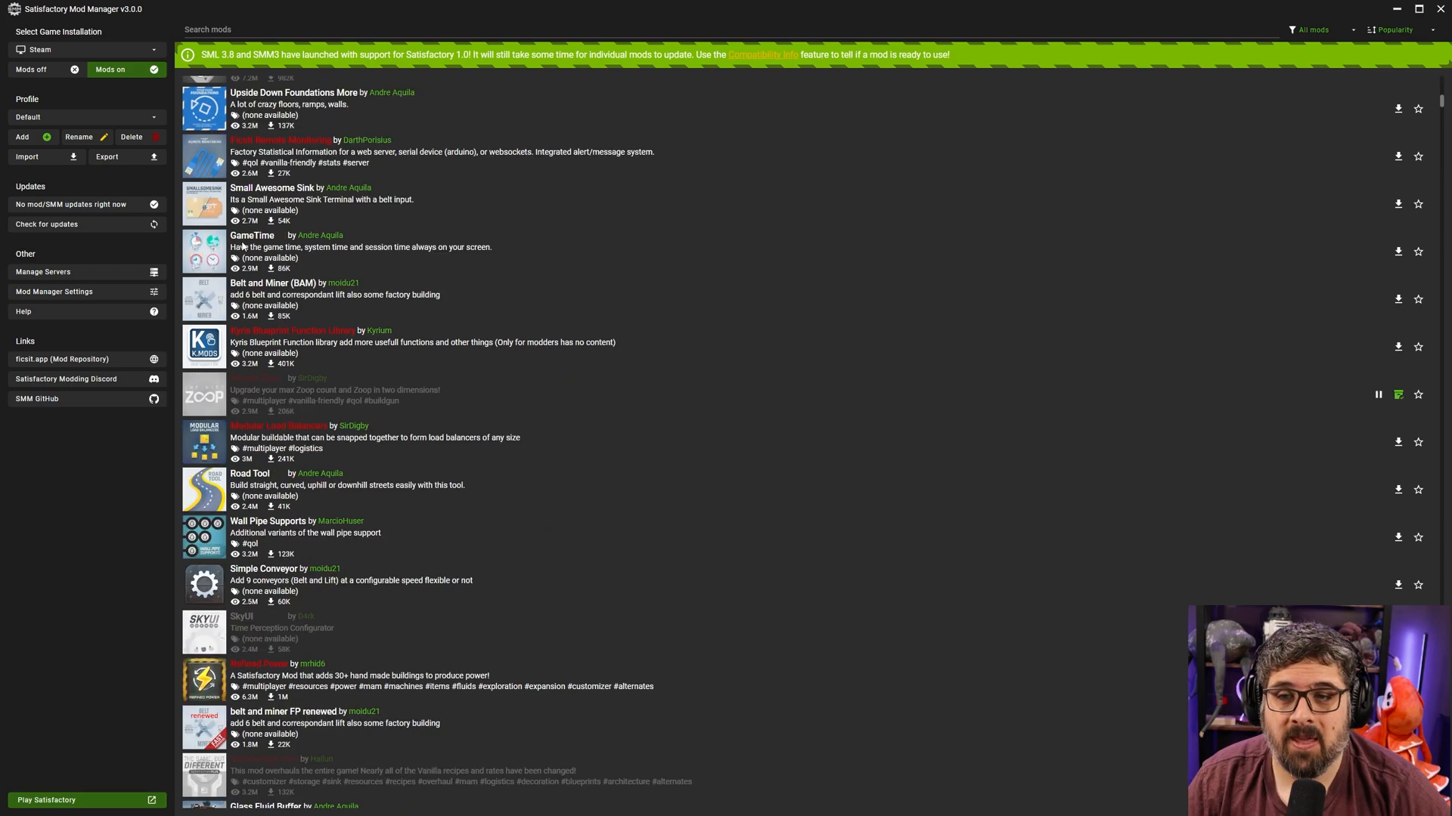
scroll(down, 3)
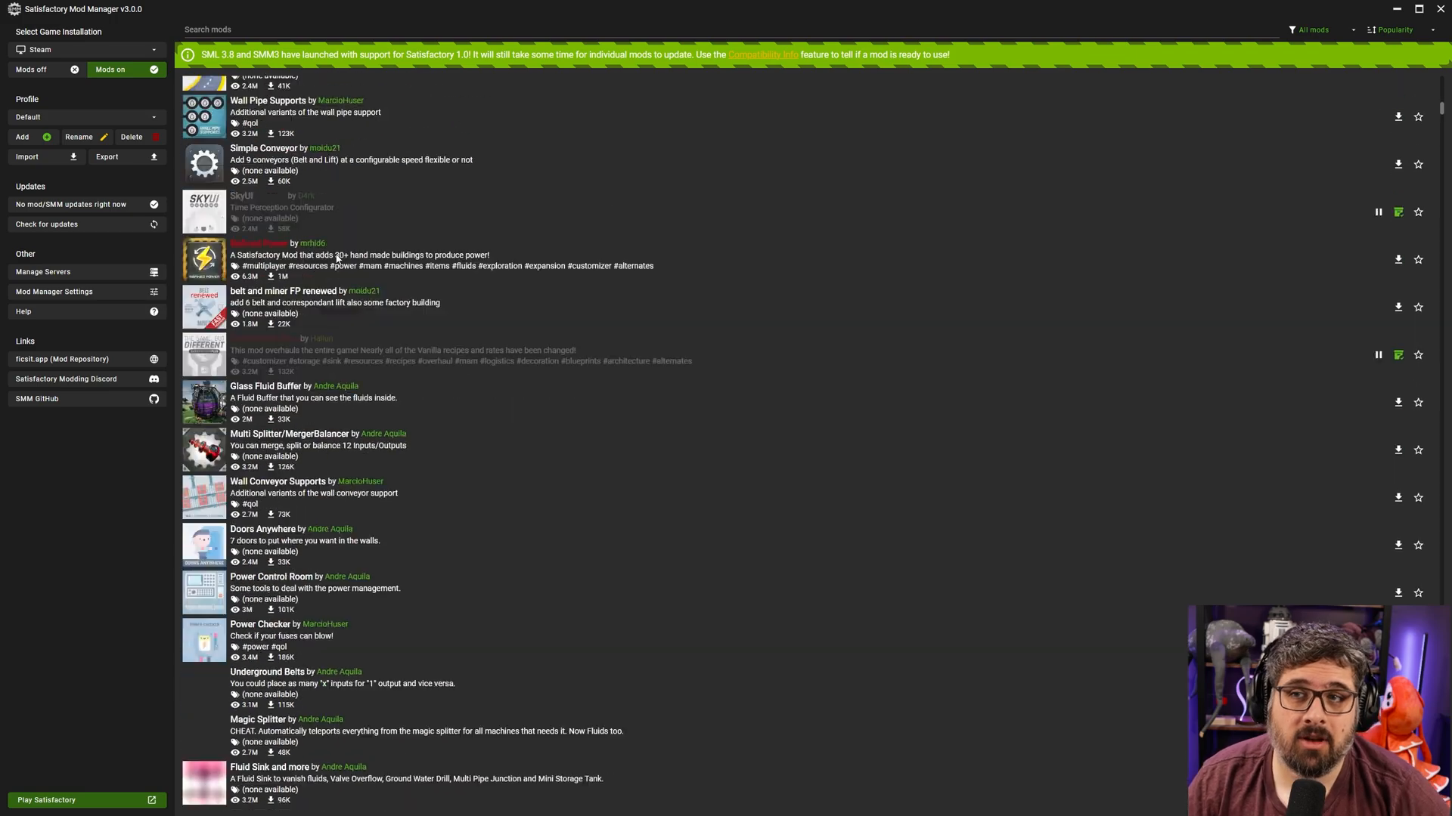
scroll(down, 3)
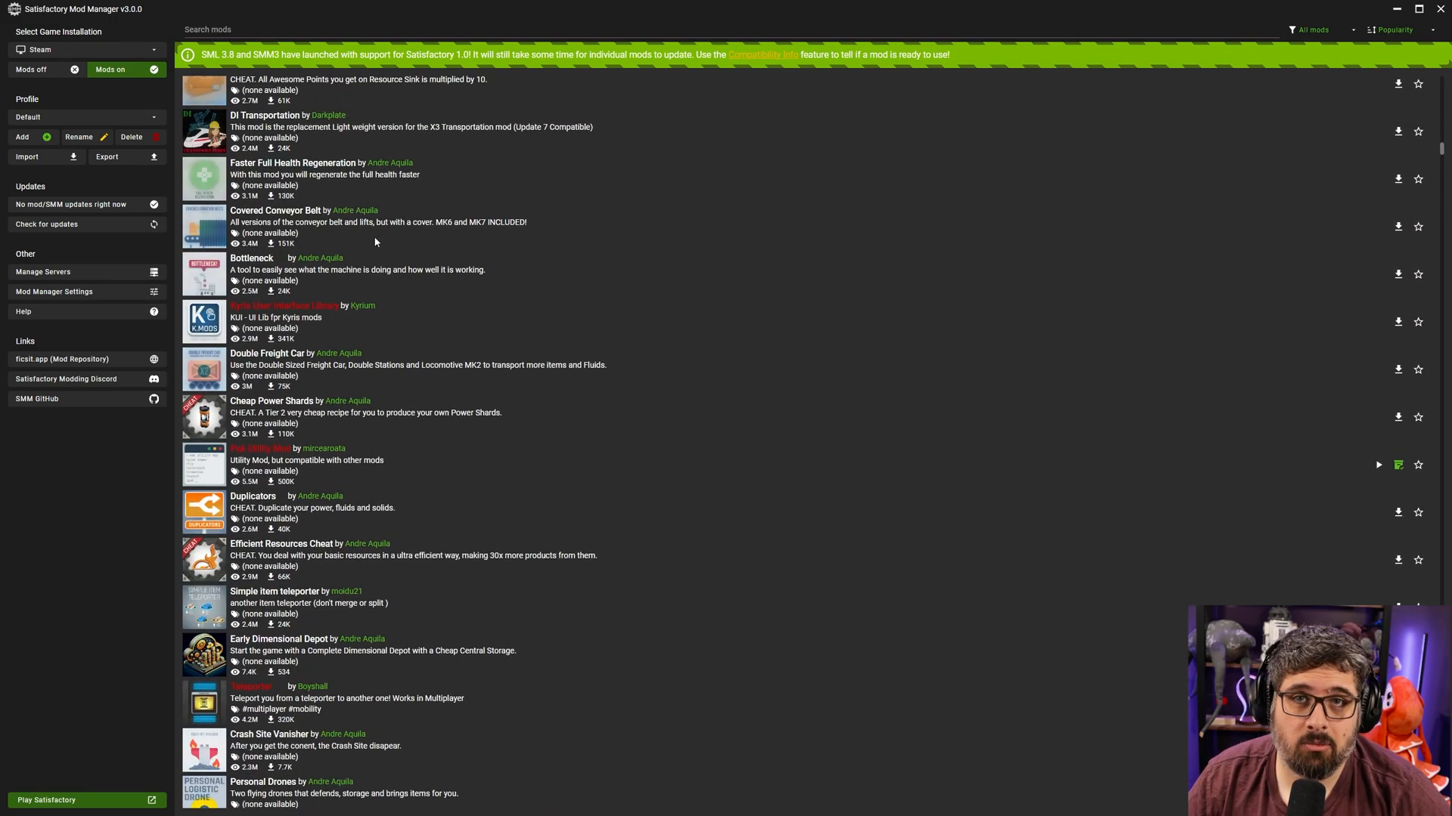
scroll(down, 3)
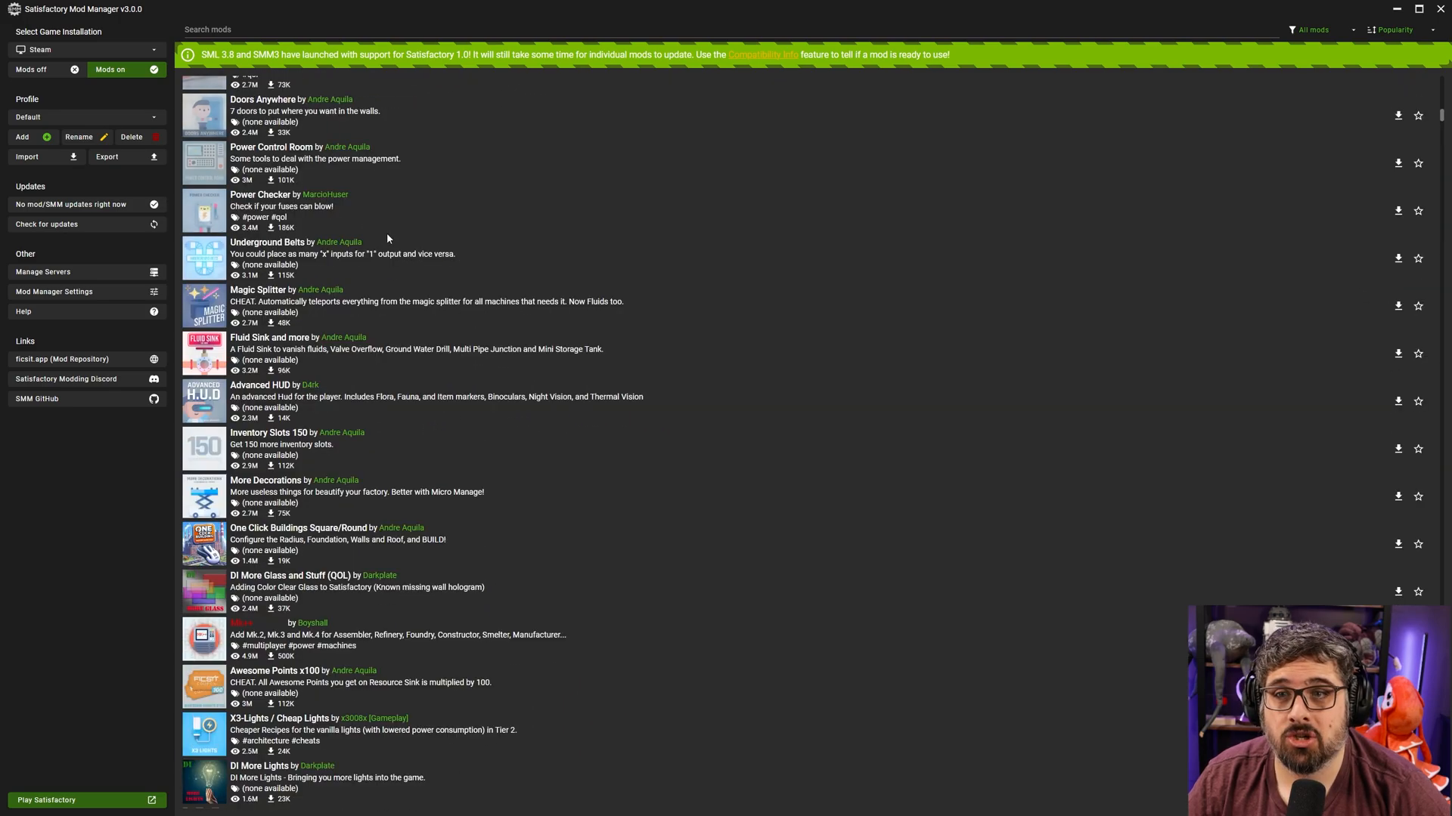
scroll(down, 3)
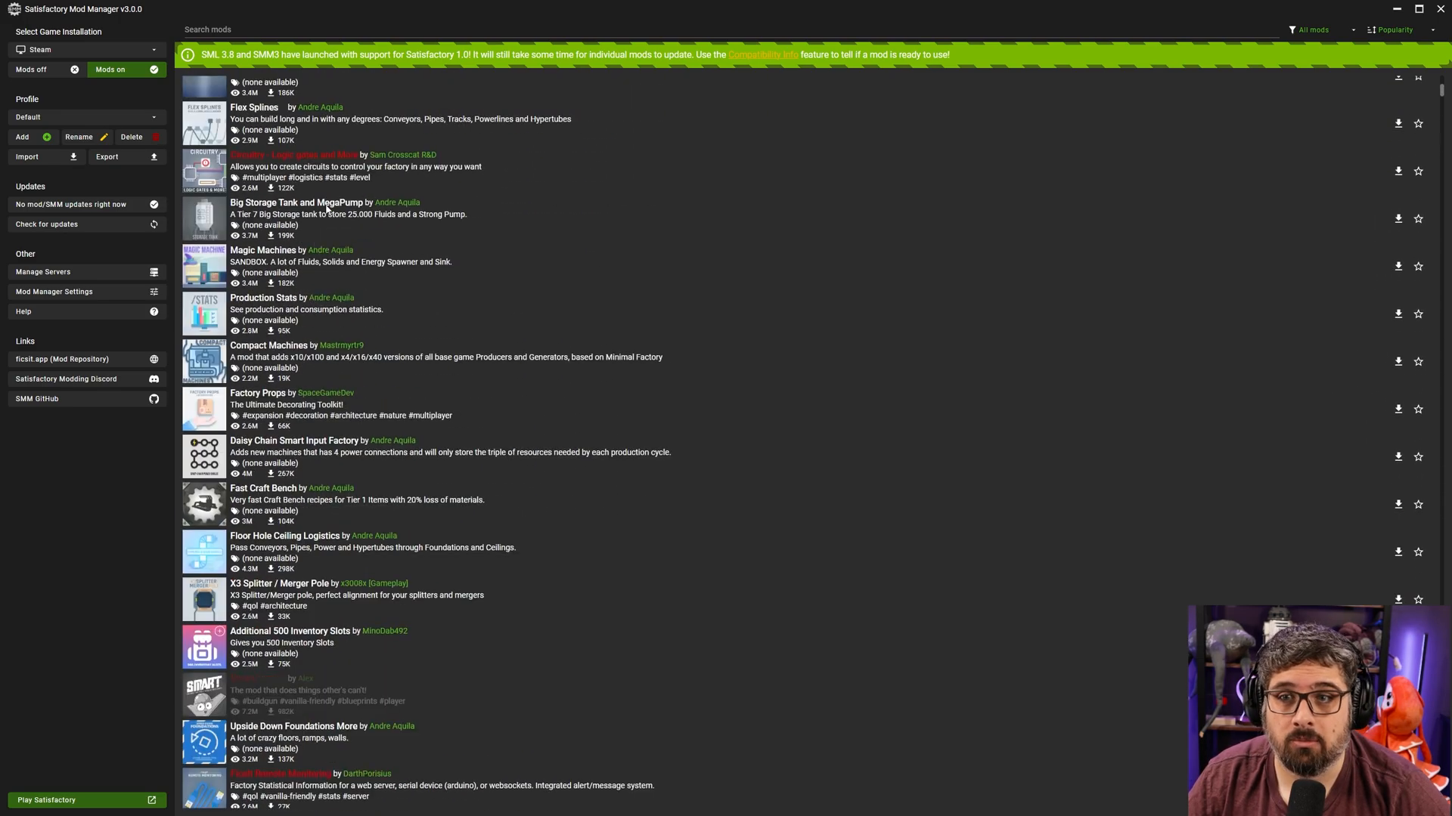
- Filter the mod list to show only installed mods
click(1312, 31)
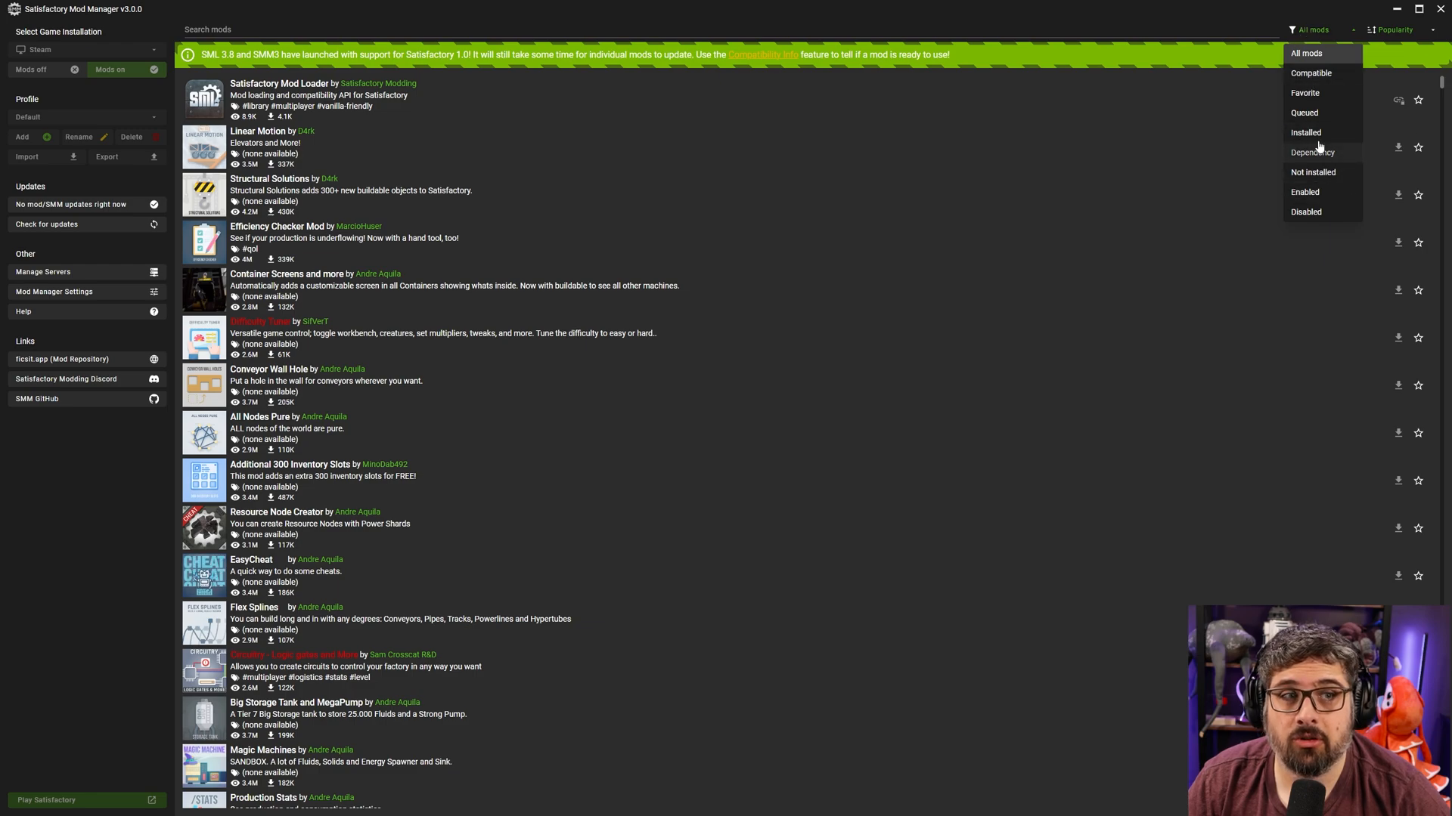
click(1305, 133)
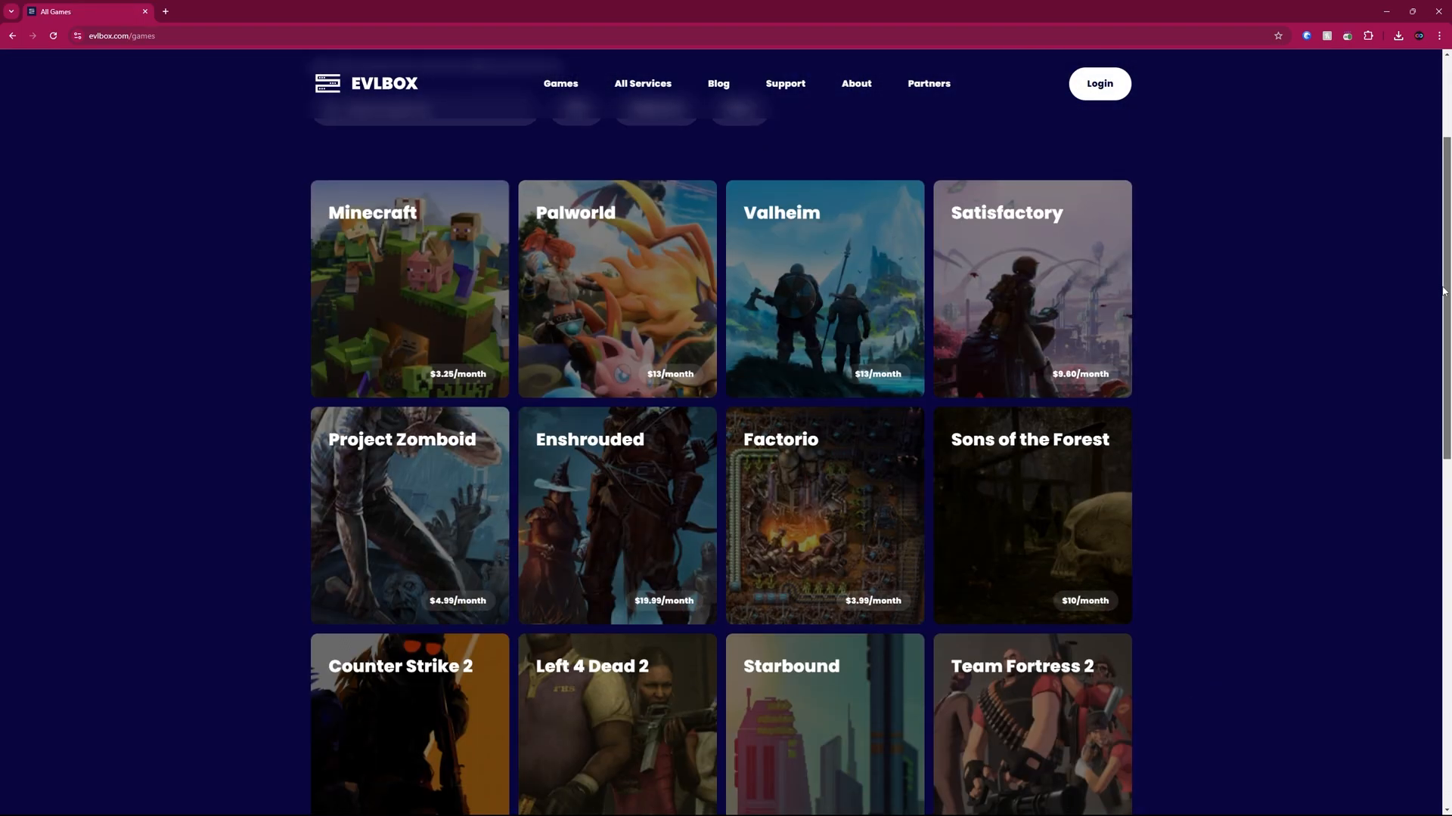
- Browse EVLBOX's All Services overview and About page down through the team section
scroll(down, 3)
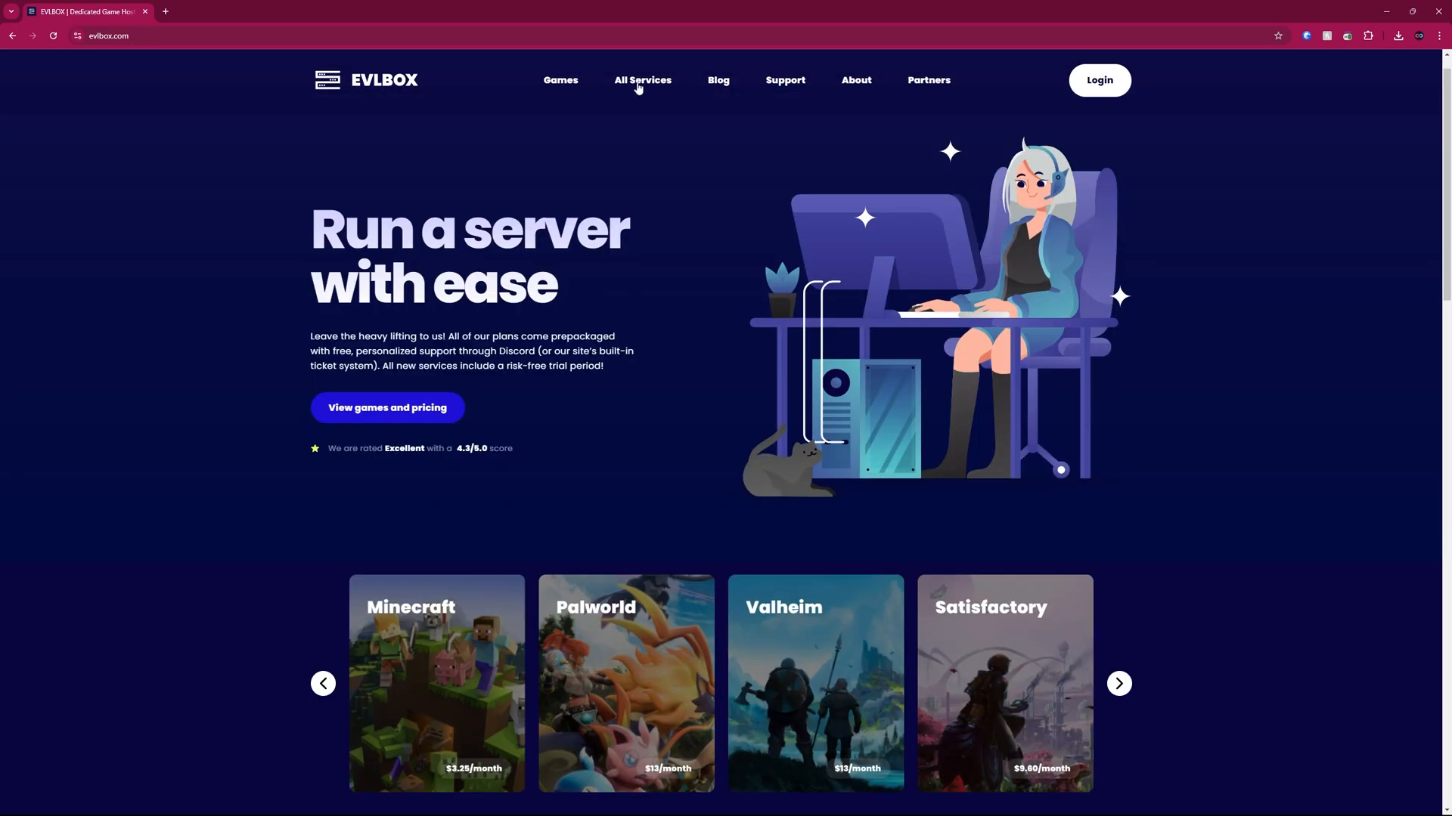
click(641, 80)
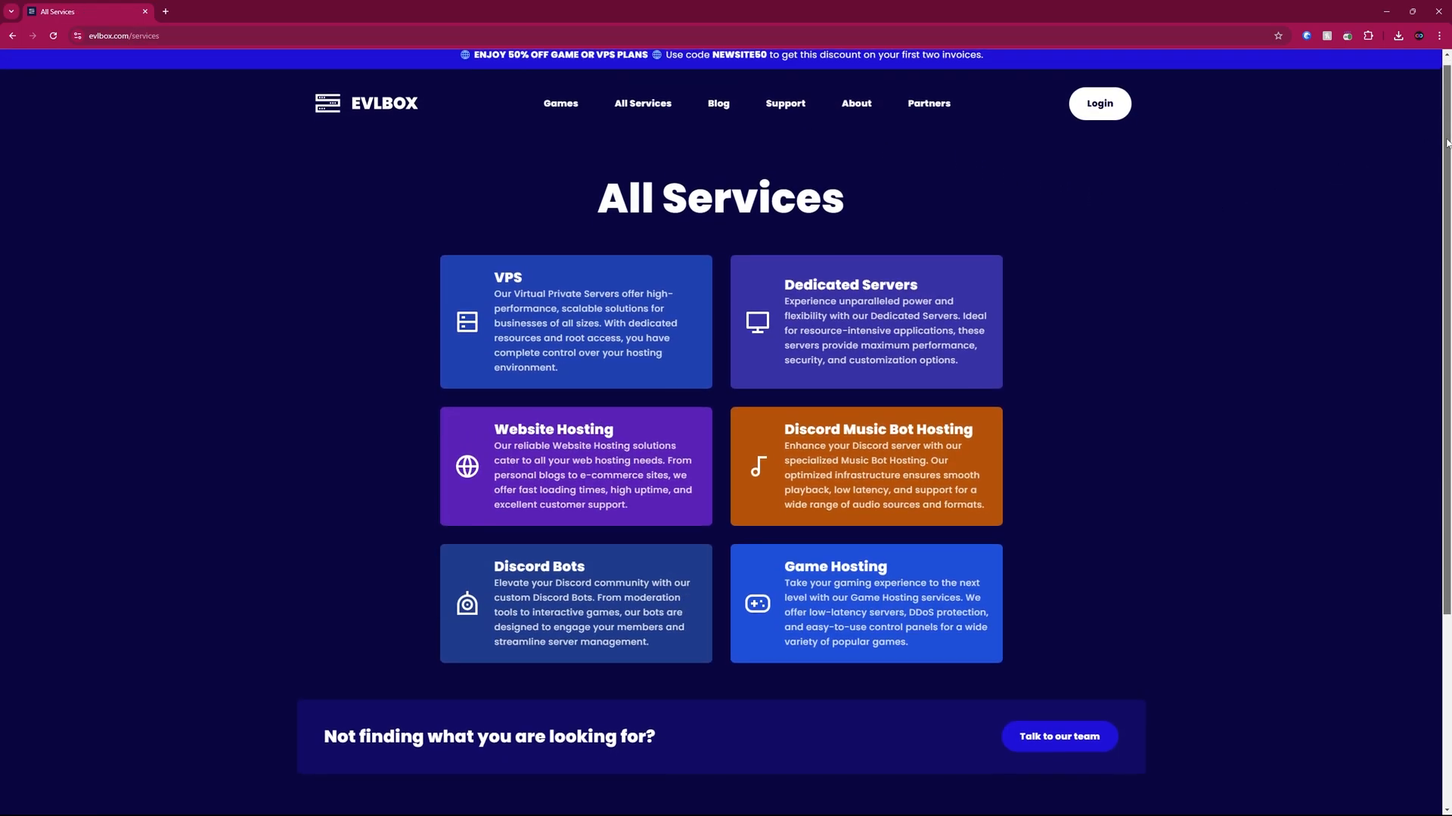
scroll(down, 3)
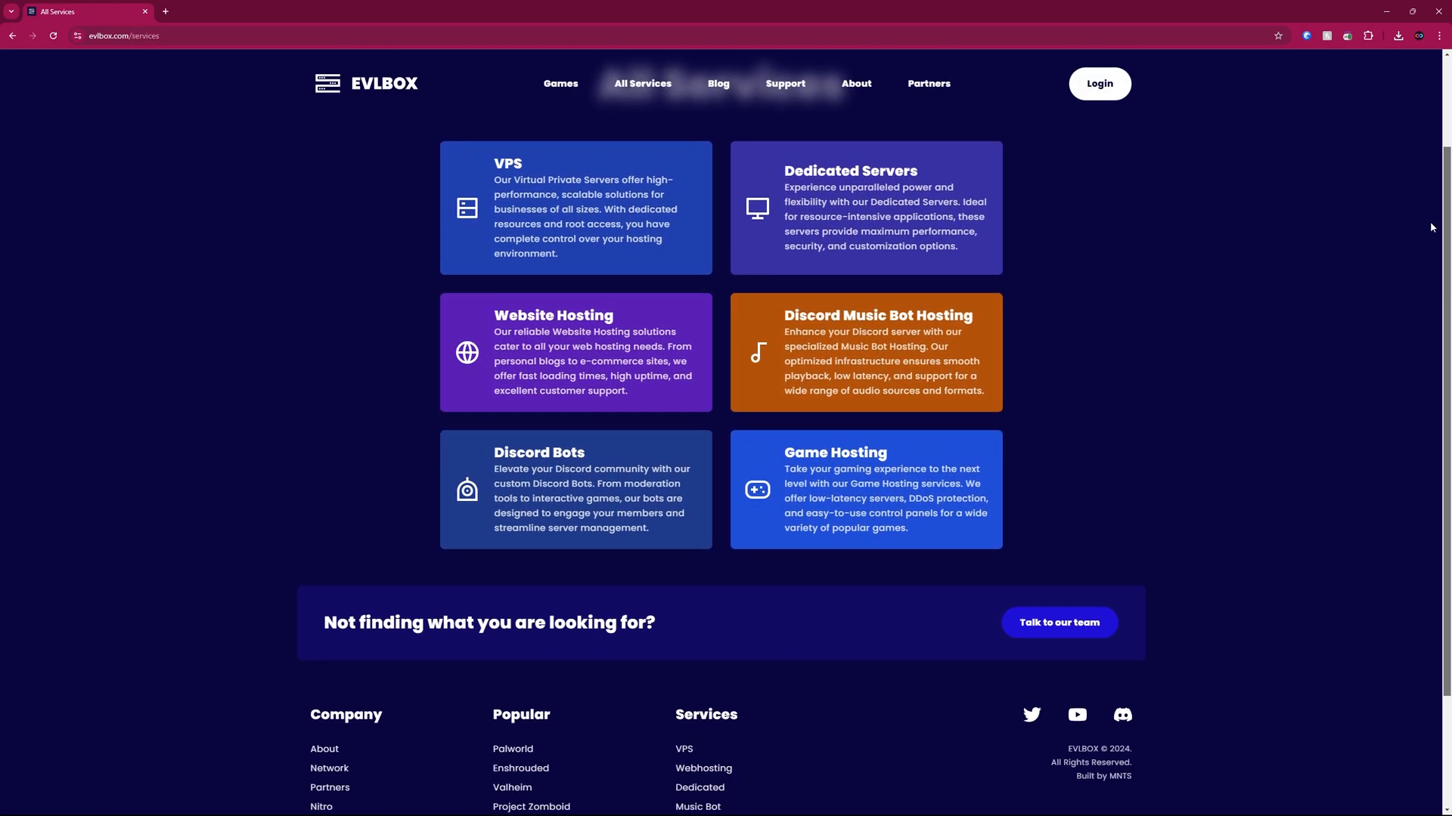
click(854, 83)
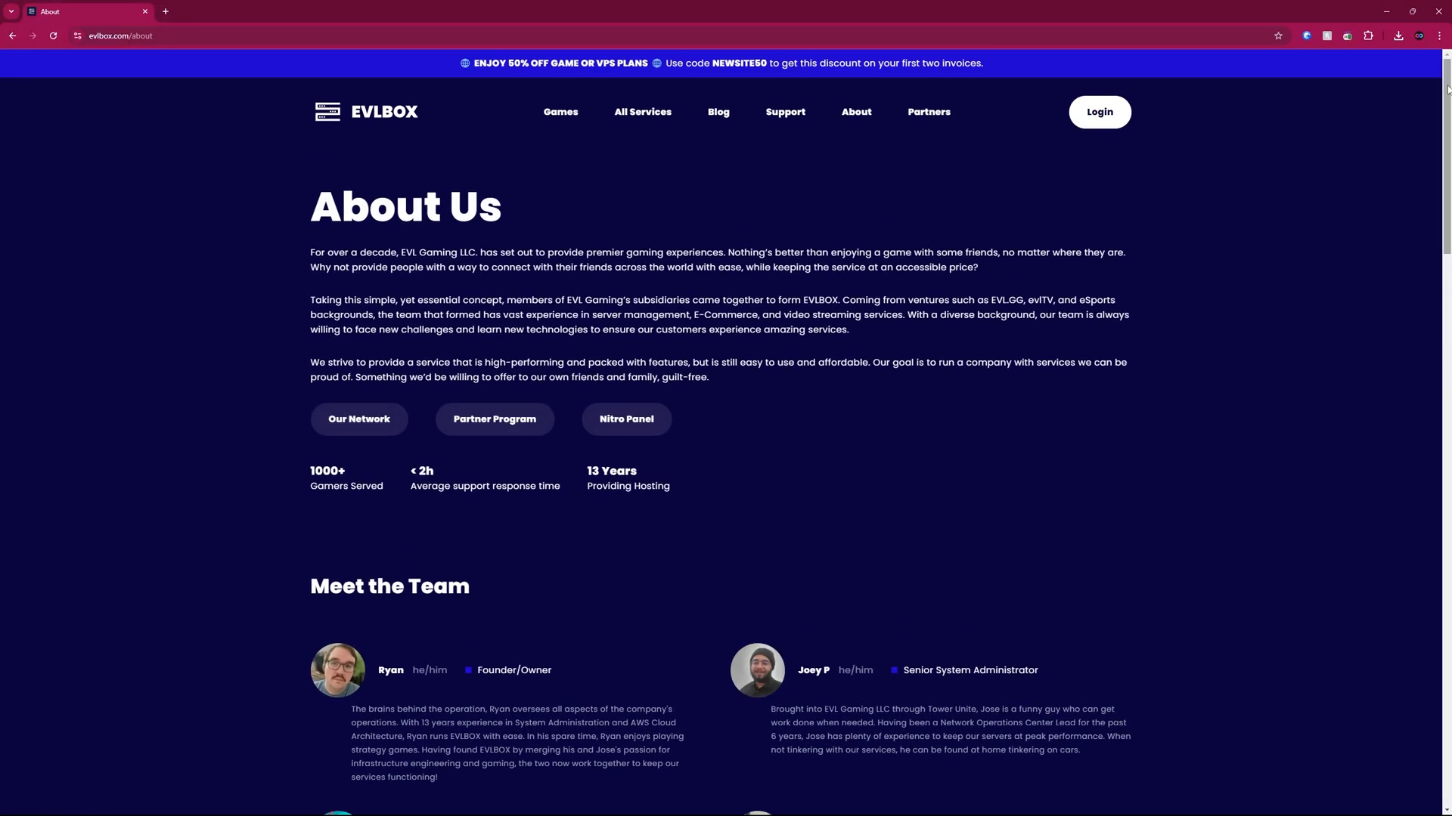
scroll(down, 3)
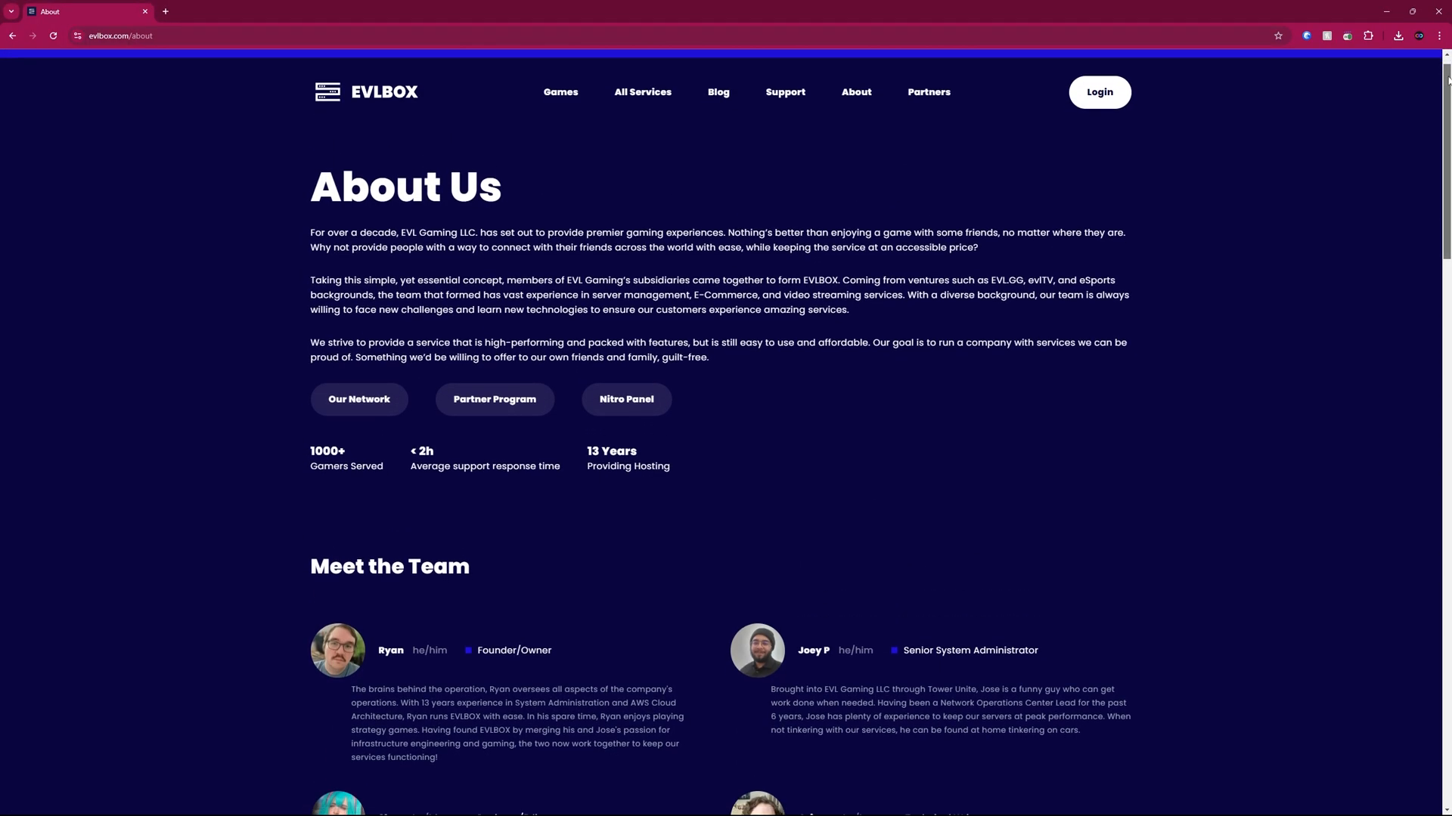
scroll(down, 3)
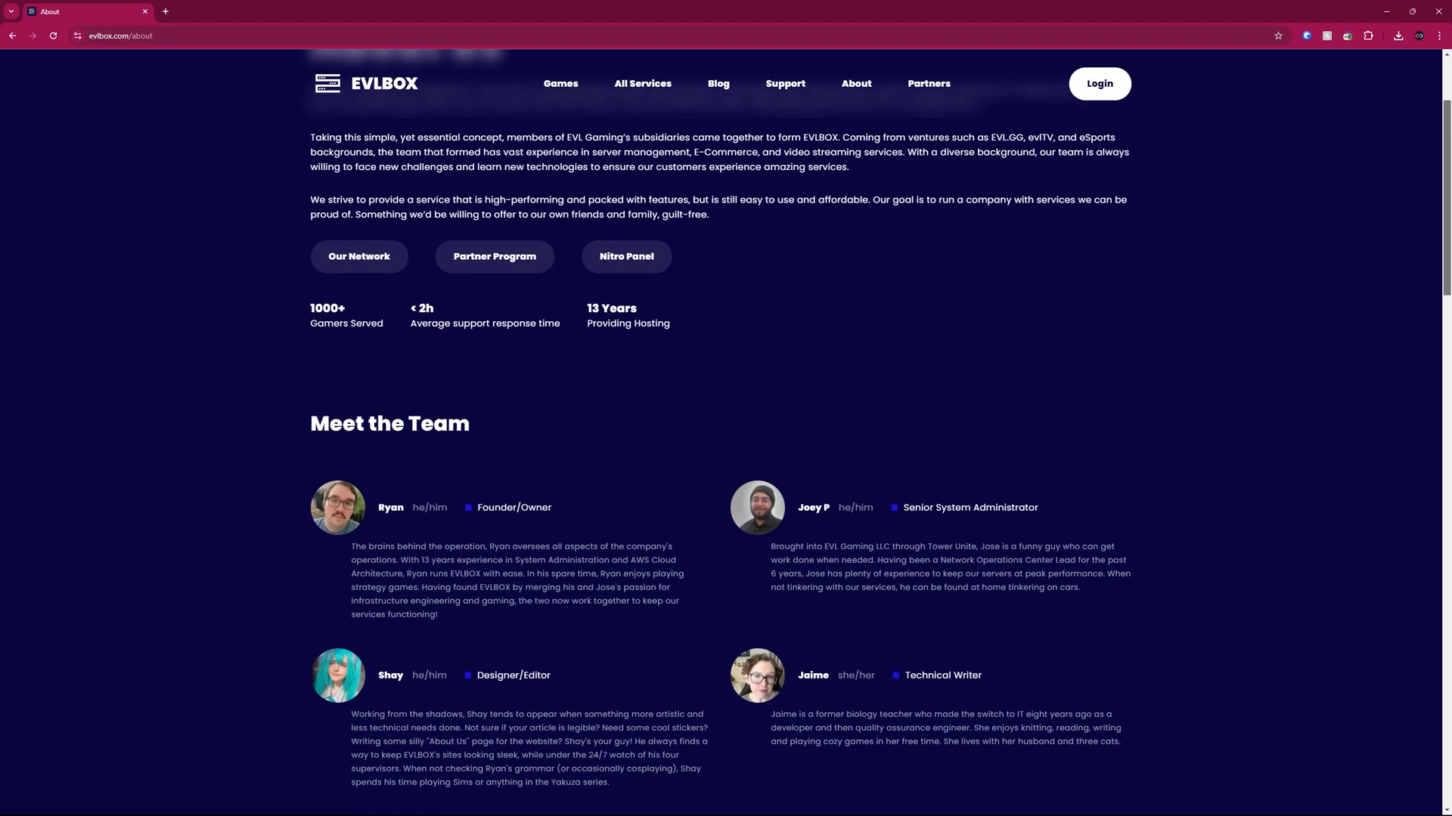
scroll(down, 3)
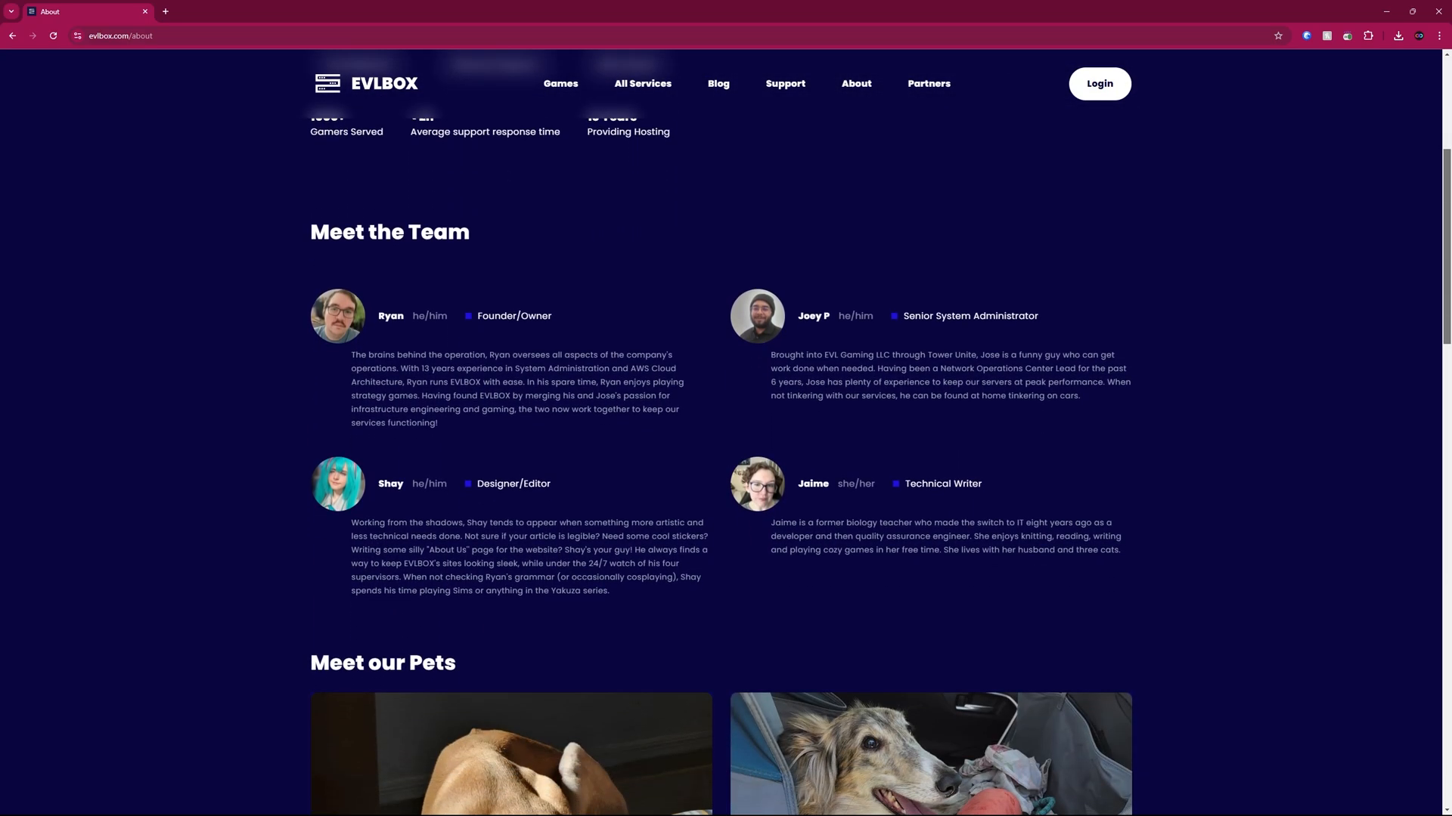
- View EVLBOX's Games page listing hosted games with prices
click(560, 83)
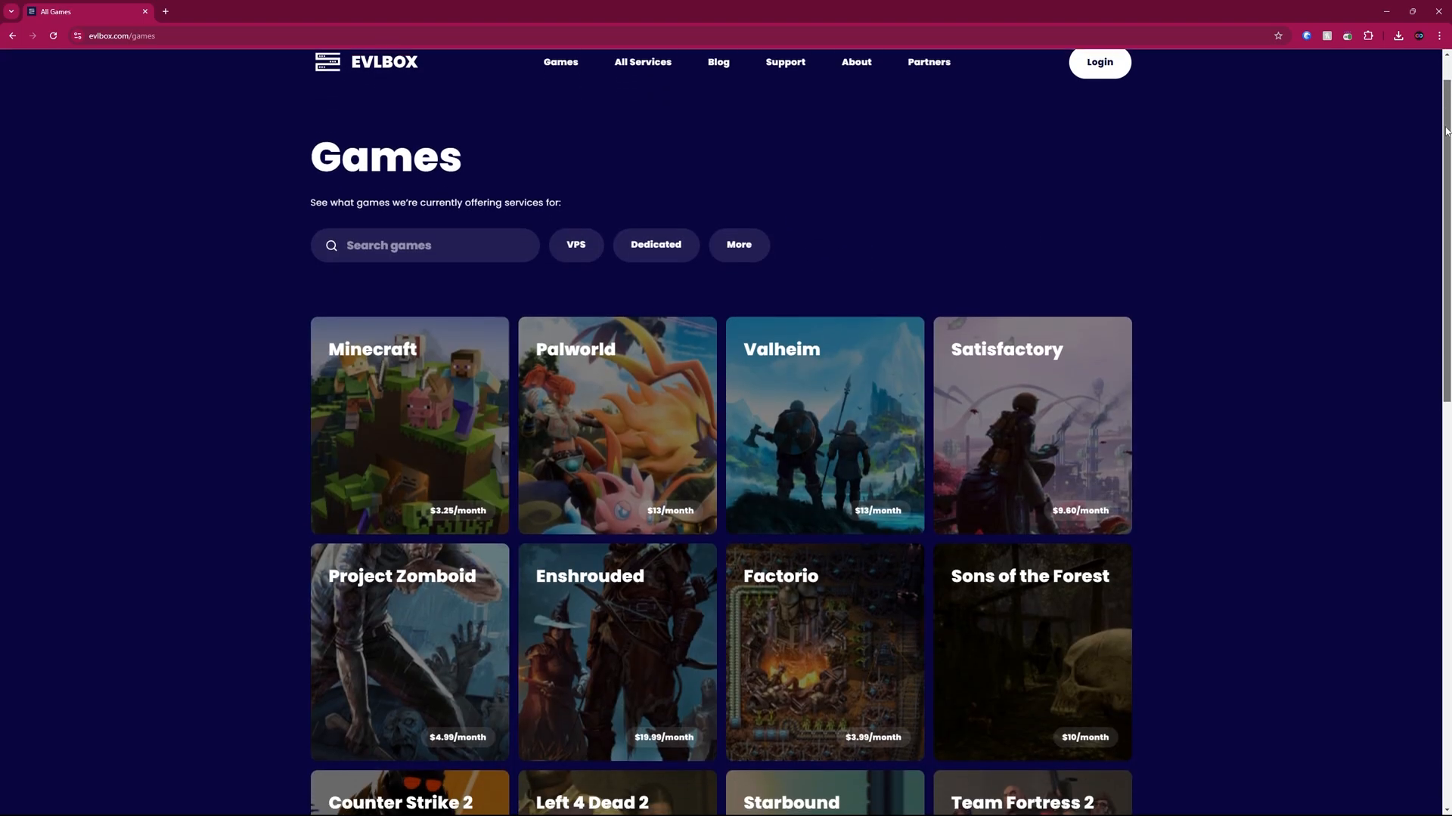
scroll(down, 3)
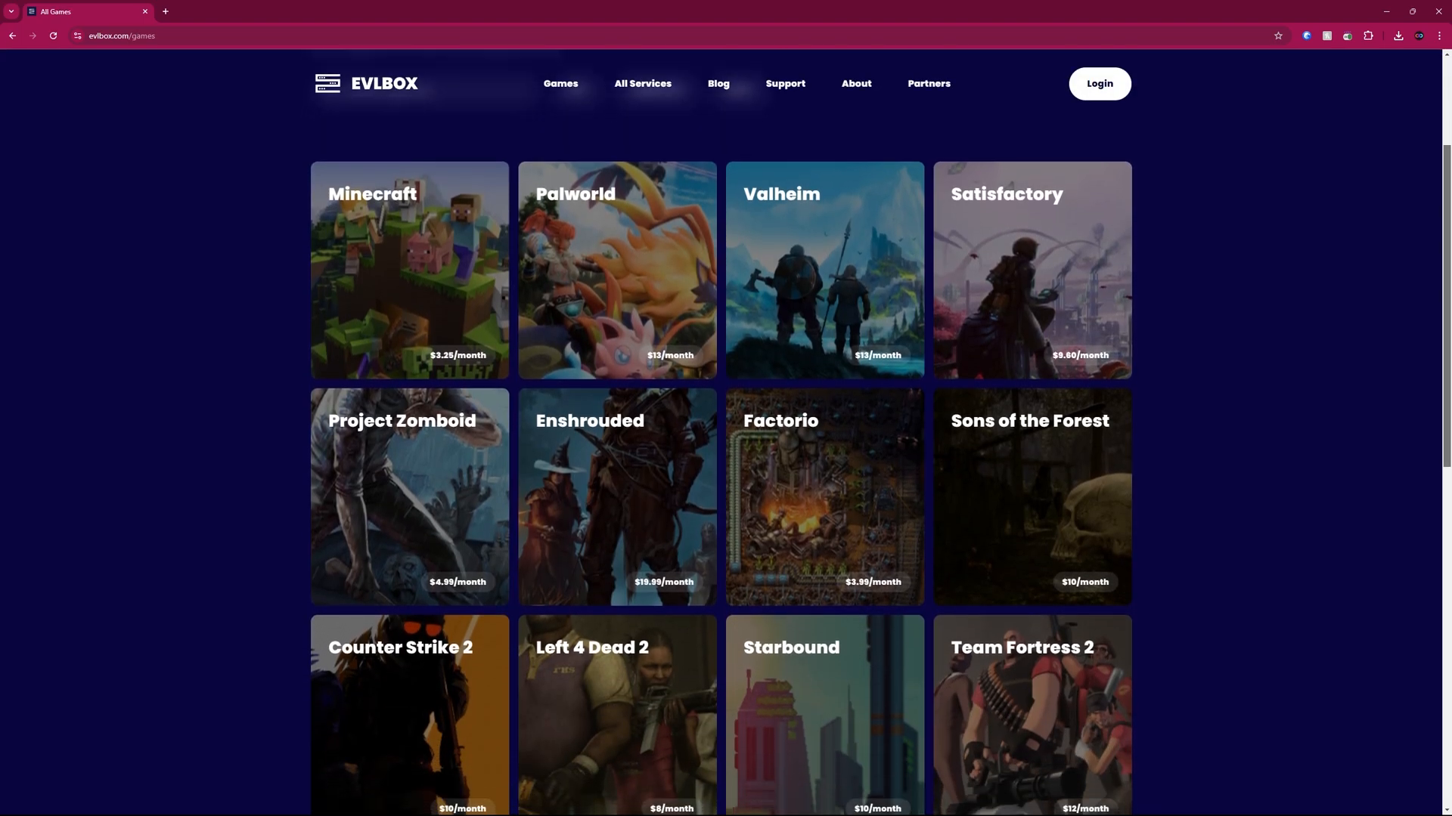
scroll(down, 3)
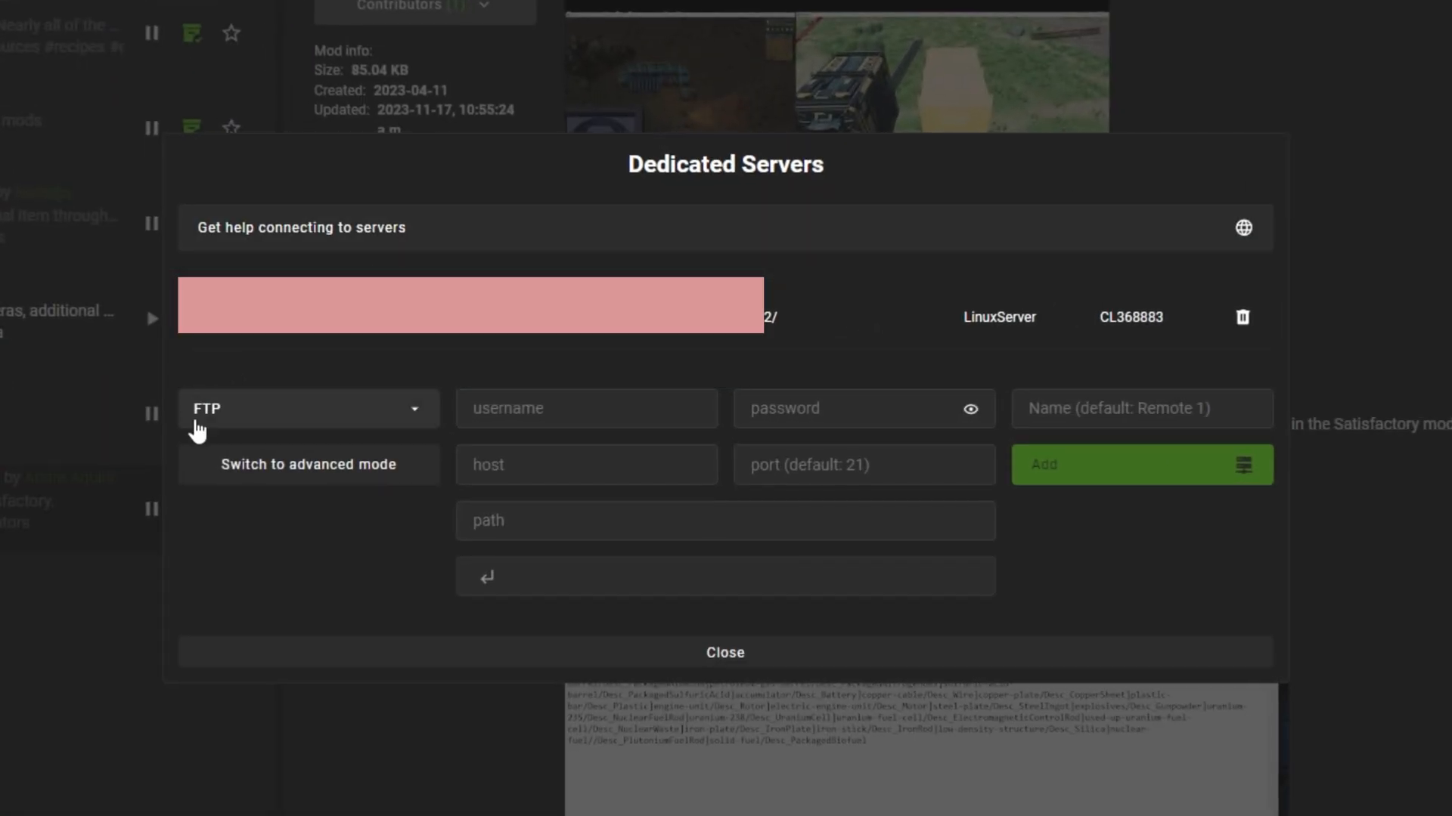
- Set the dedicated server's FTP connection to advanced single-line address entry
click(306, 409)
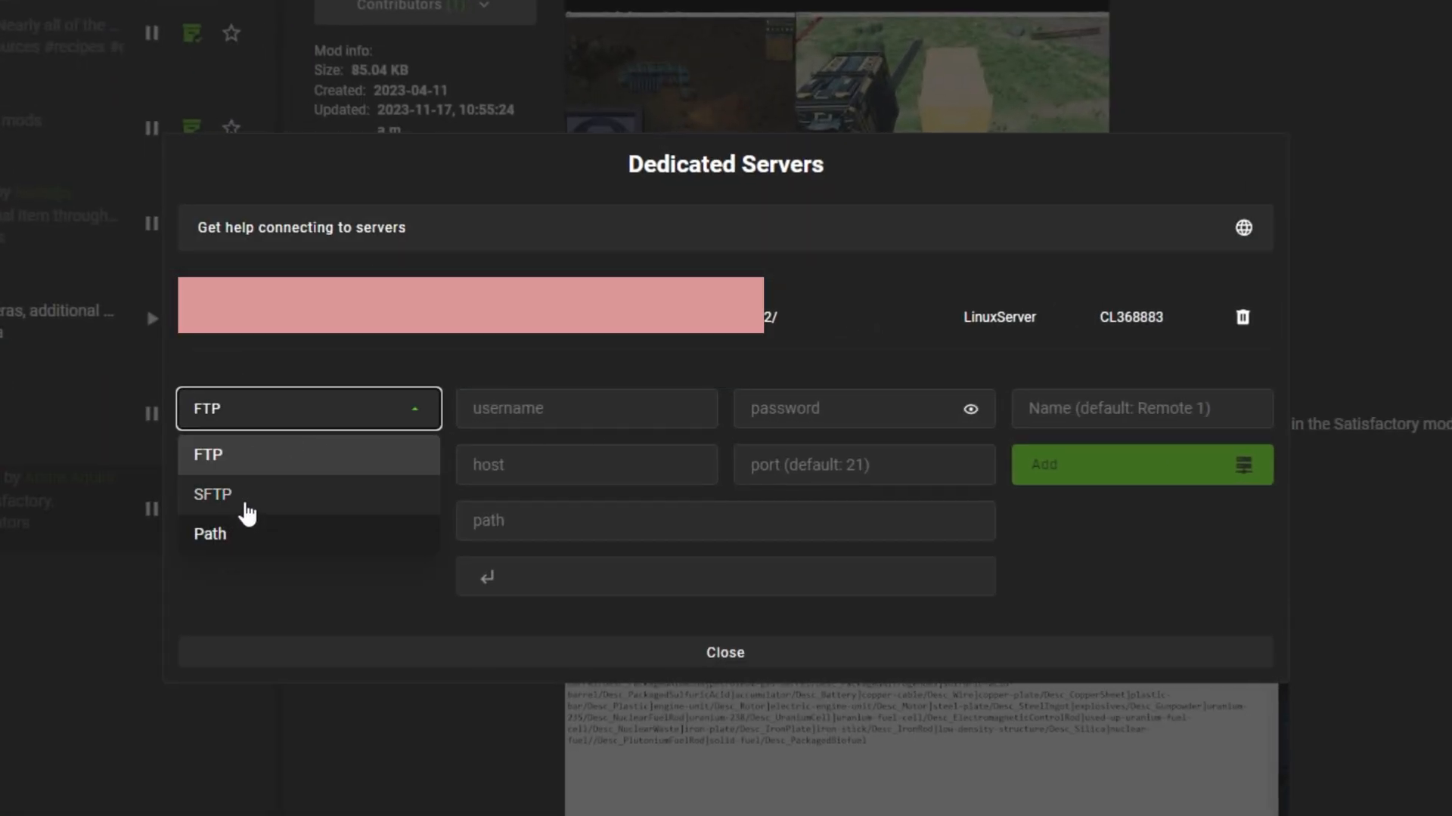
click(209, 533)
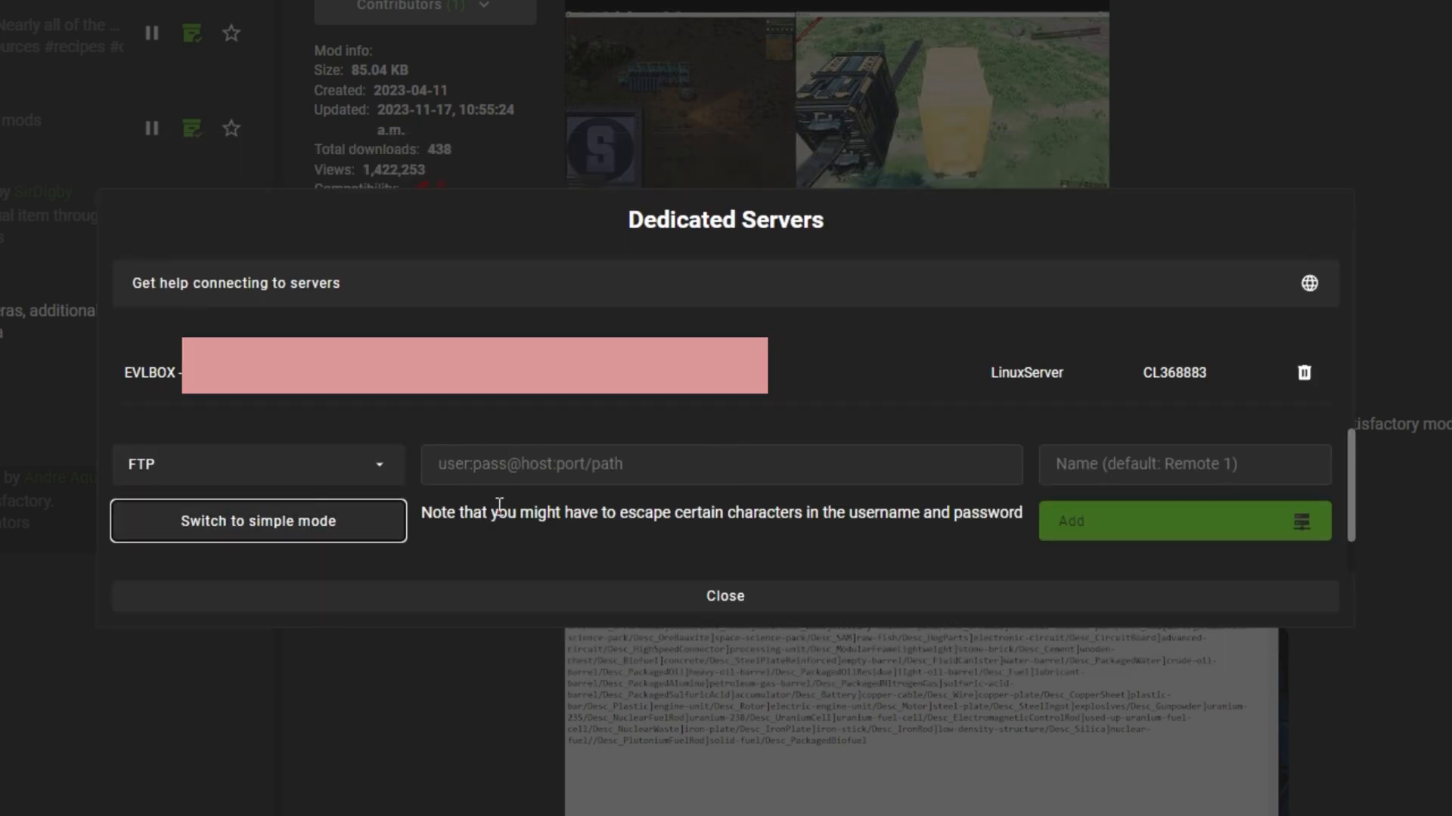
click(259, 520)
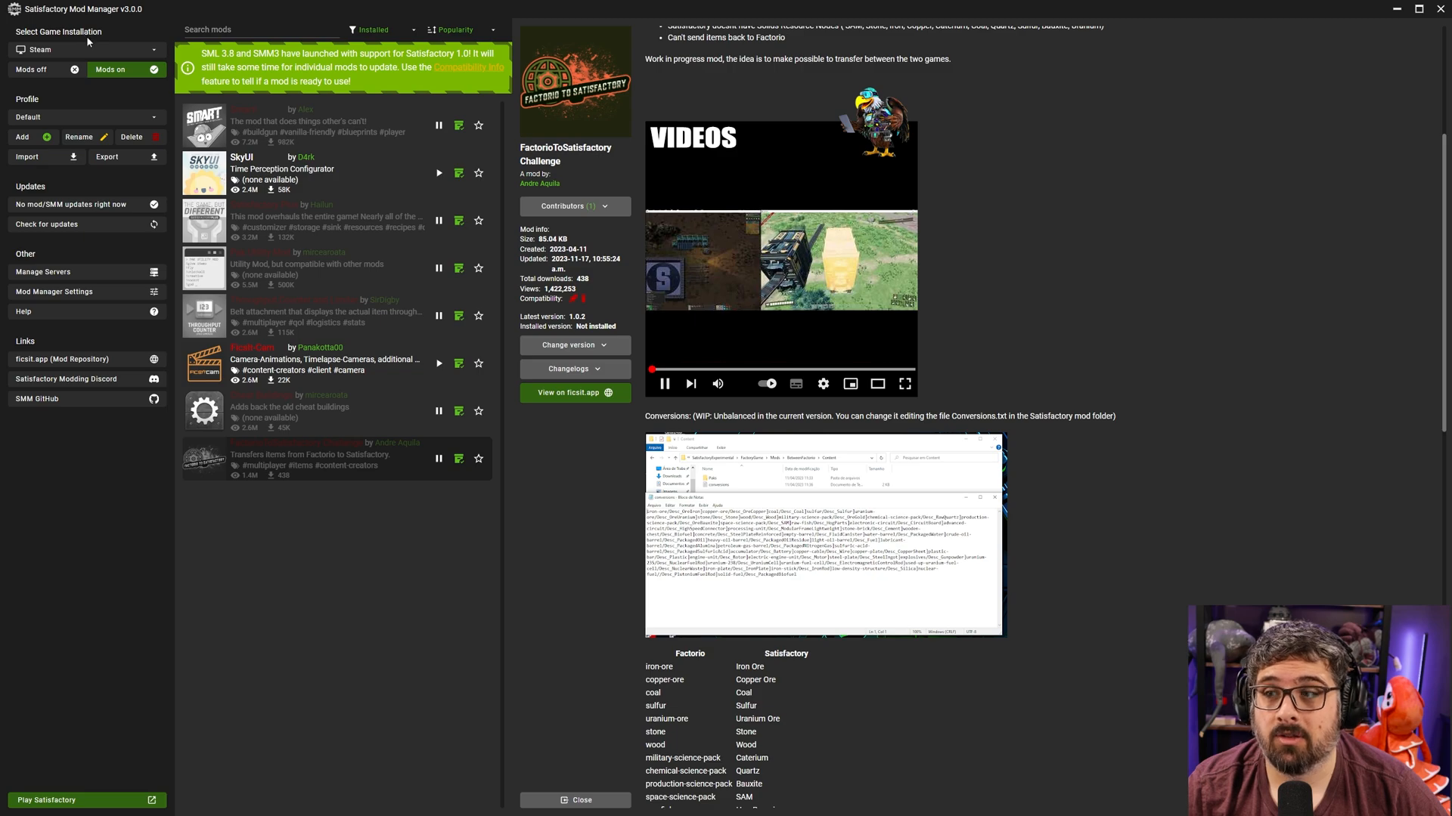
- Select the EVLBOX - Community game installation and install SkyUI on it
click(83, 49)
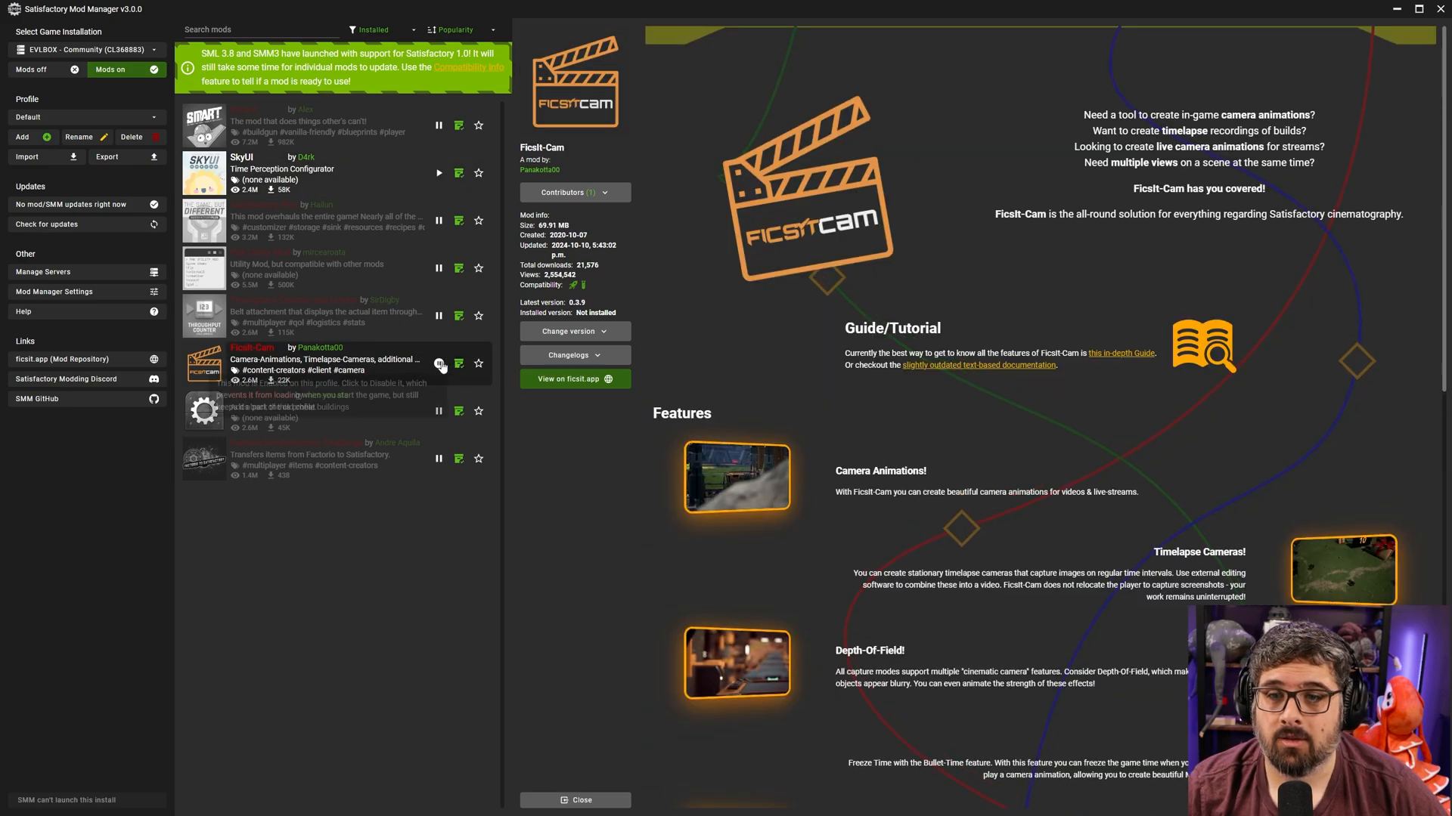
click(439, 361)
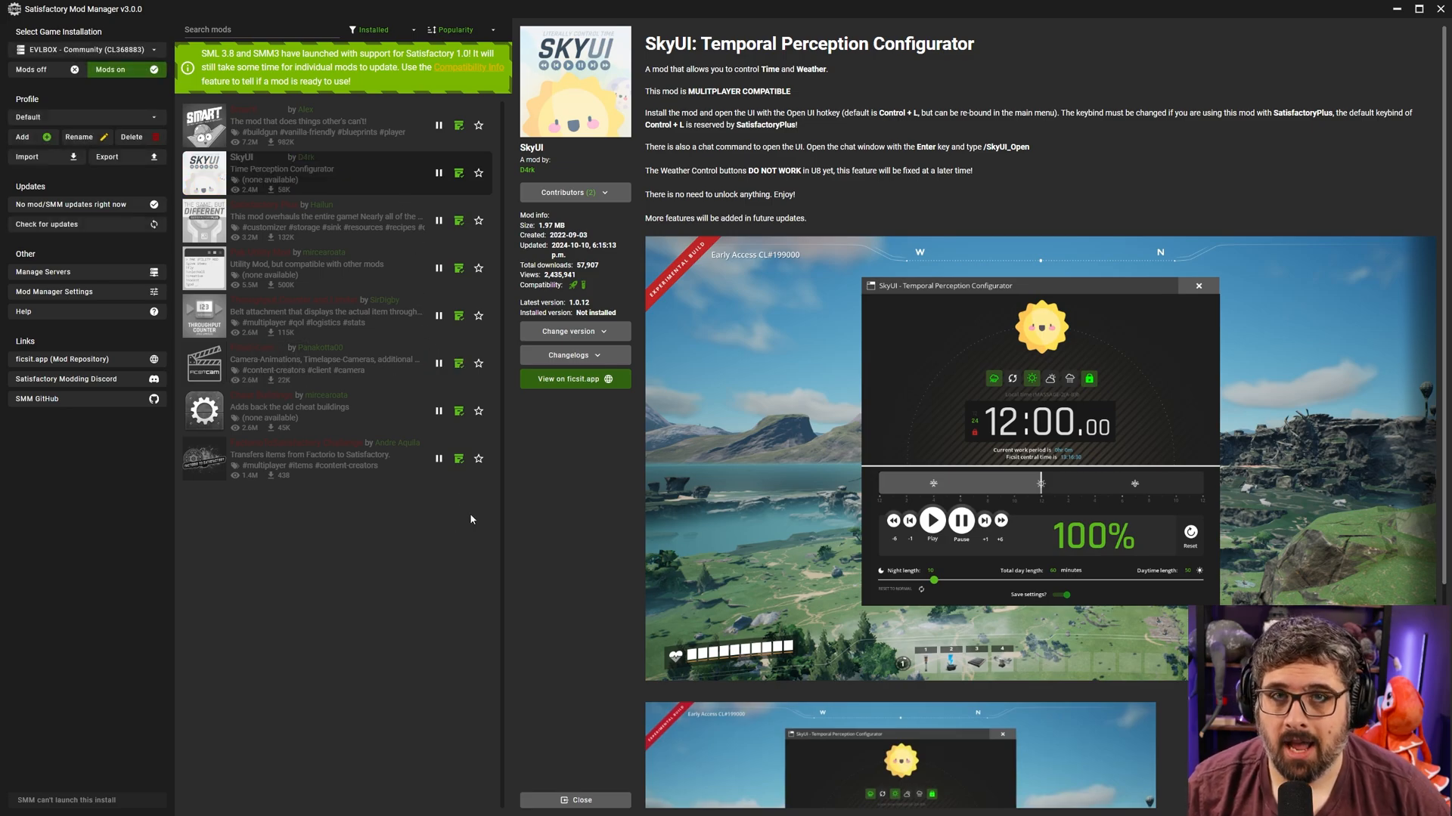
click(513, 803)
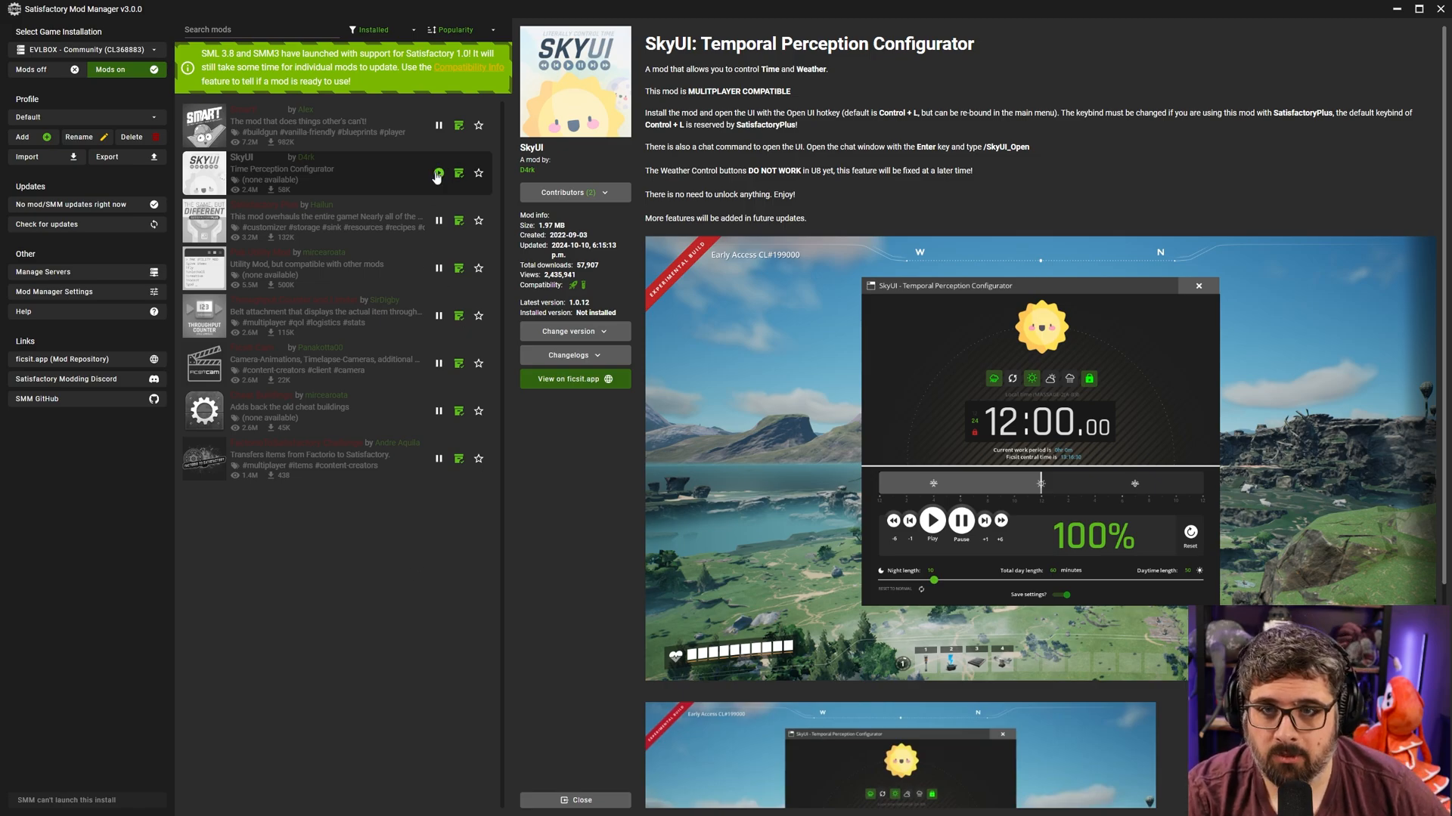
click(439, 174)
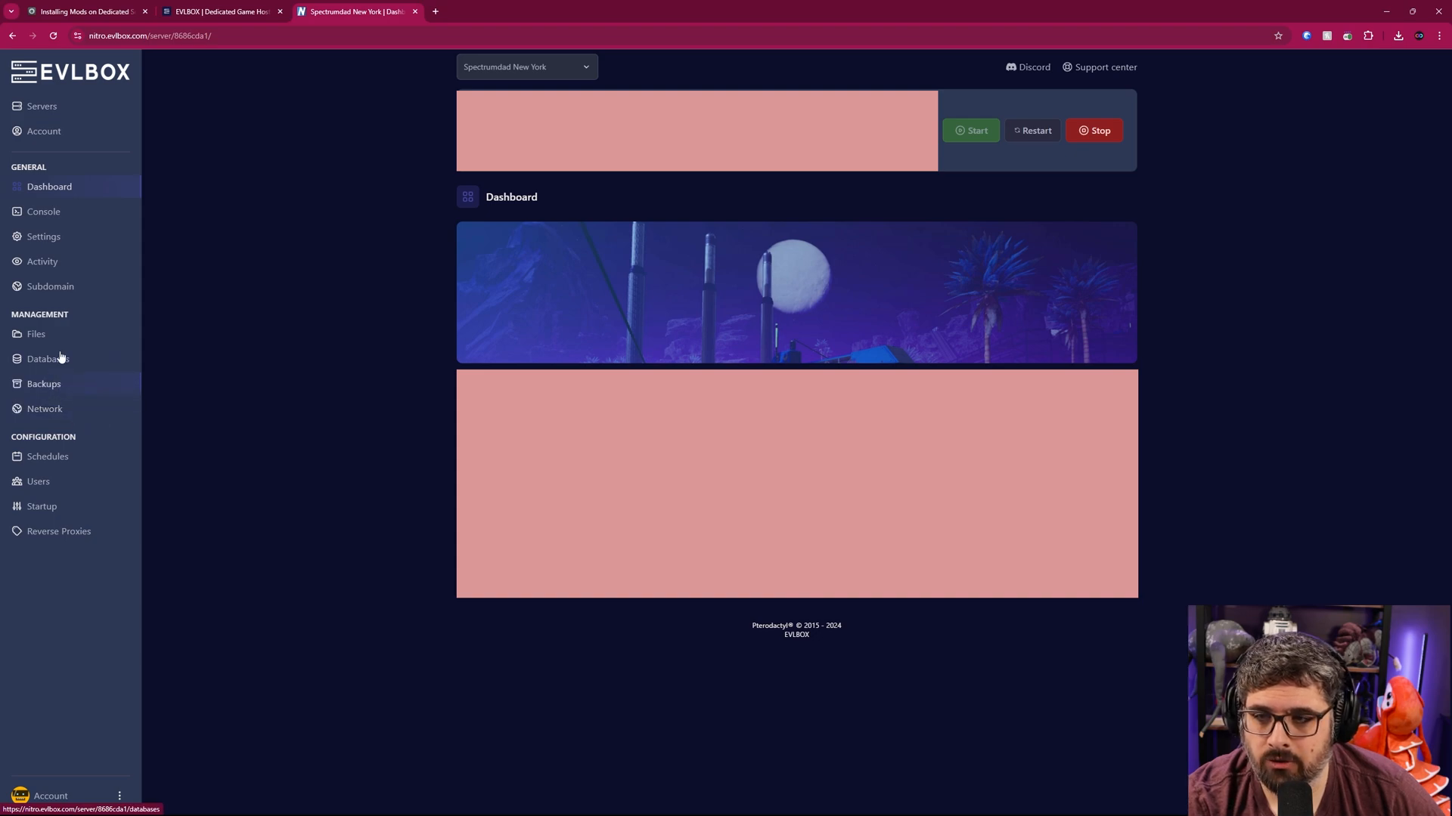
- Browse the server's FactoryGame > Mods folder showing SkyUI and SML
click(35, 334)
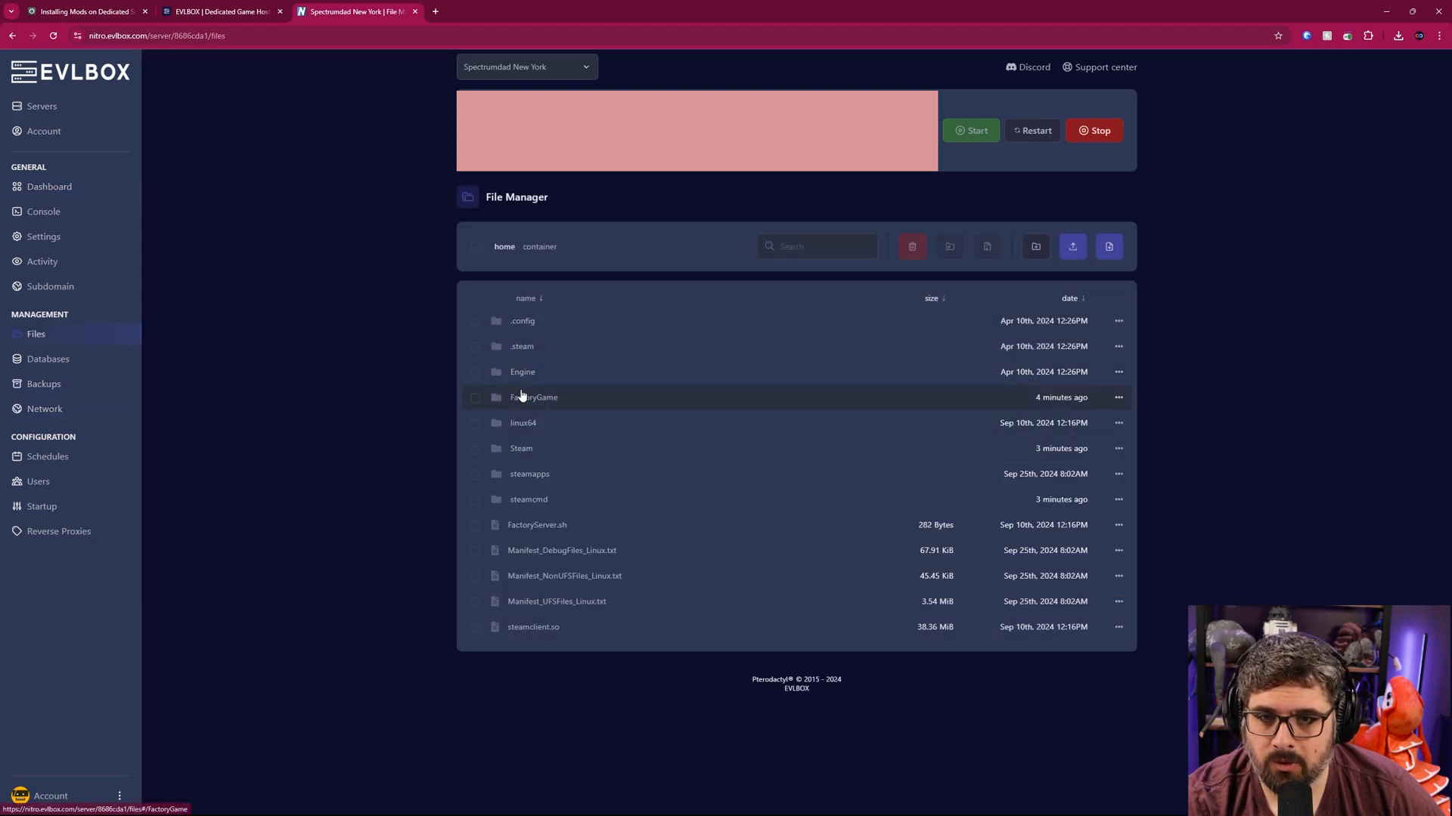
double_click(534, 398)
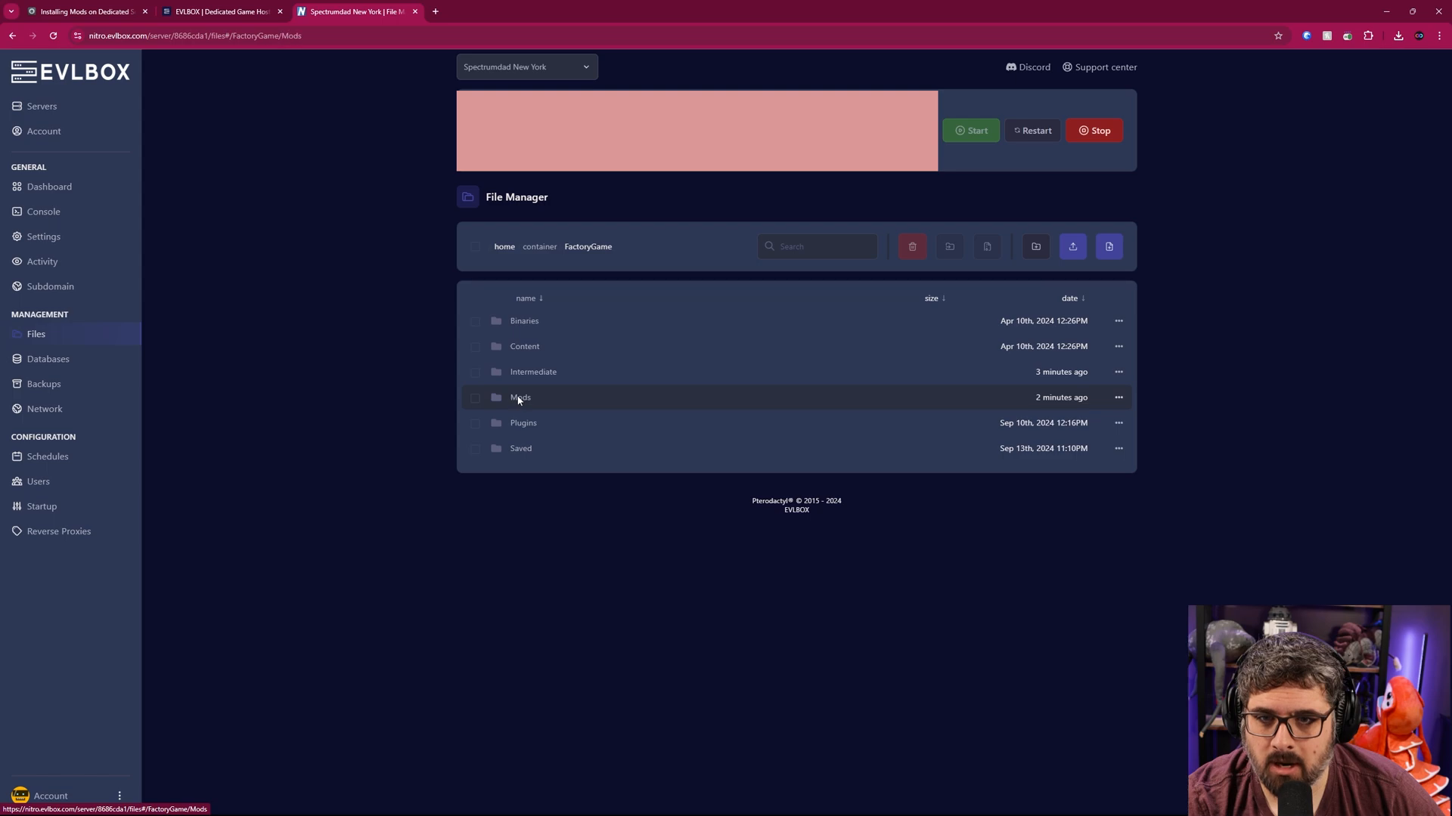
click(518, 398)
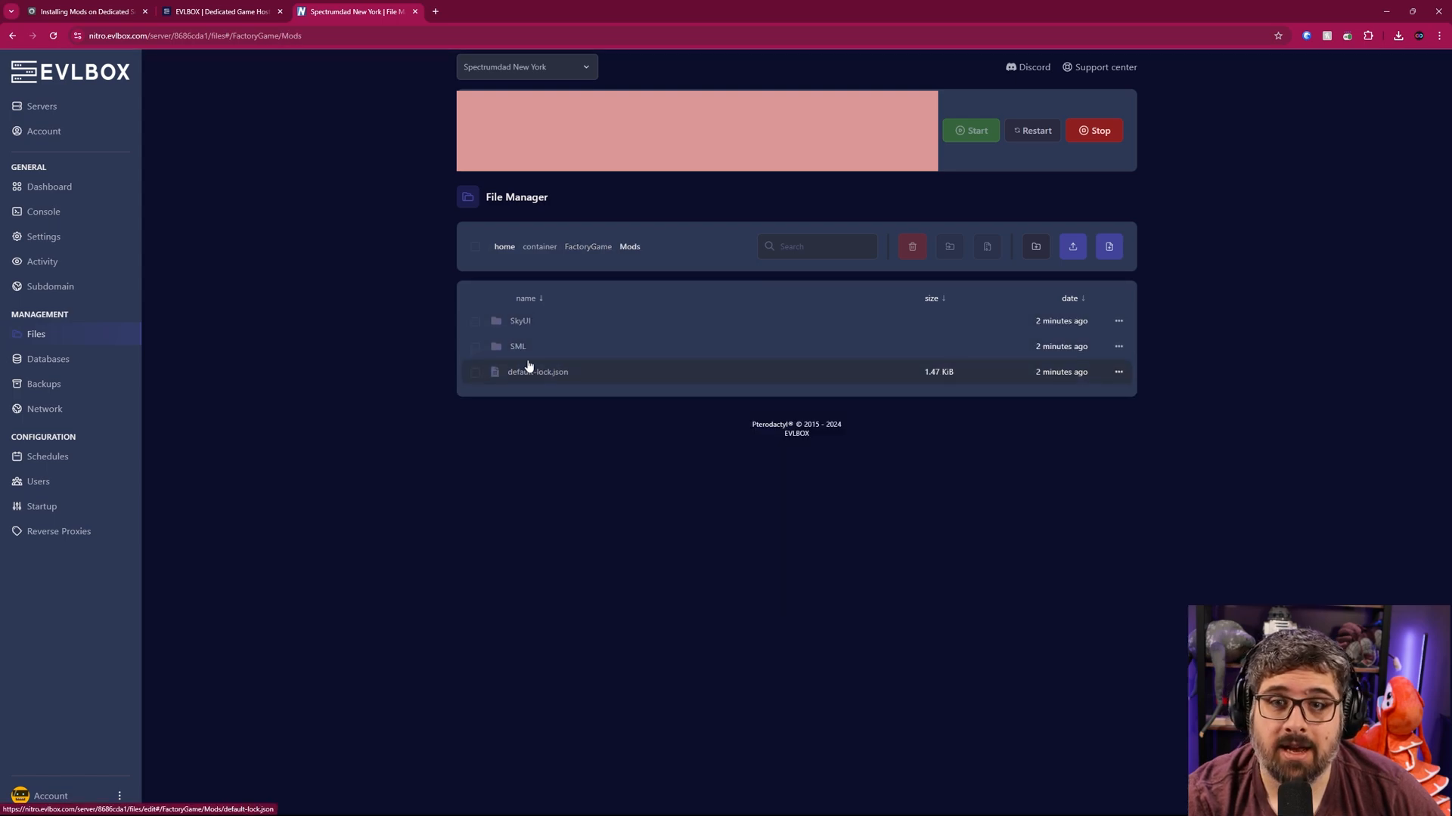
mouse_move(517, 346)
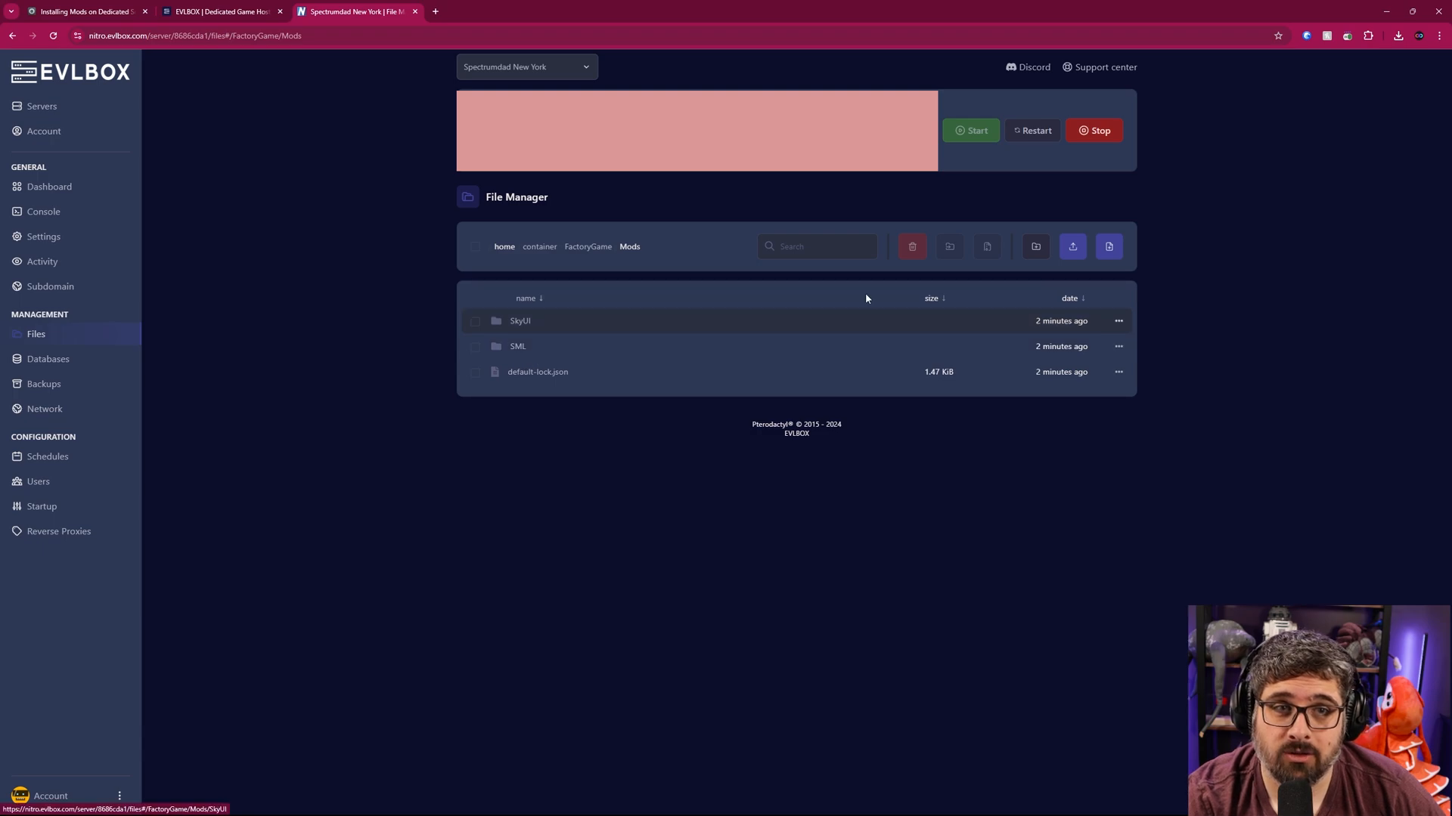
- Launch Satisfactory via Play Satisfactory in the mod manager
click(1093, 130)
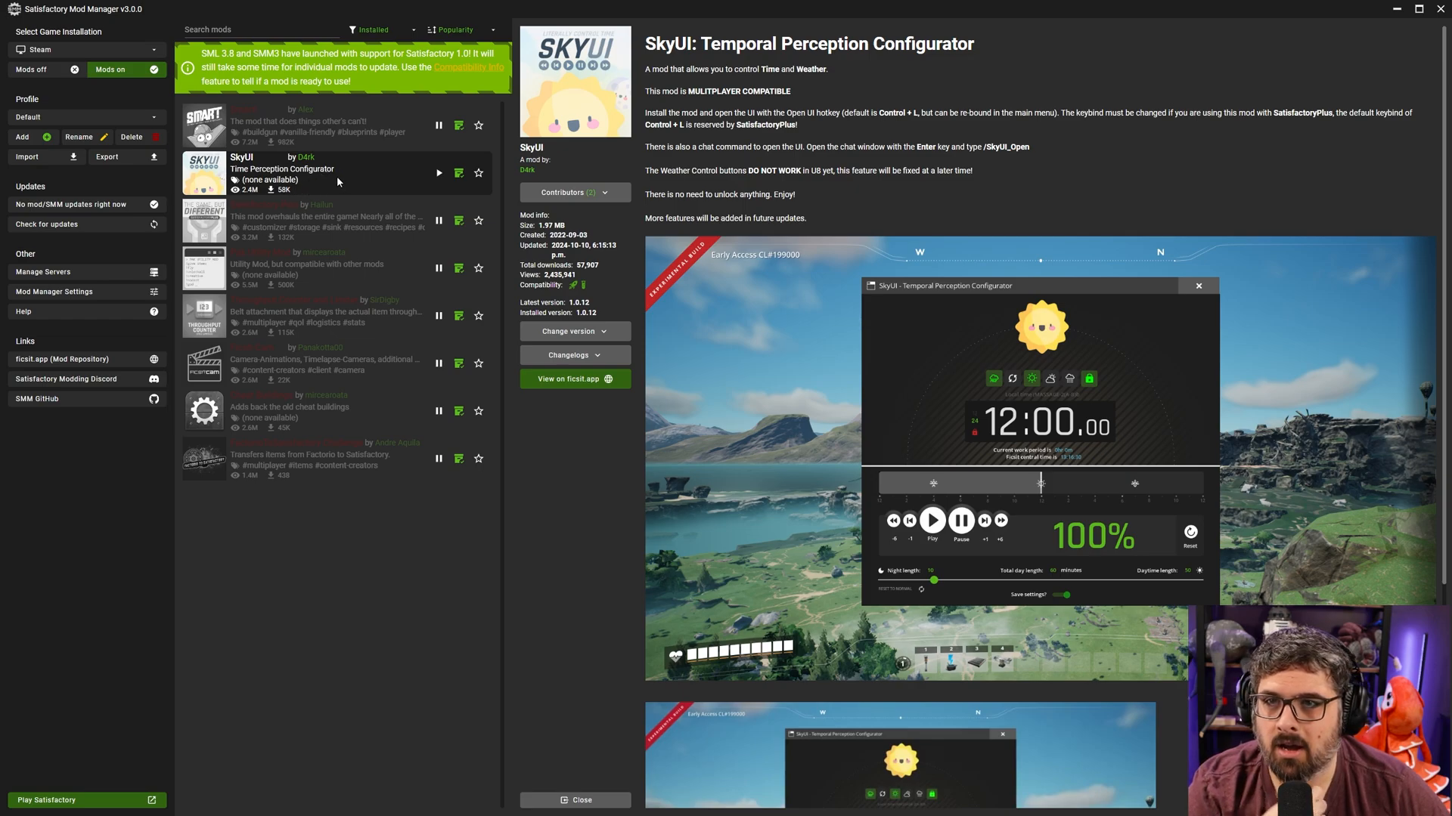
click(82, 800)
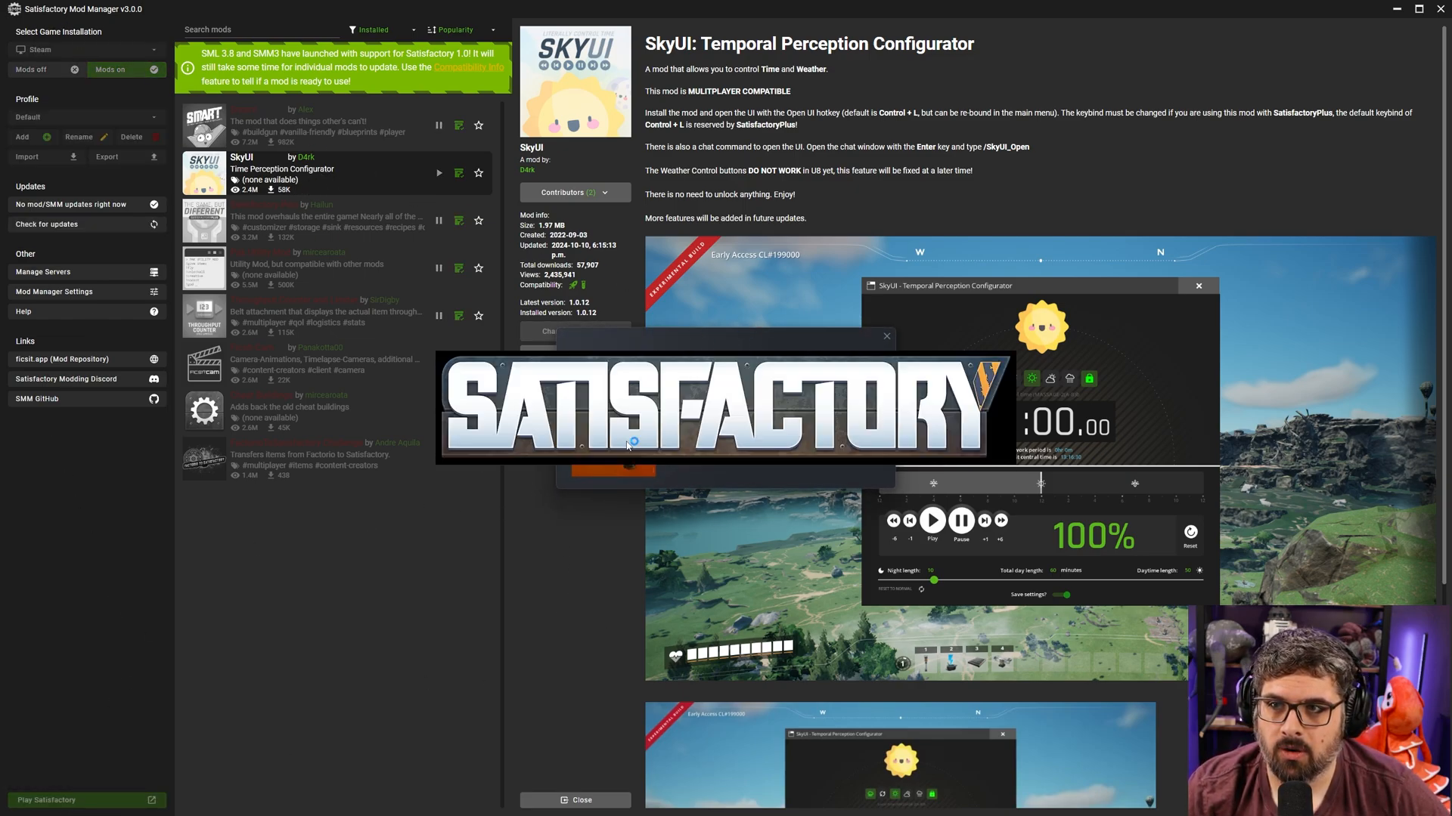
- Load into the Satisfactory game world from the main menu
click(46, 799)
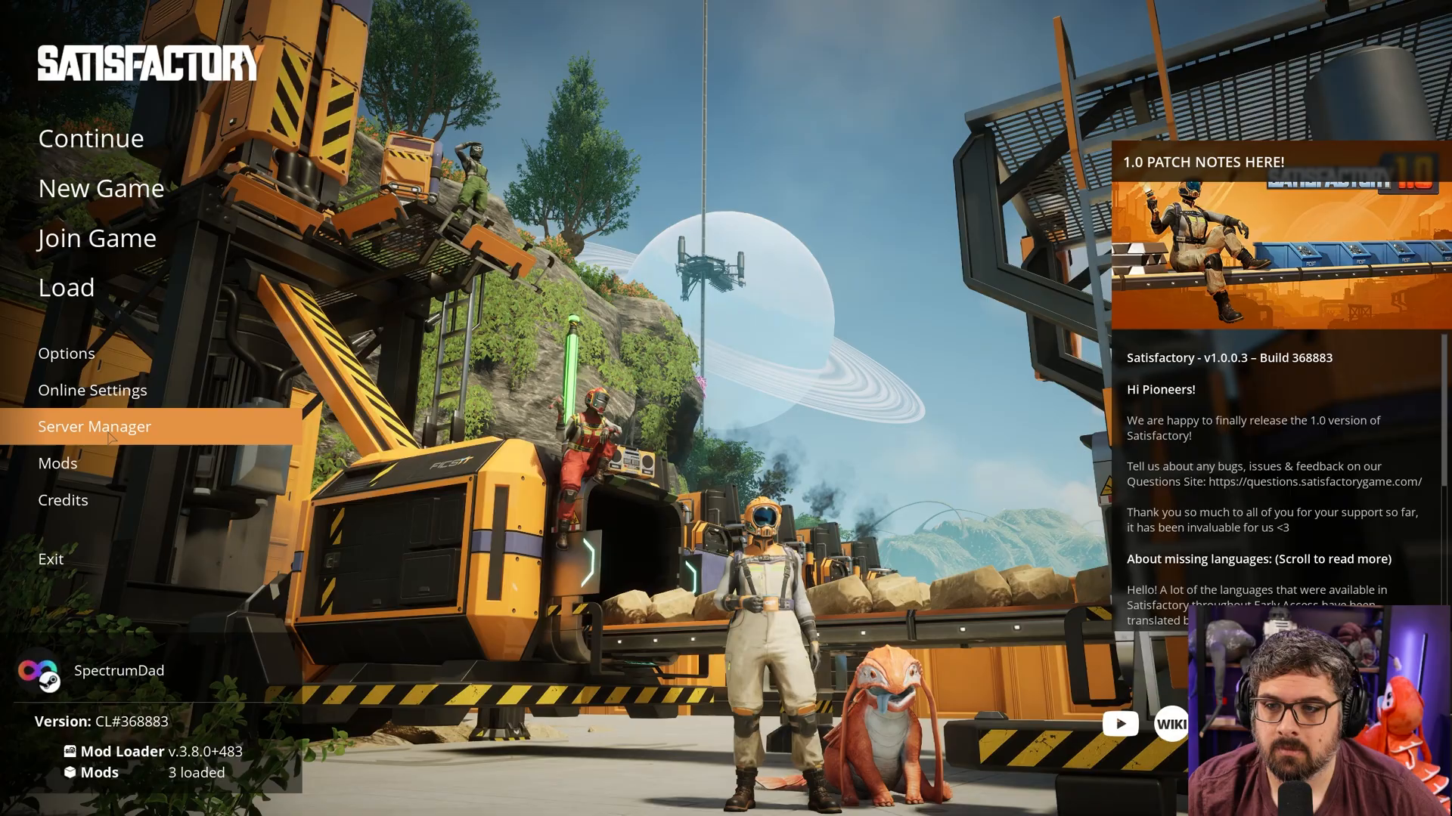
click(94, 427)
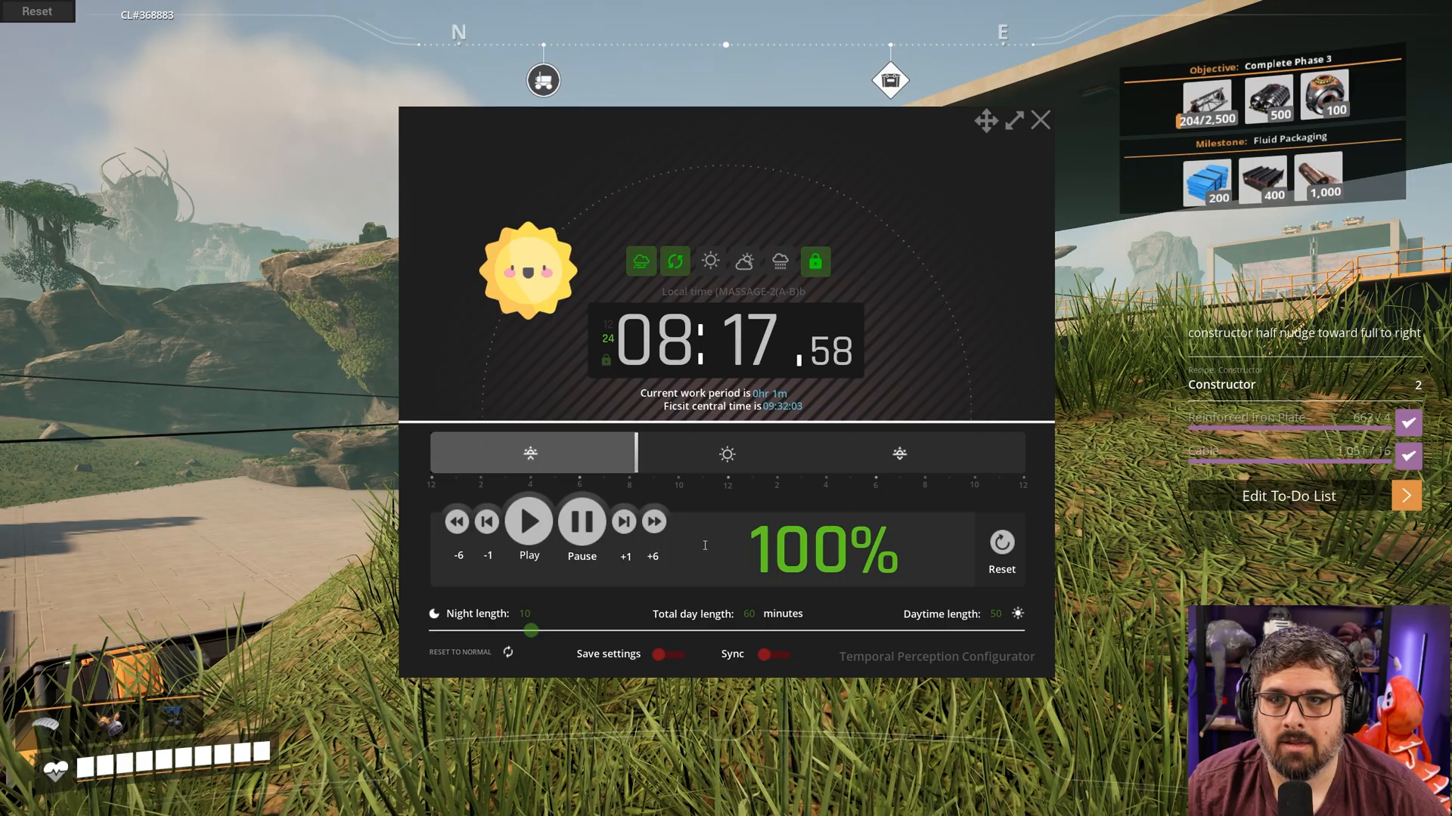
mouse_move(989, 171)
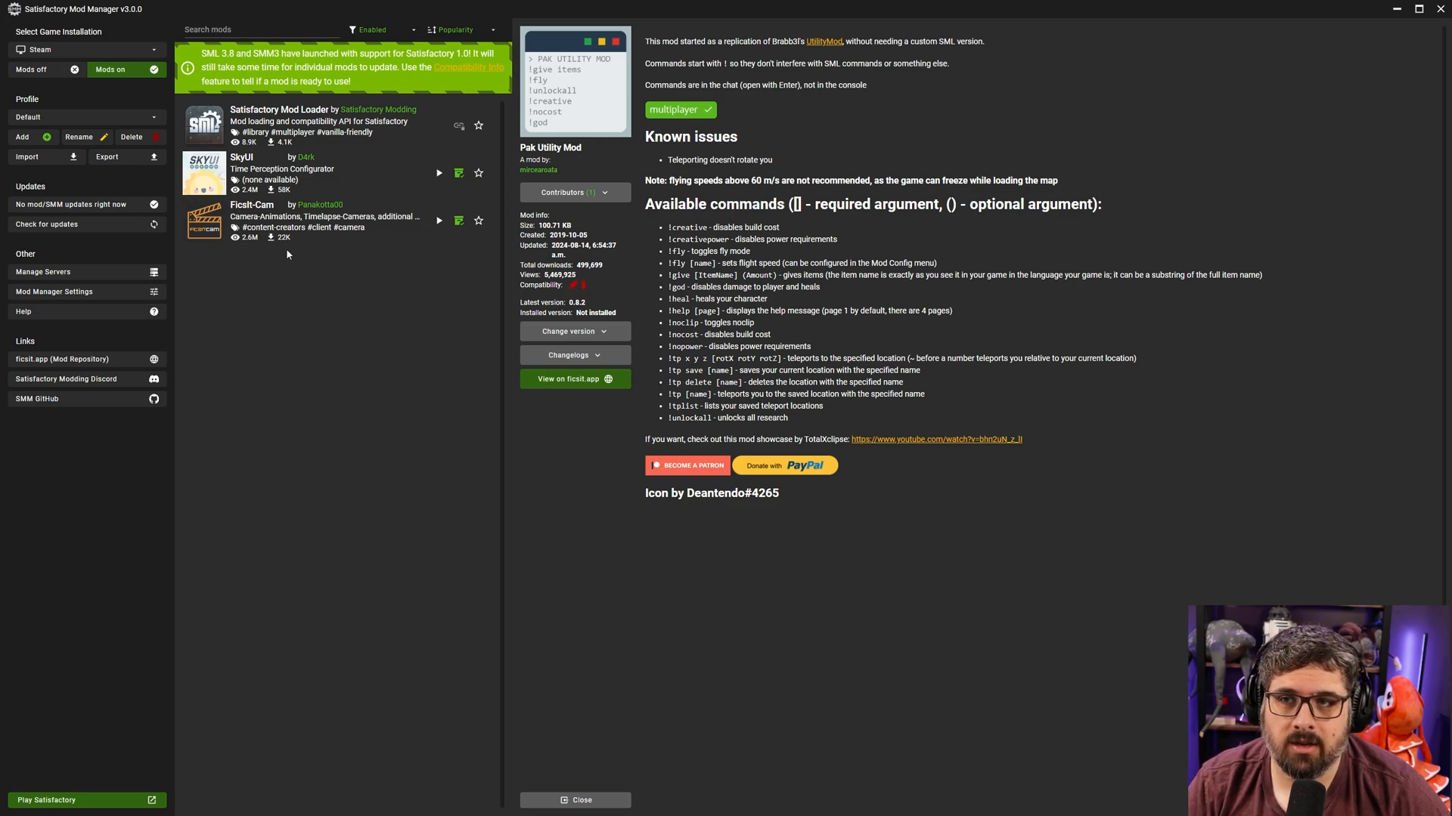
mouse_move(270, 227)
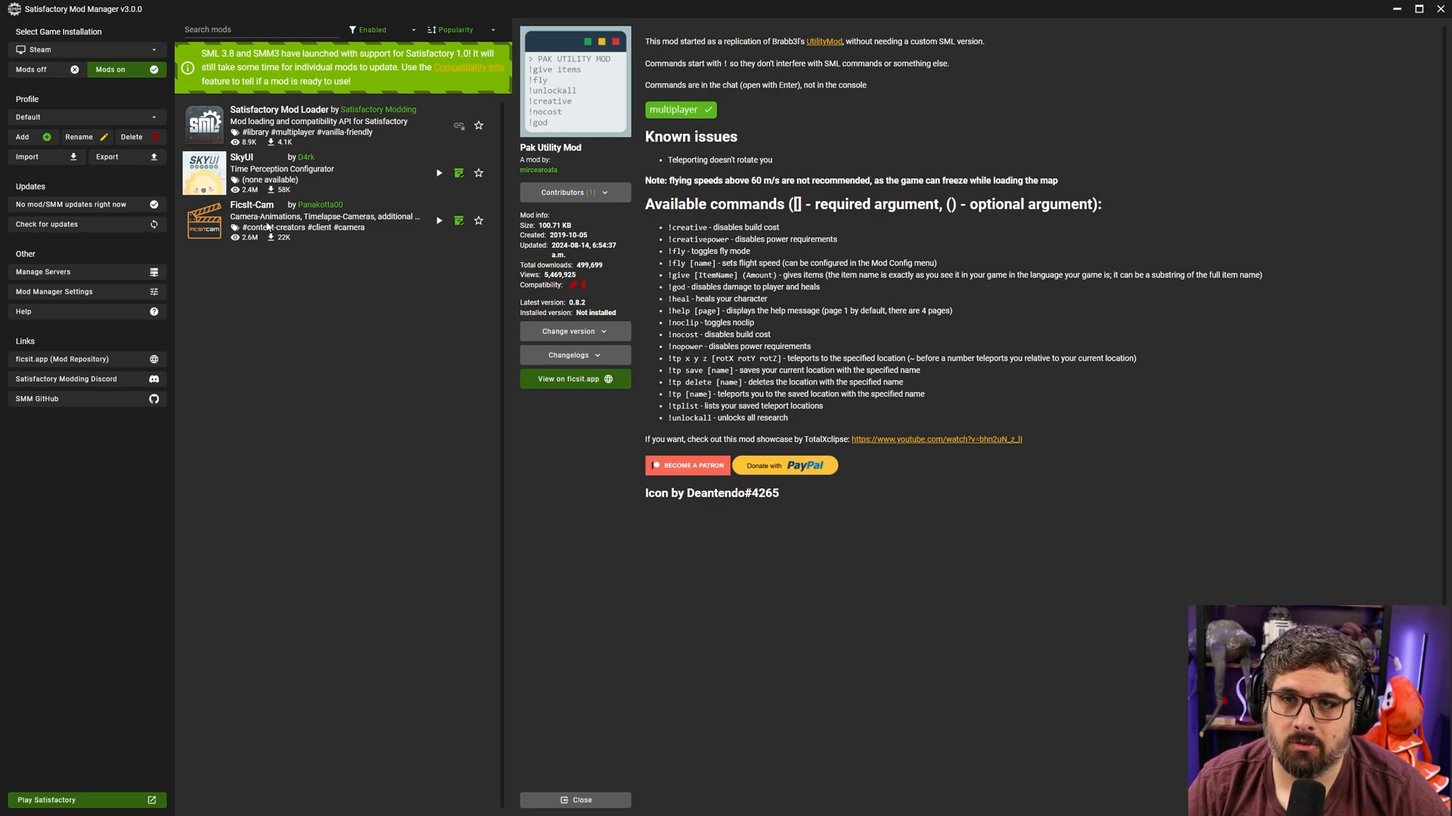
- View SkyUI's details, read through Ficsit-Cam's camera feature description, and return to installed mods
click(278, 172)
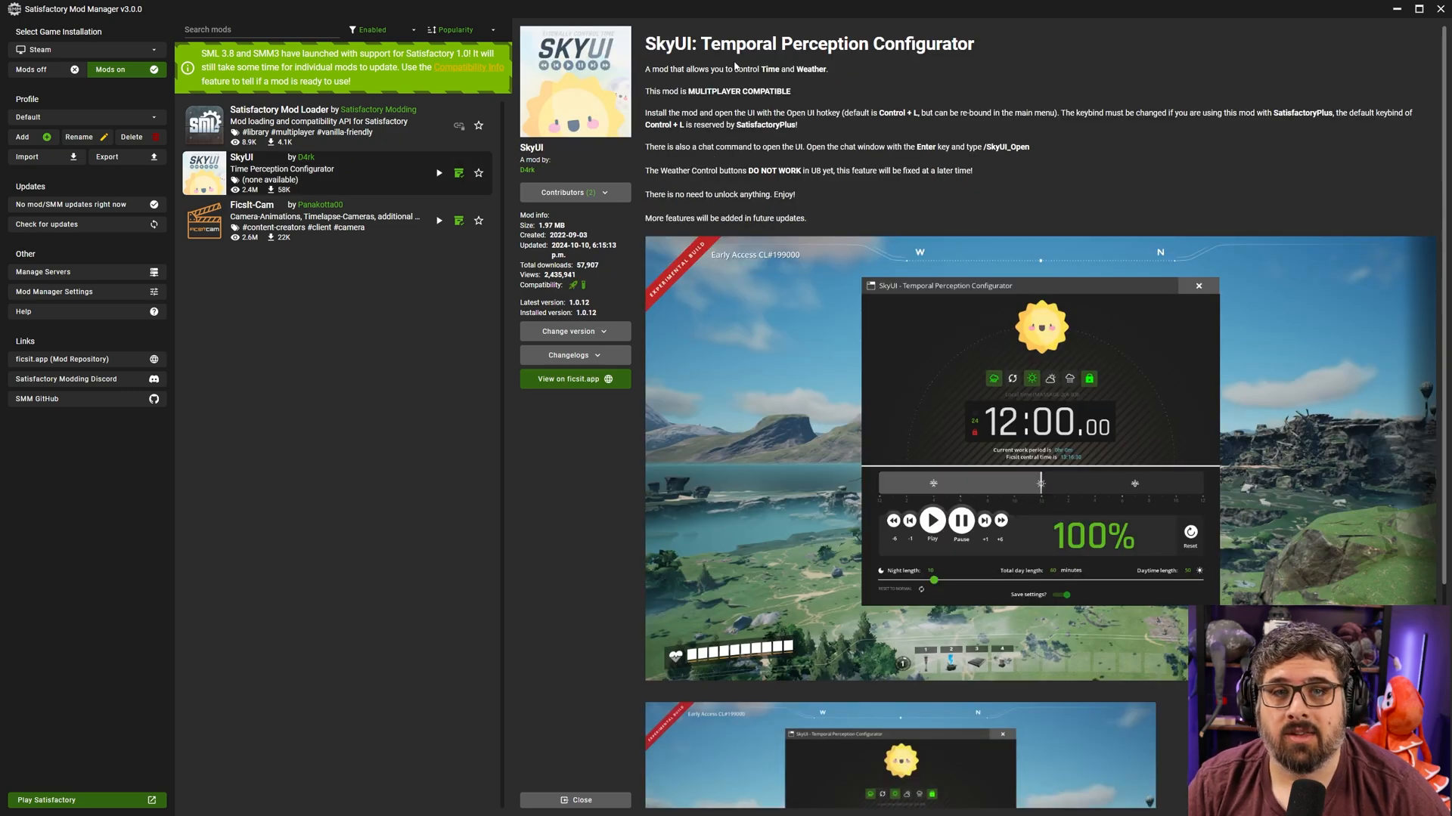
mouse_move(865, 142)
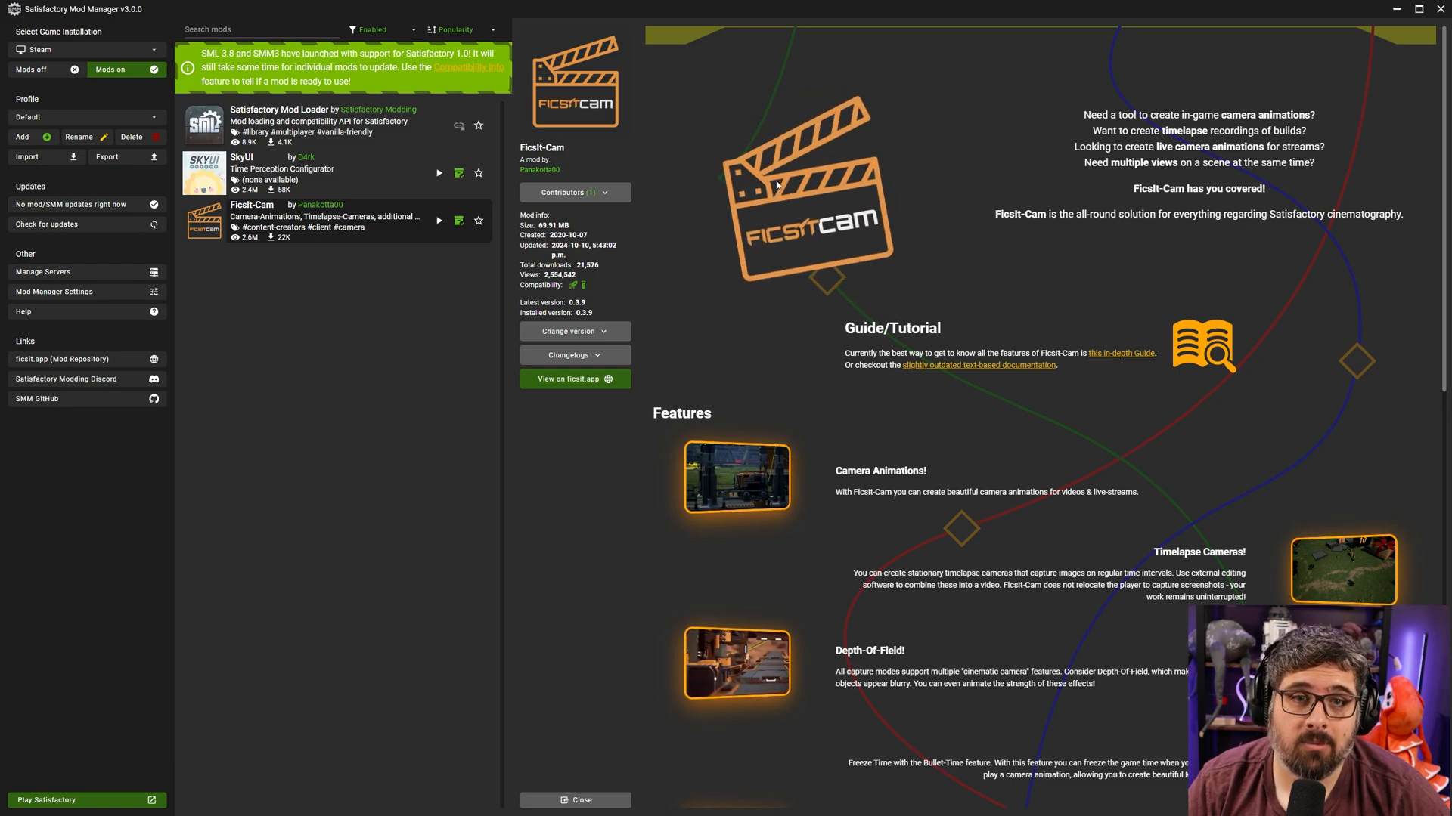
scroll(down, 3)
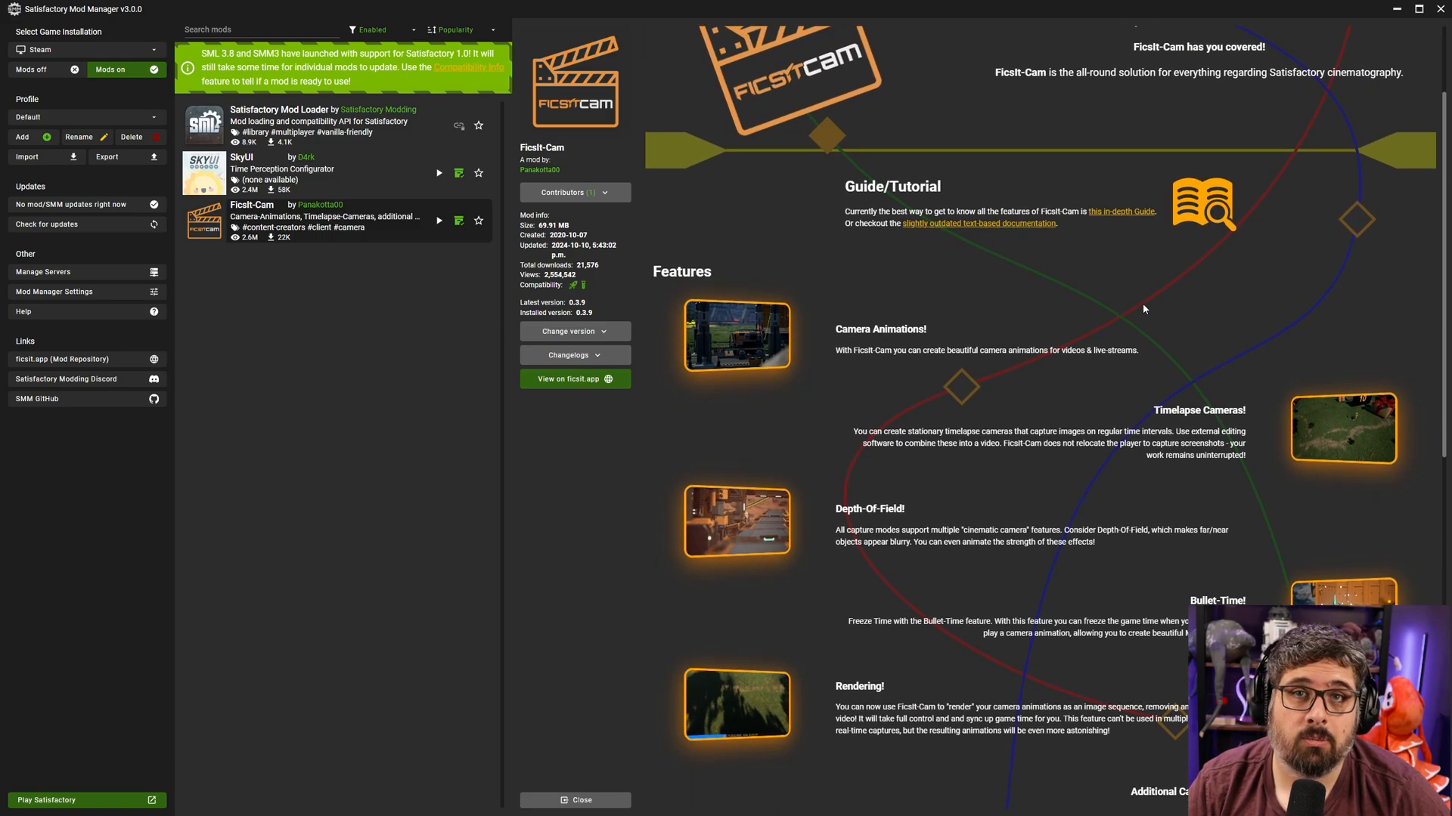
scroll(down, 3)
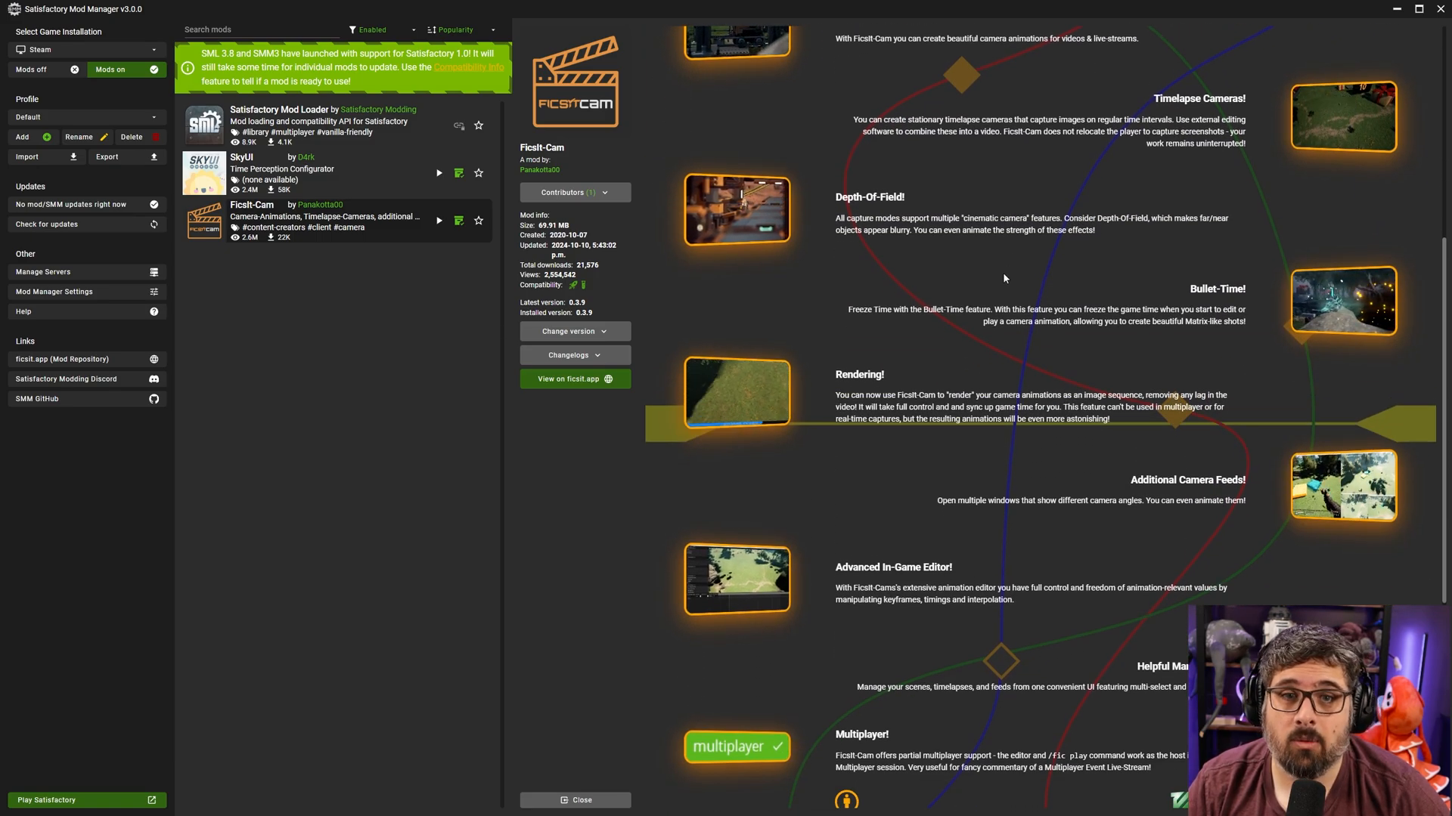
scroll(down, 3)
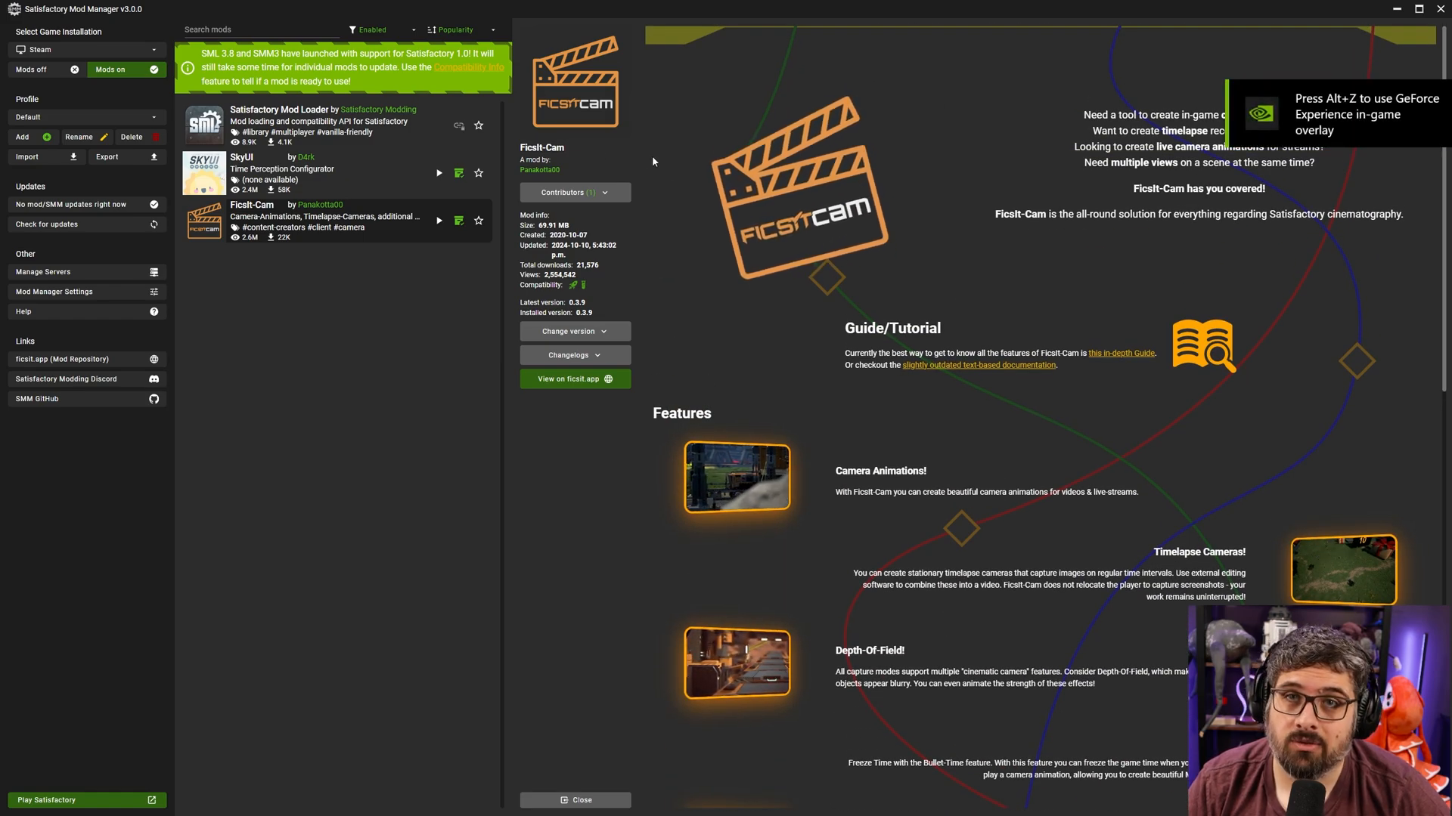
click(575, 800)
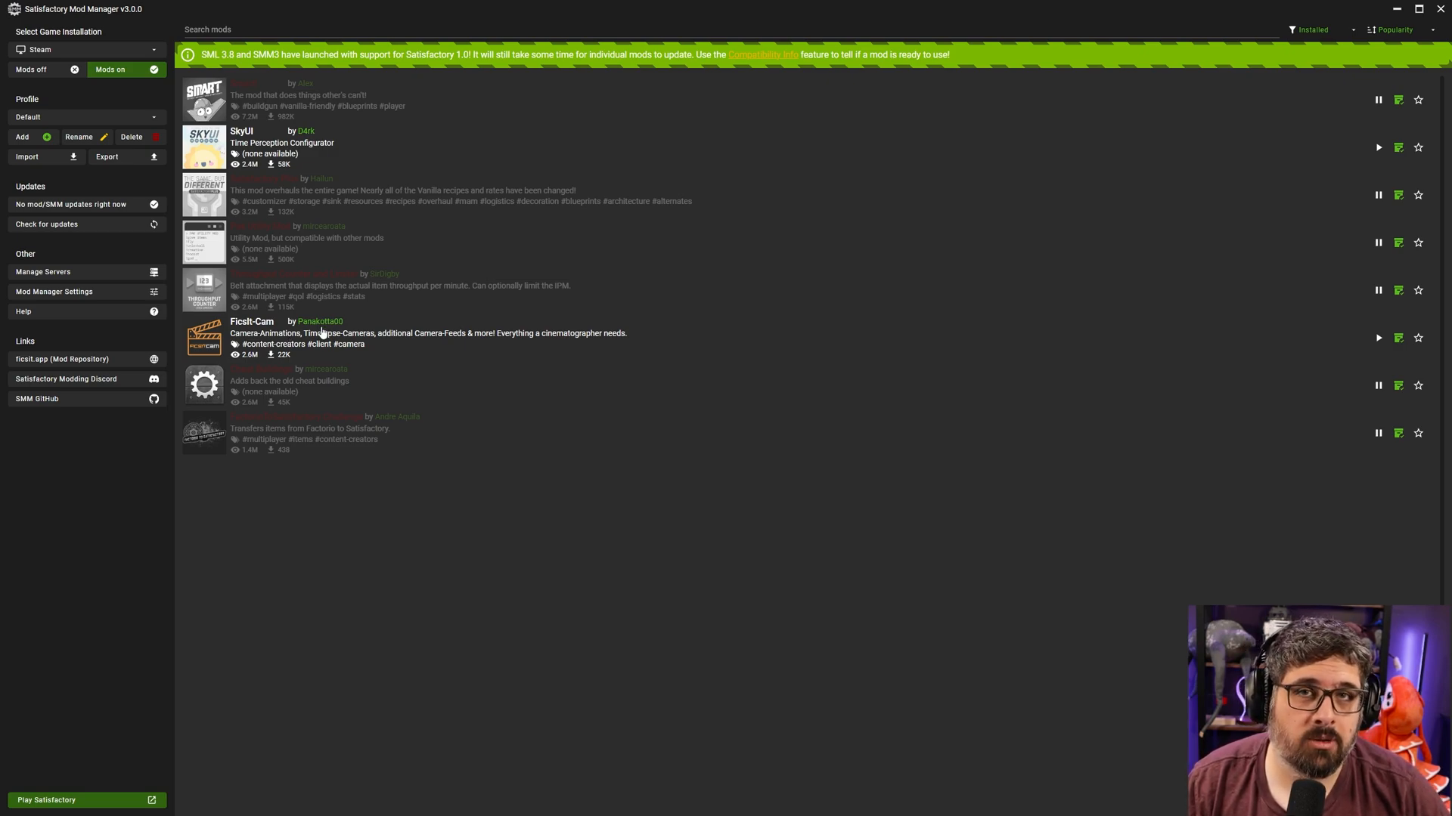
mouse_move(349, 102)
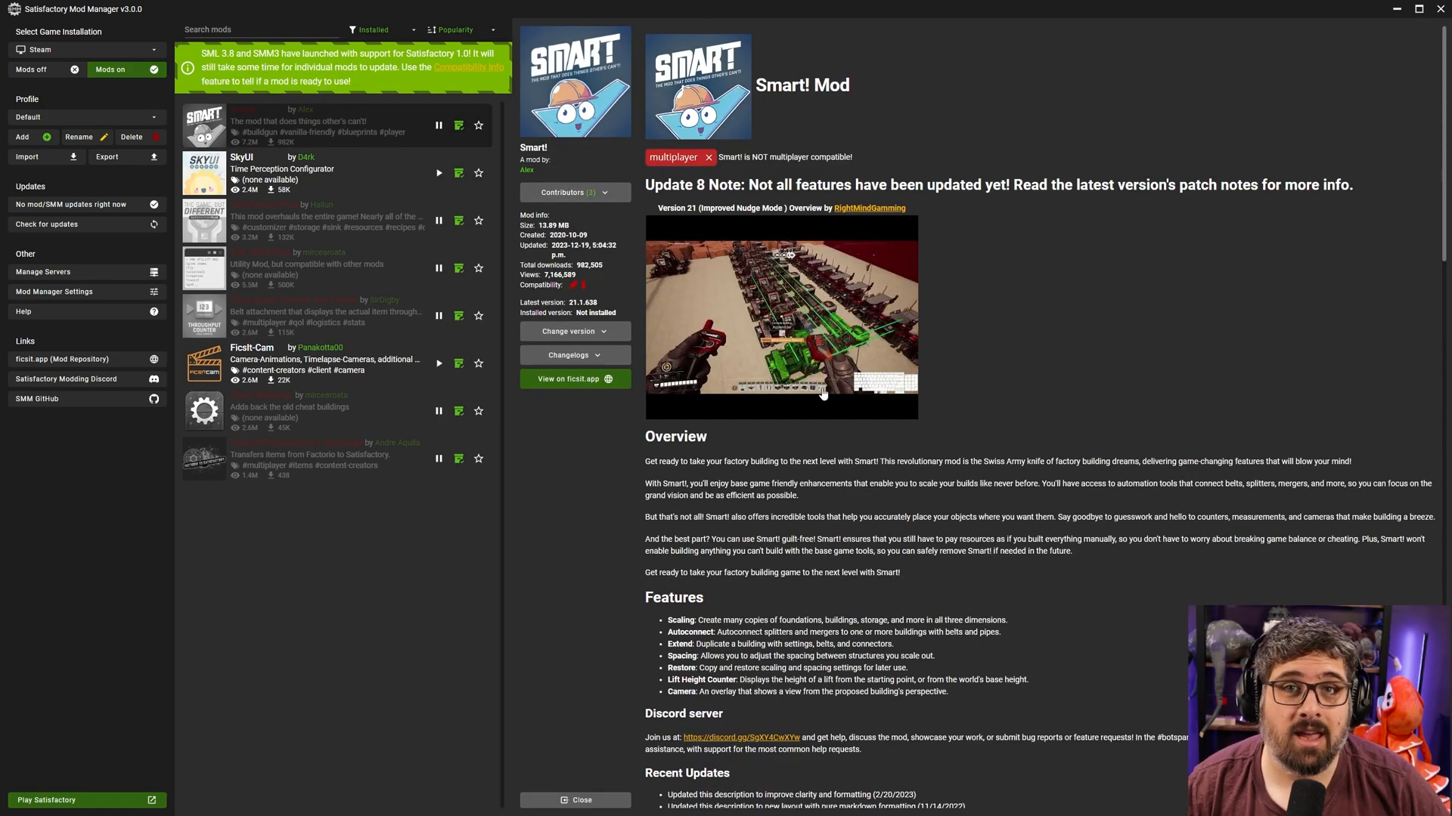
mouse_move(827, 327)
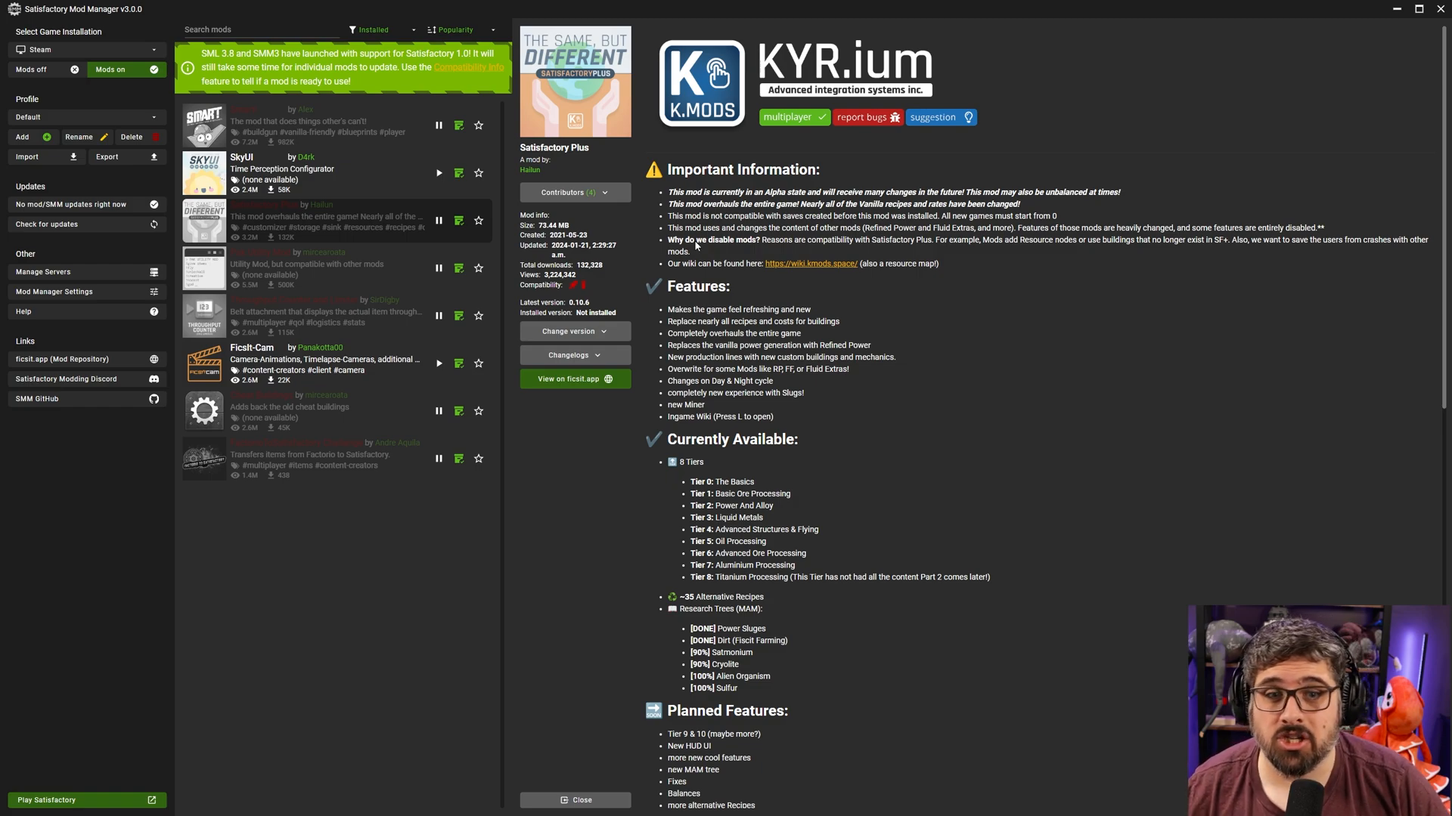
mouse_move(777, 292)
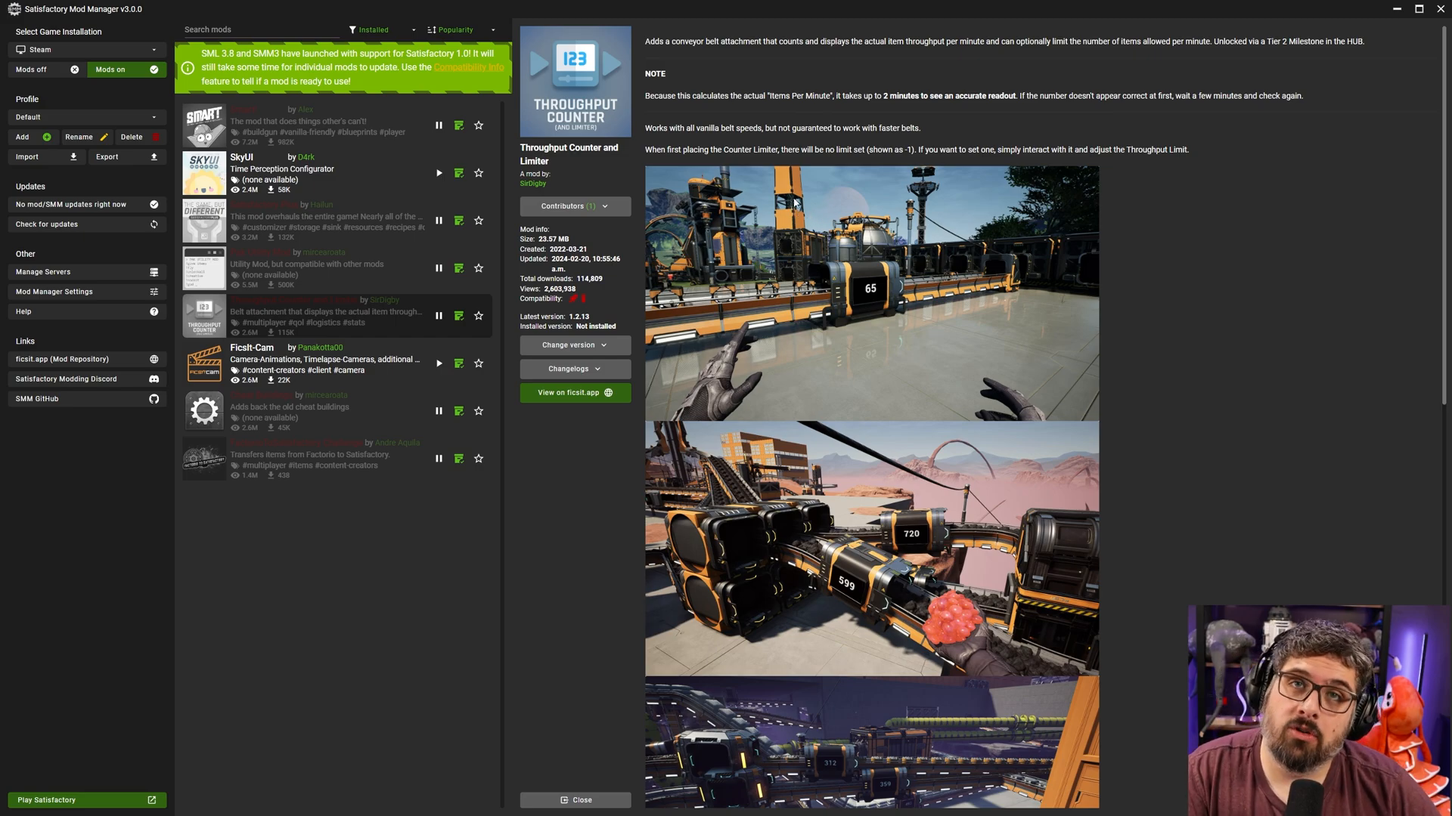
mouse_move(750, 557)
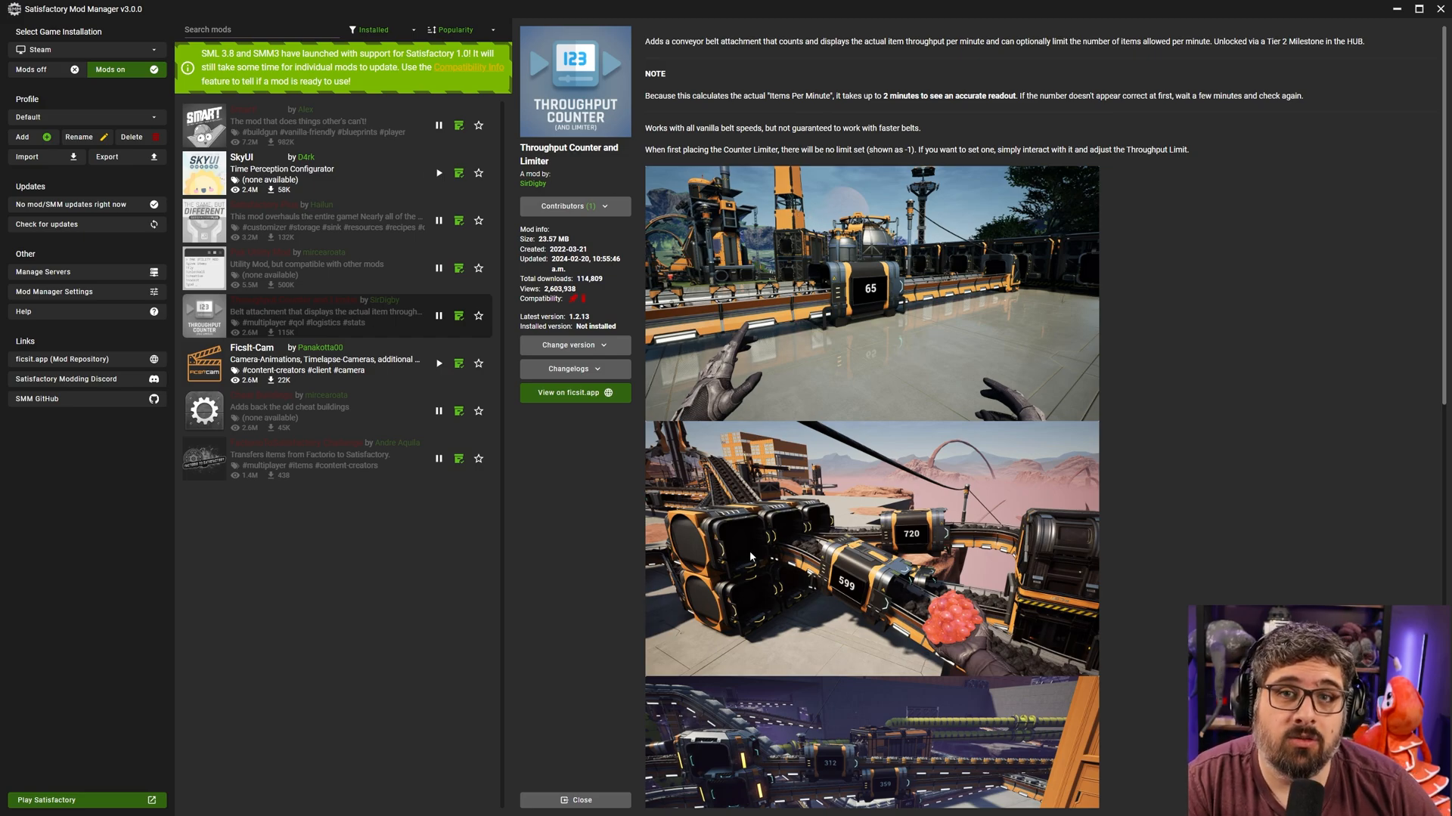
mouse_move(632, 278)
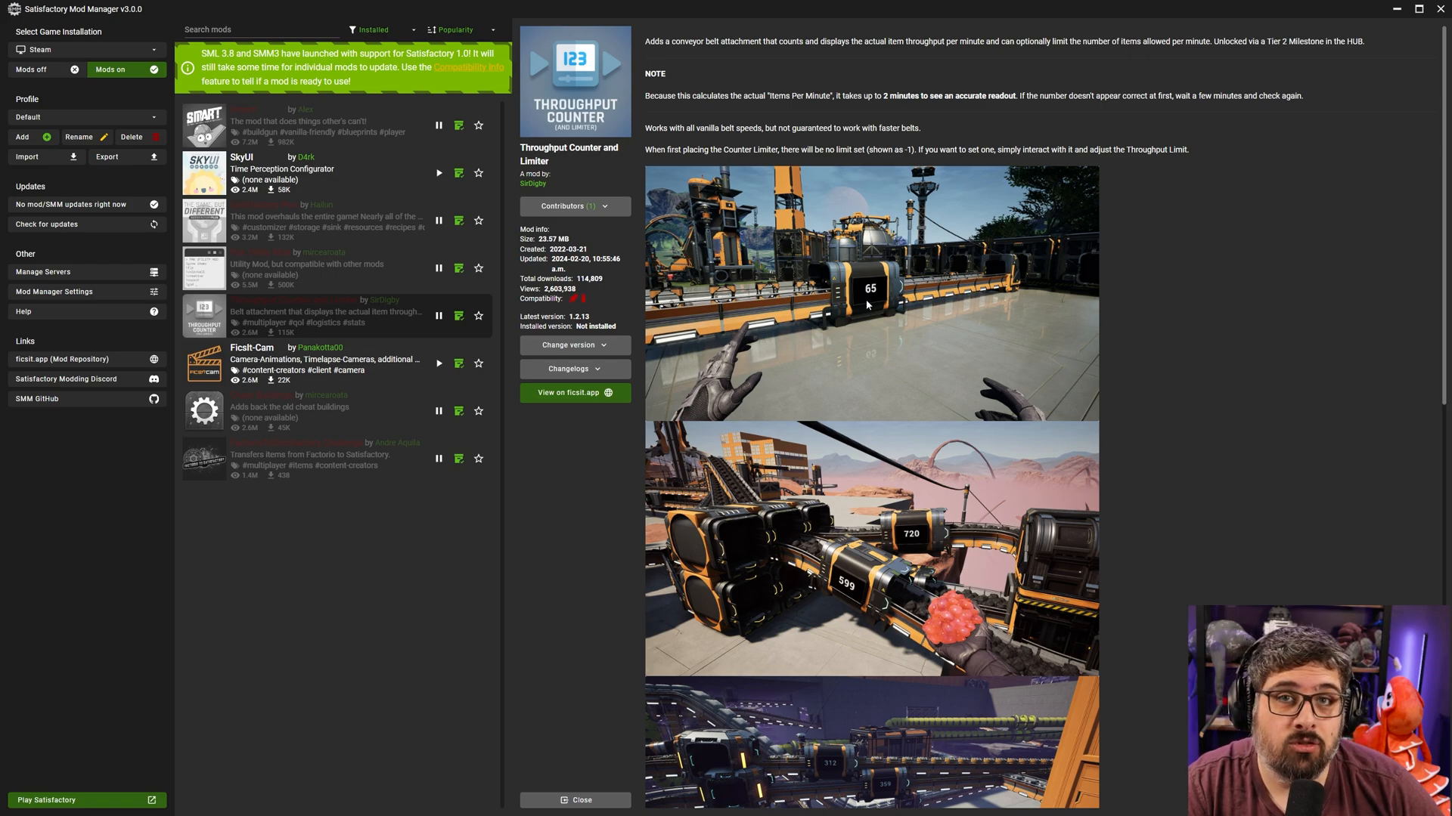
mouse_move(864, 315)
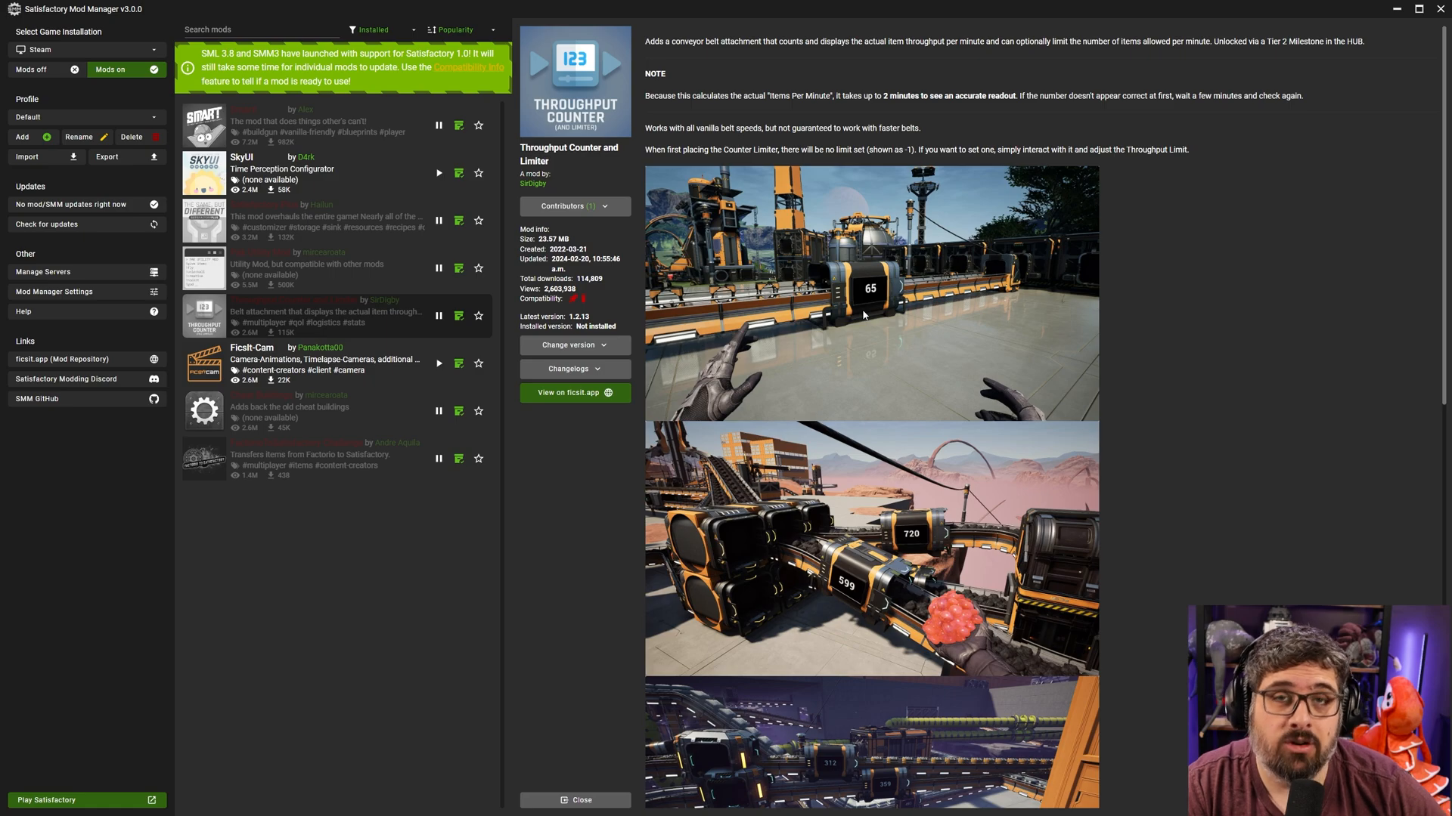